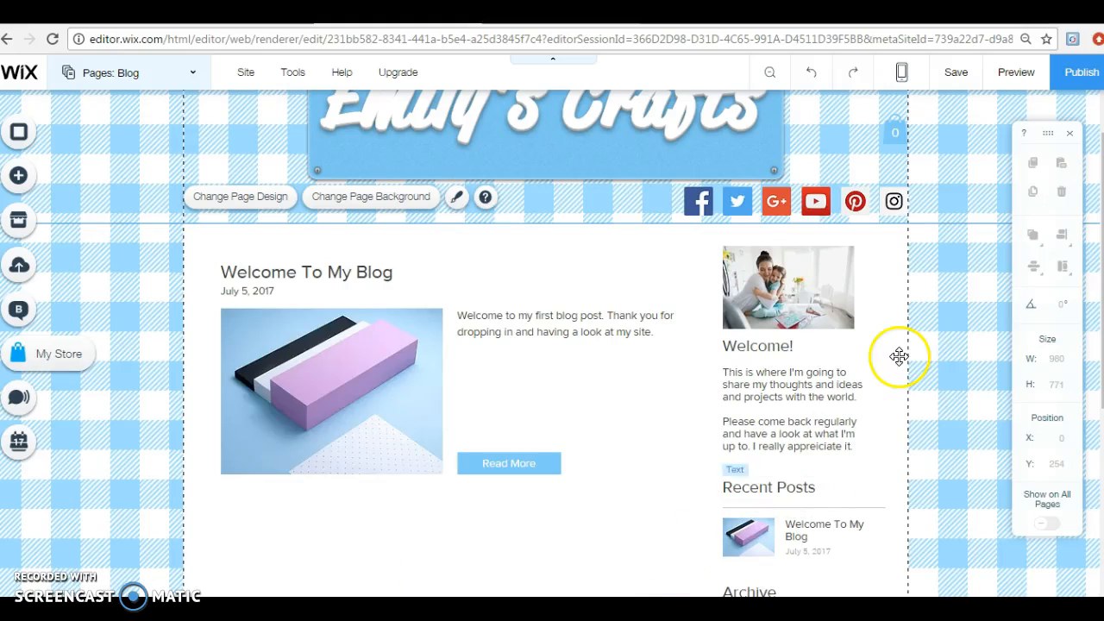
mouse_move(970, 214)
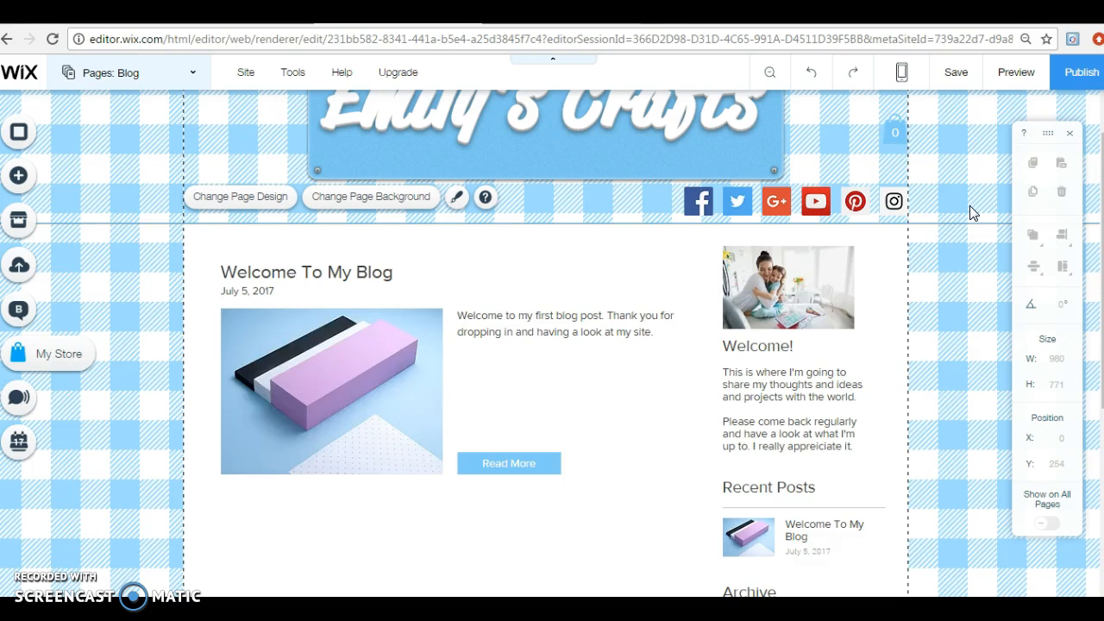
mouse_move(1021, 192)
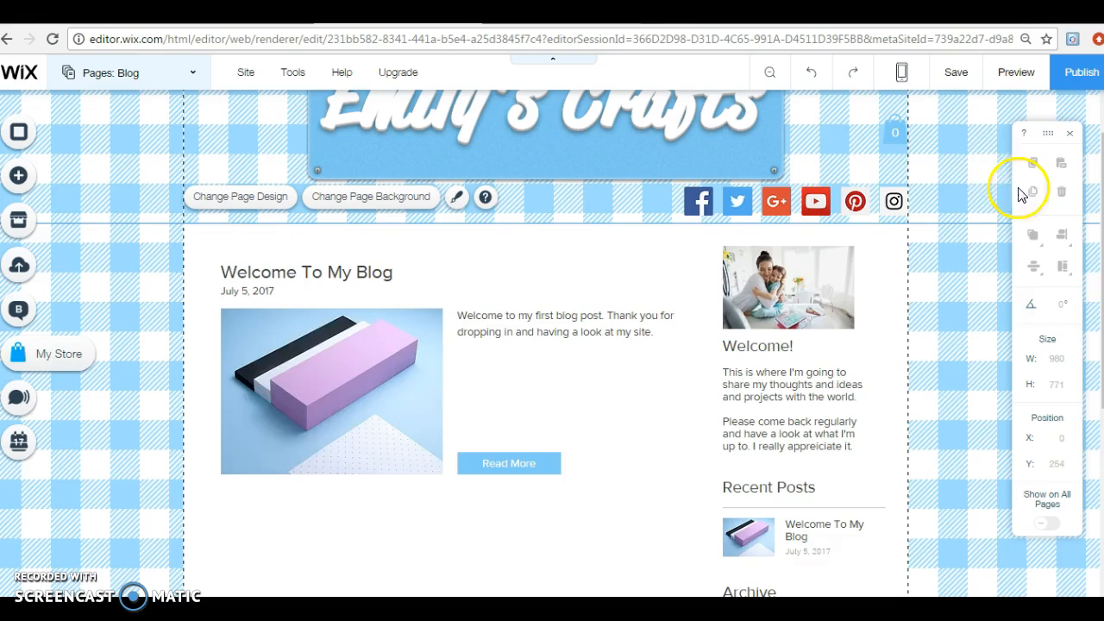
mouse_move(991, 169)
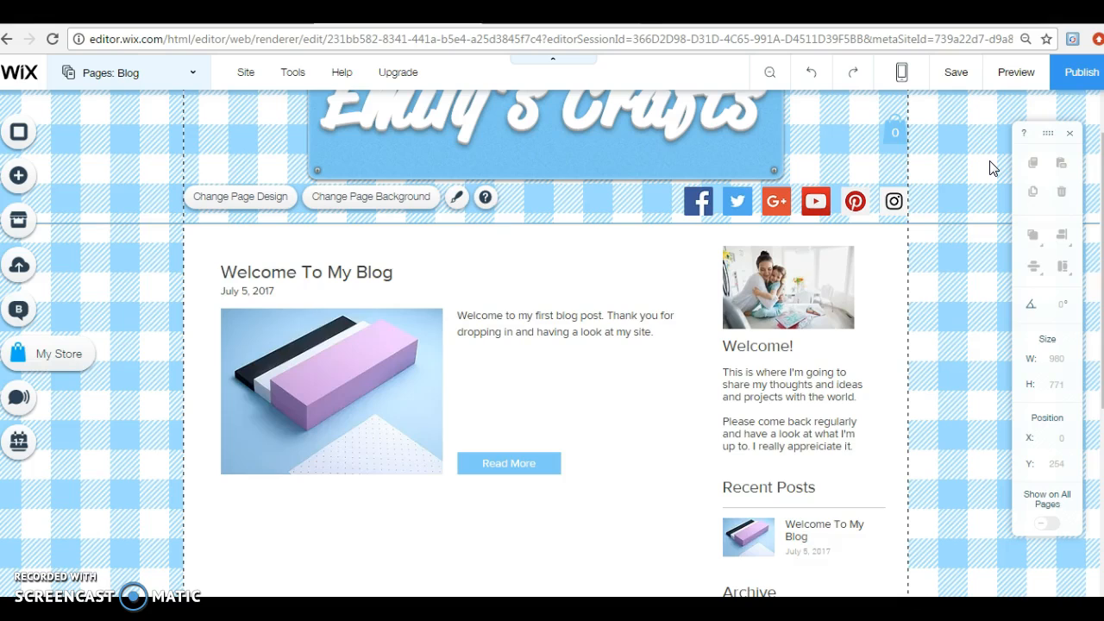
mouse_move(1025, 252)
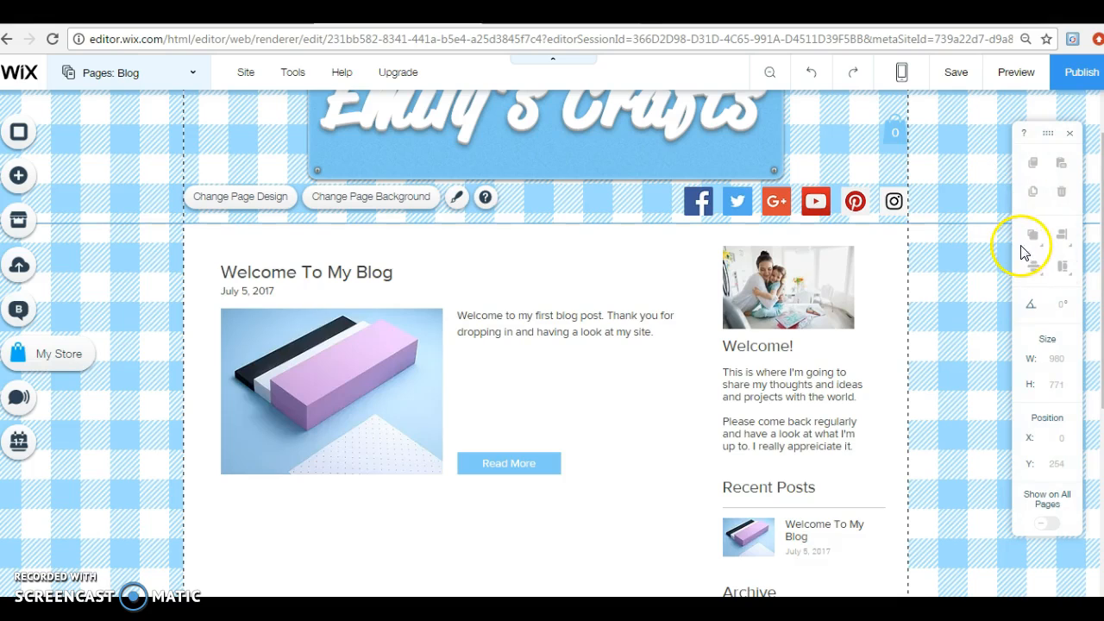
mouse_move(974, 183)
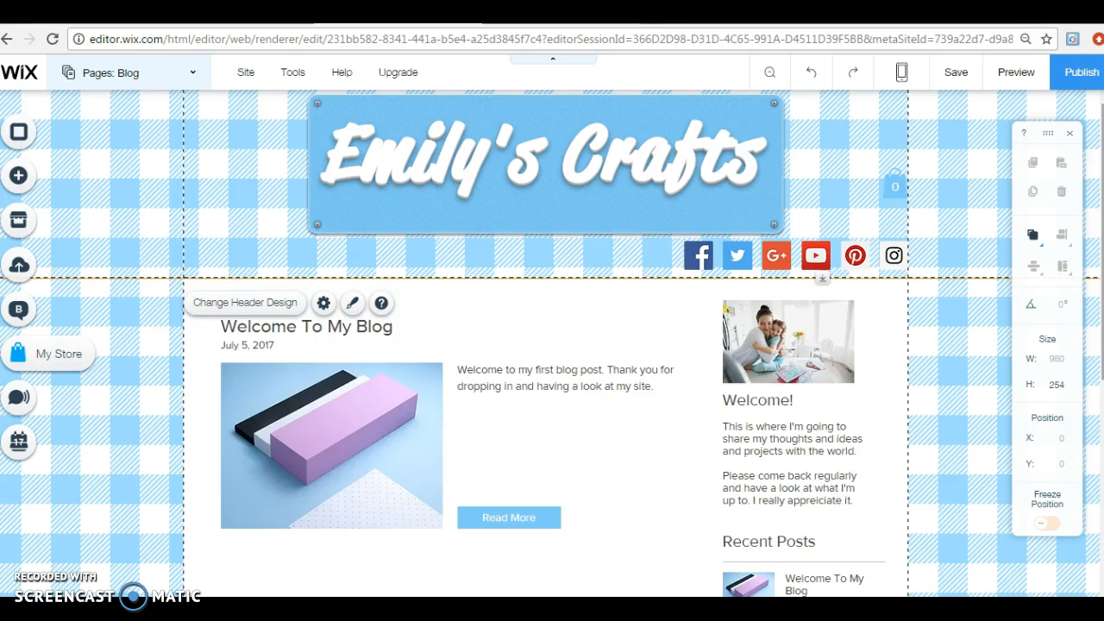
Check the site pages list, then go into the blog manager from the left toolbar
click(703, 149)
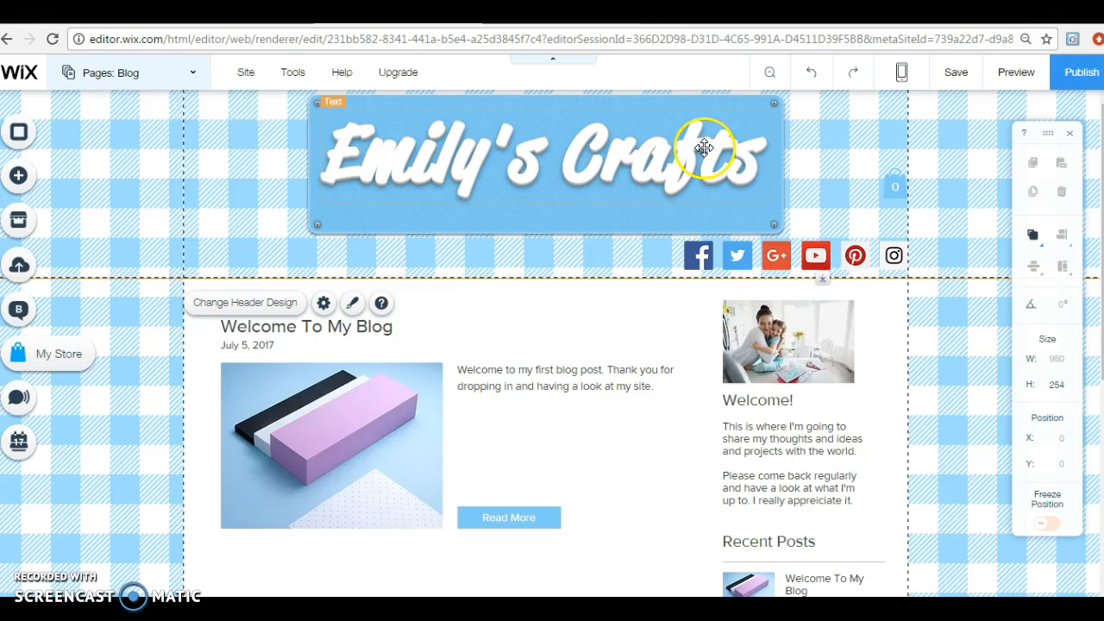
click(127, 72)
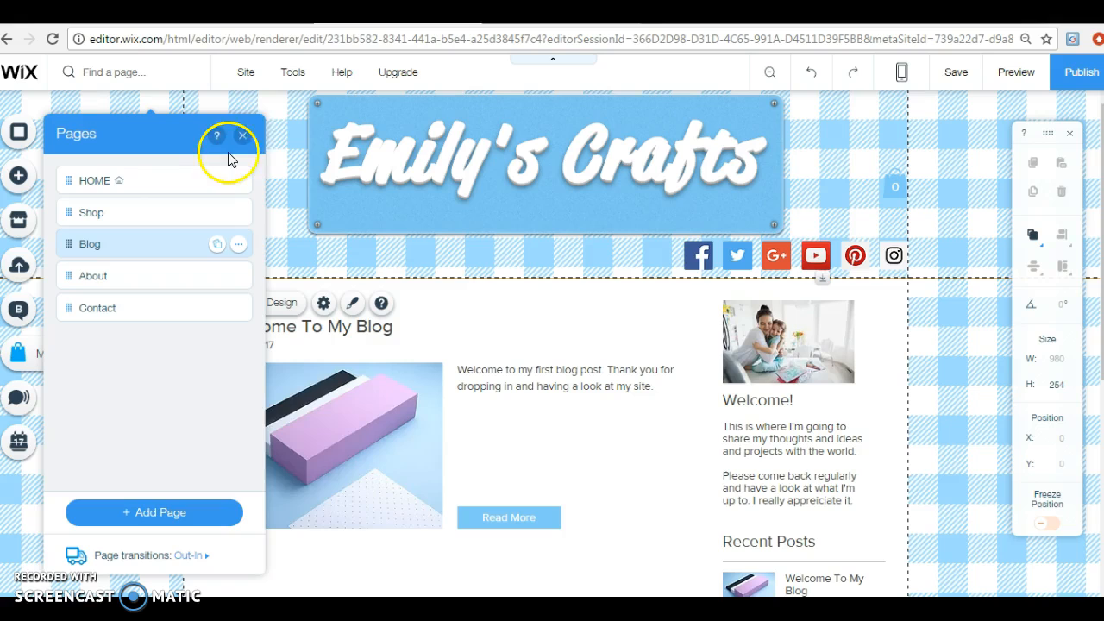
click(241, 134)
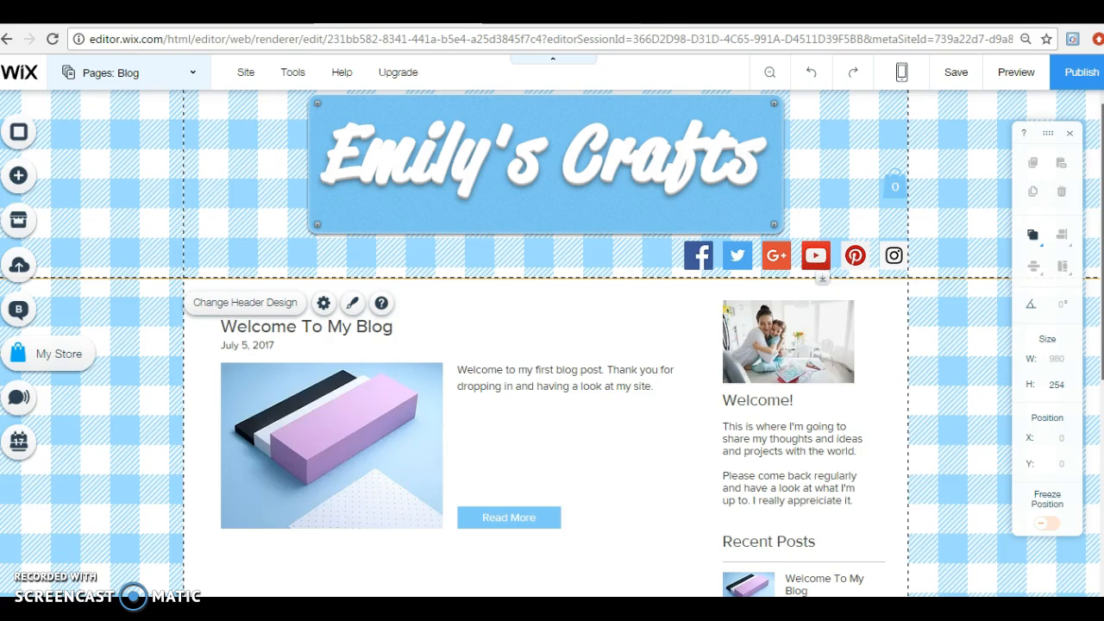
scroll(down, 3)
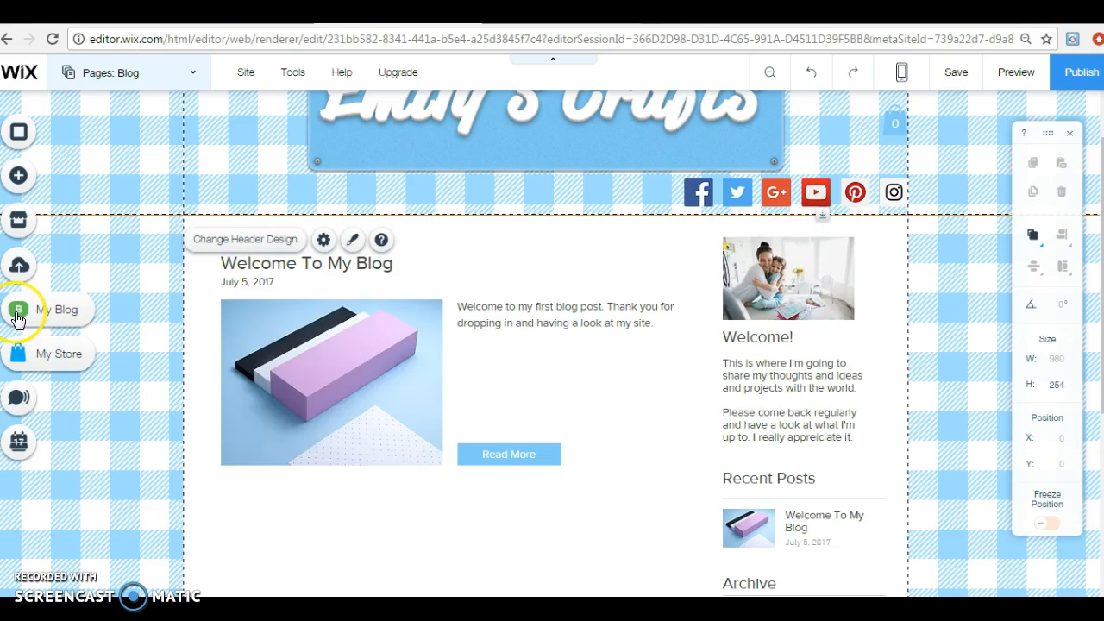
click(17, 309)
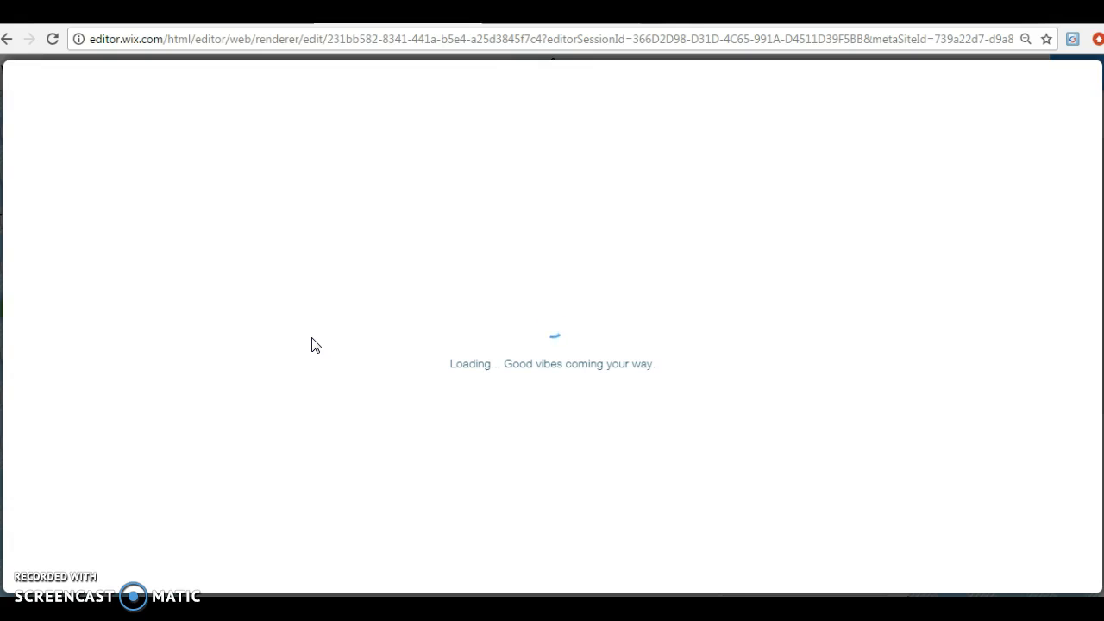
mouse_move(472, 174)
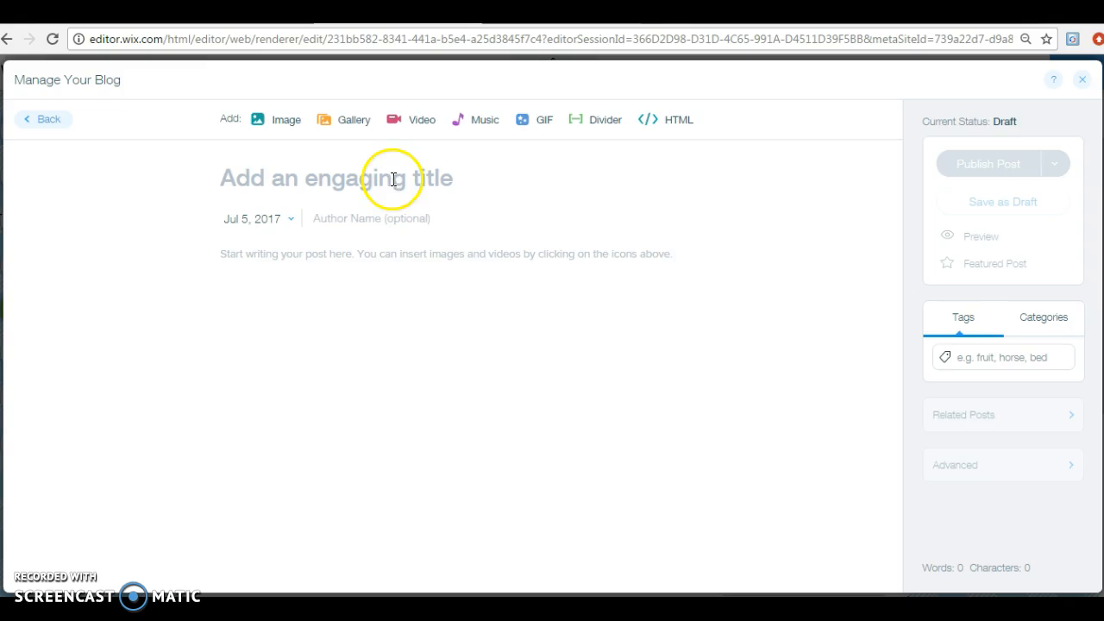
Title the new post 'My latest project' and enter Emily as the author name
click(336, 178)
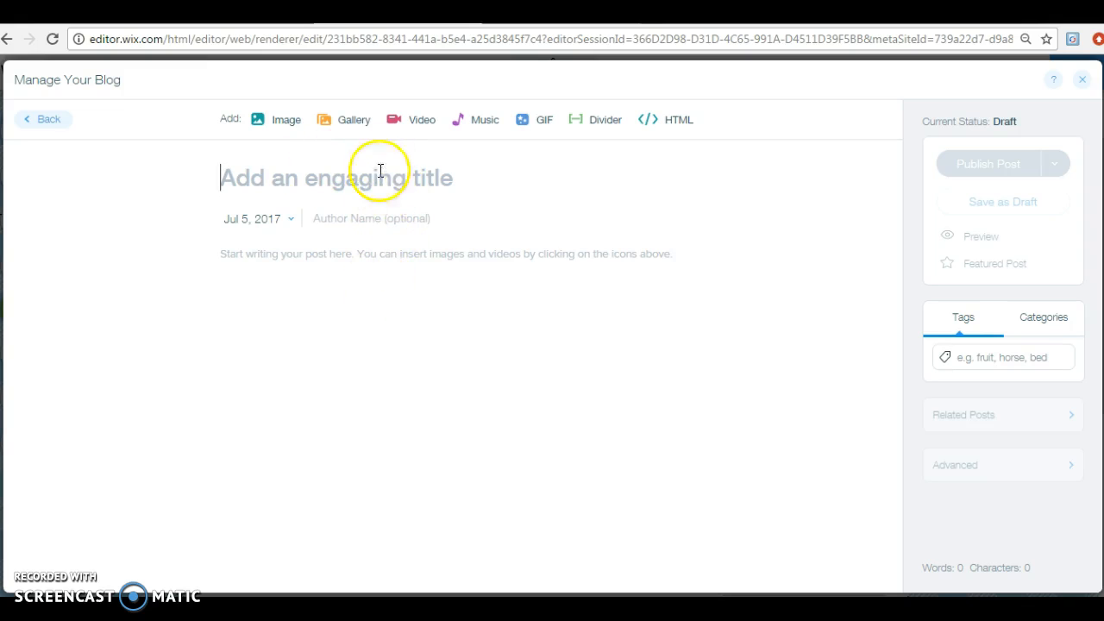
mouse_move(344, 173)
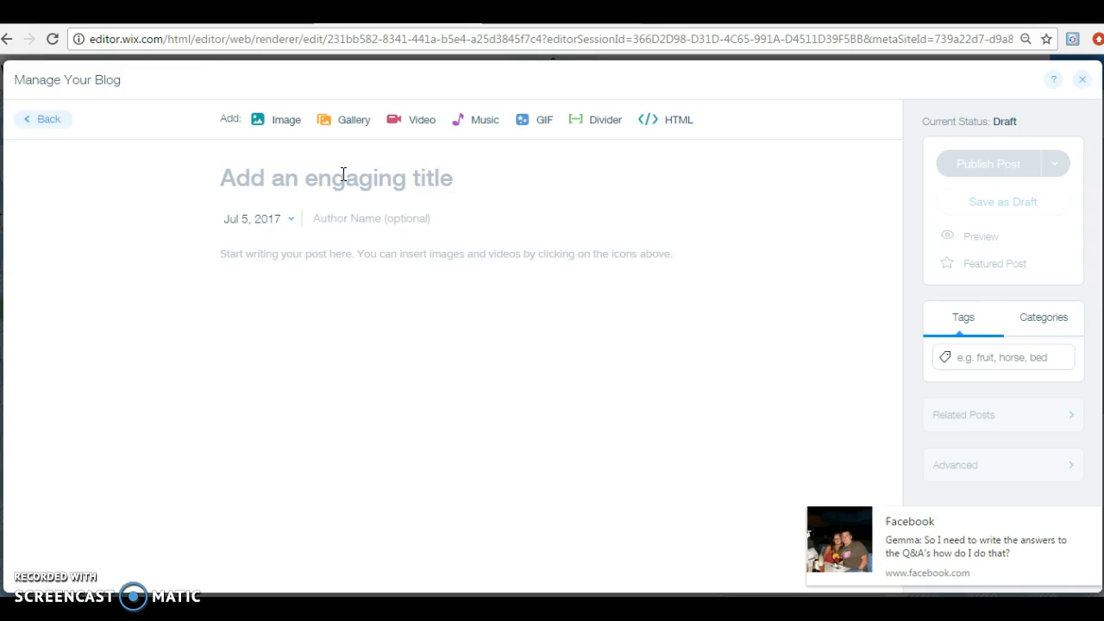
text(I made)
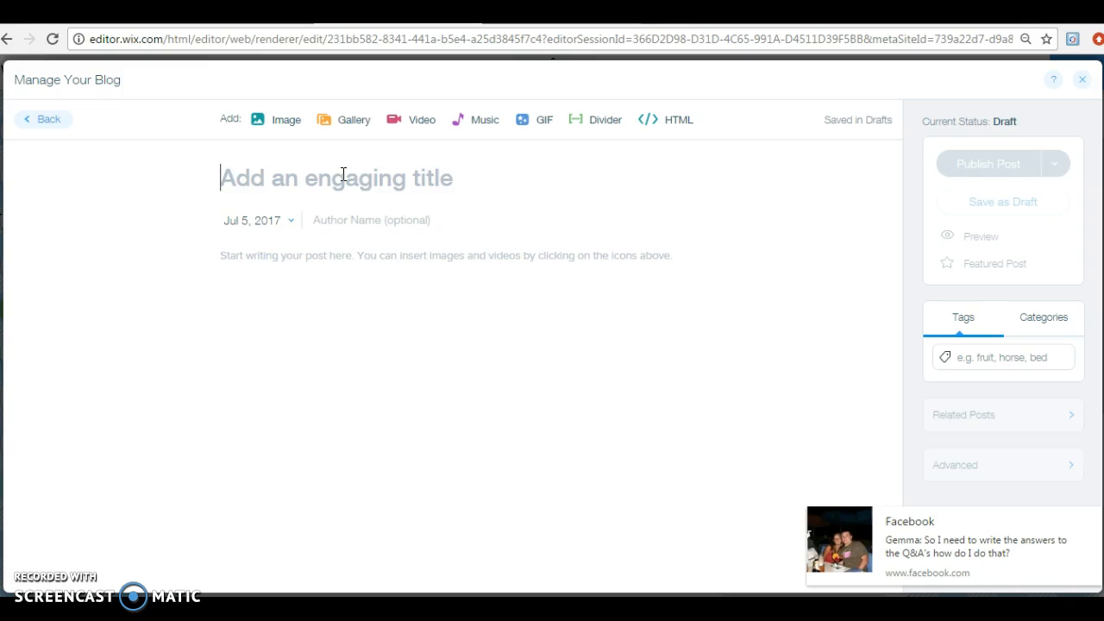
text(My lates)
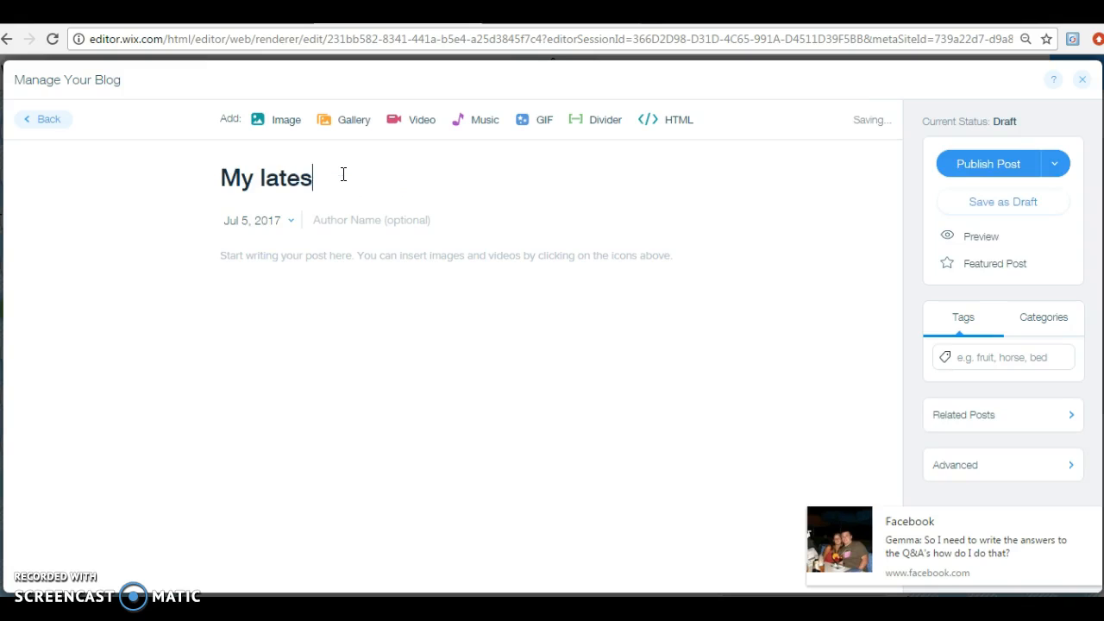
text(t project)
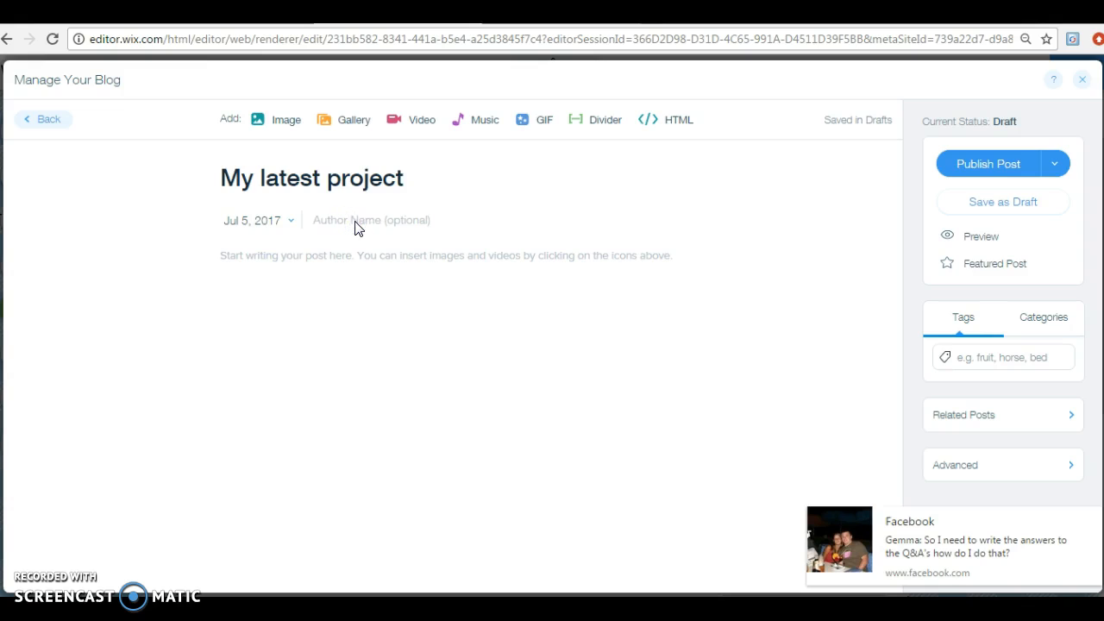
text(Emily)
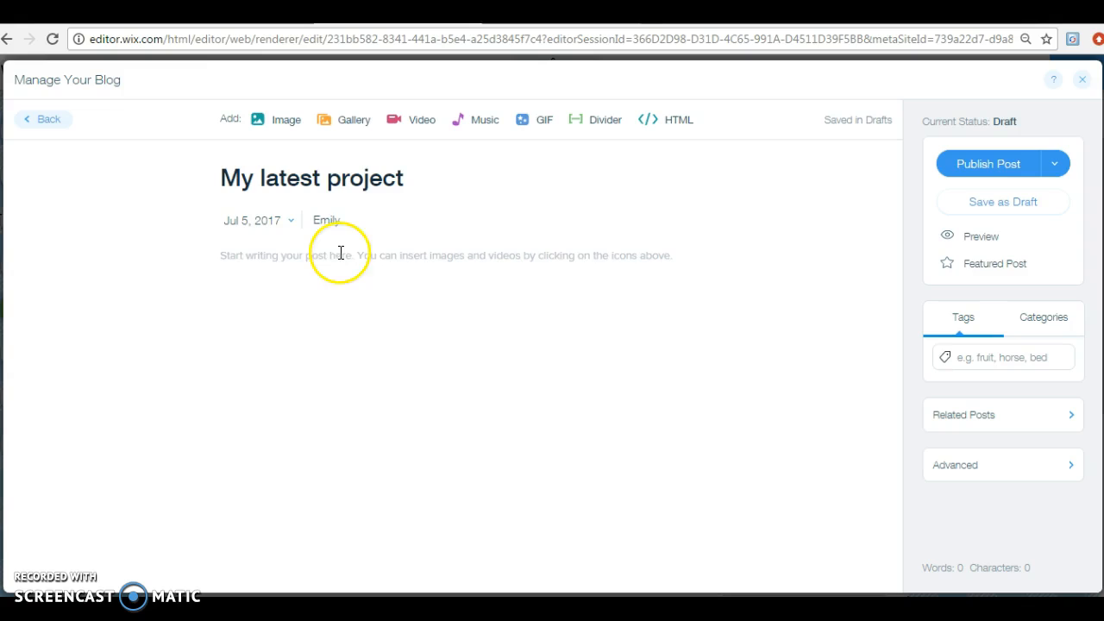
click(338, 255)
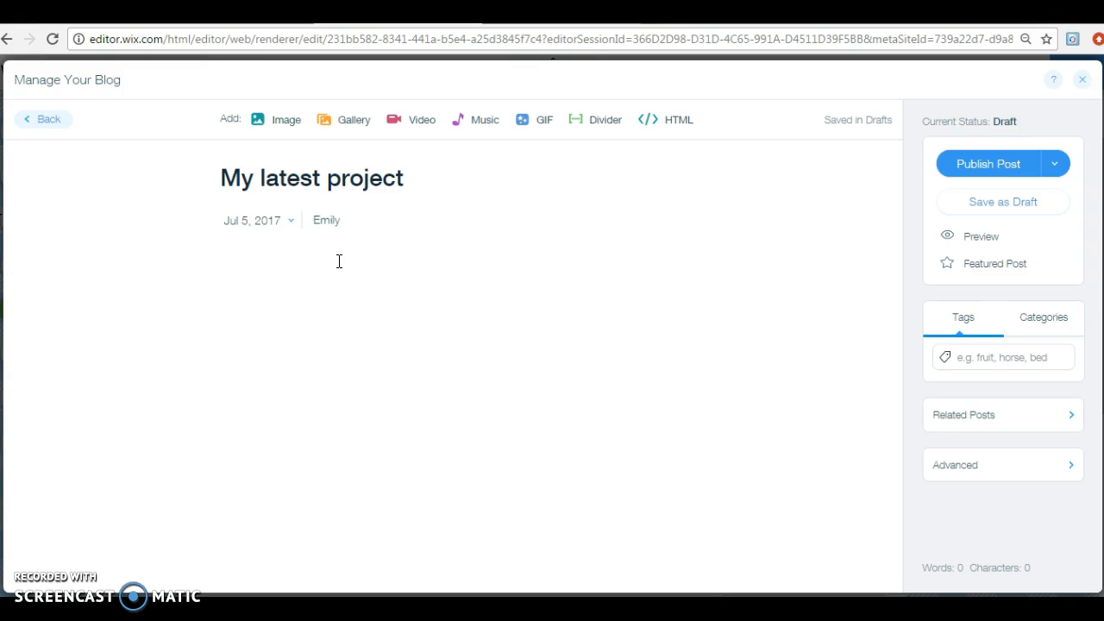
Write the opening paragraph apologising for the late post and asking 'So, how did I make it?'
text(Apologies first f all)
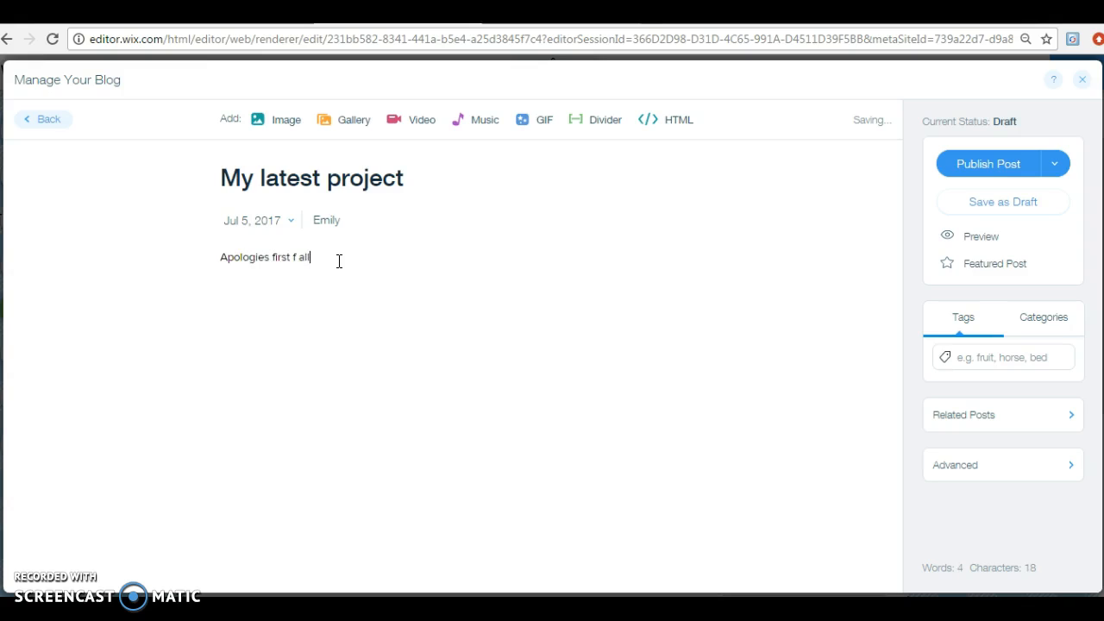
text(of all for not uploa)
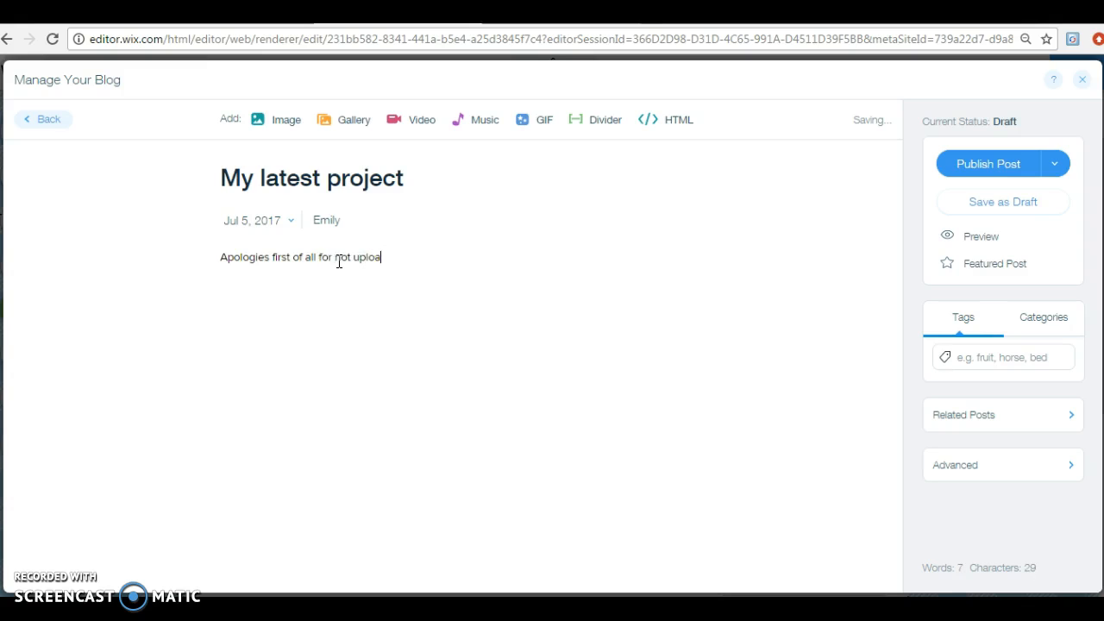
text(ding on Friday)
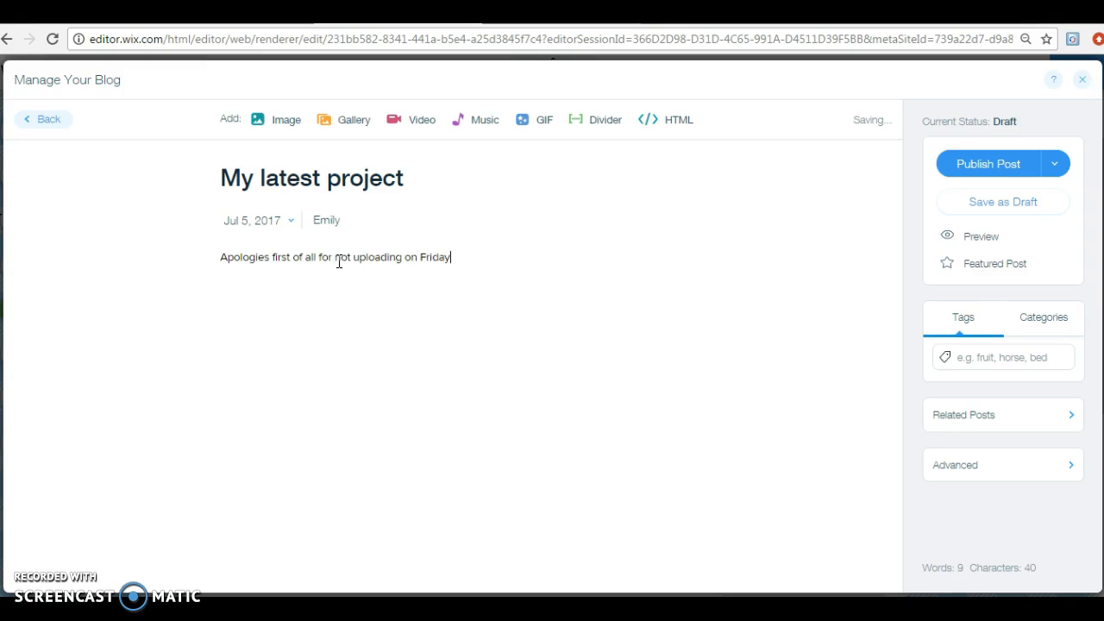
text(, but life get)
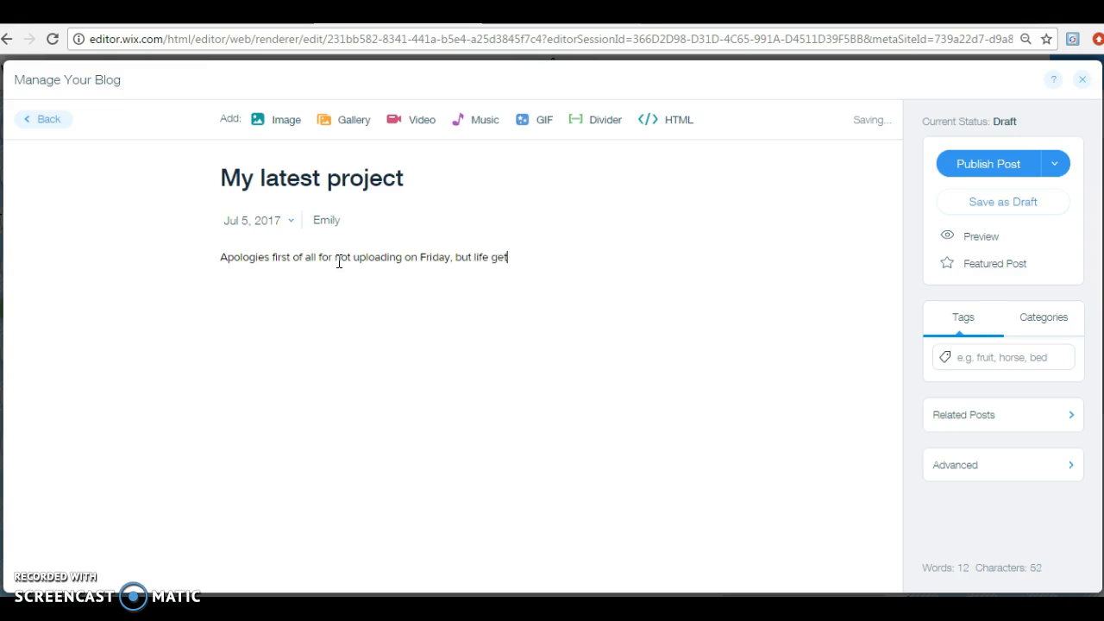
text(s in the way.)
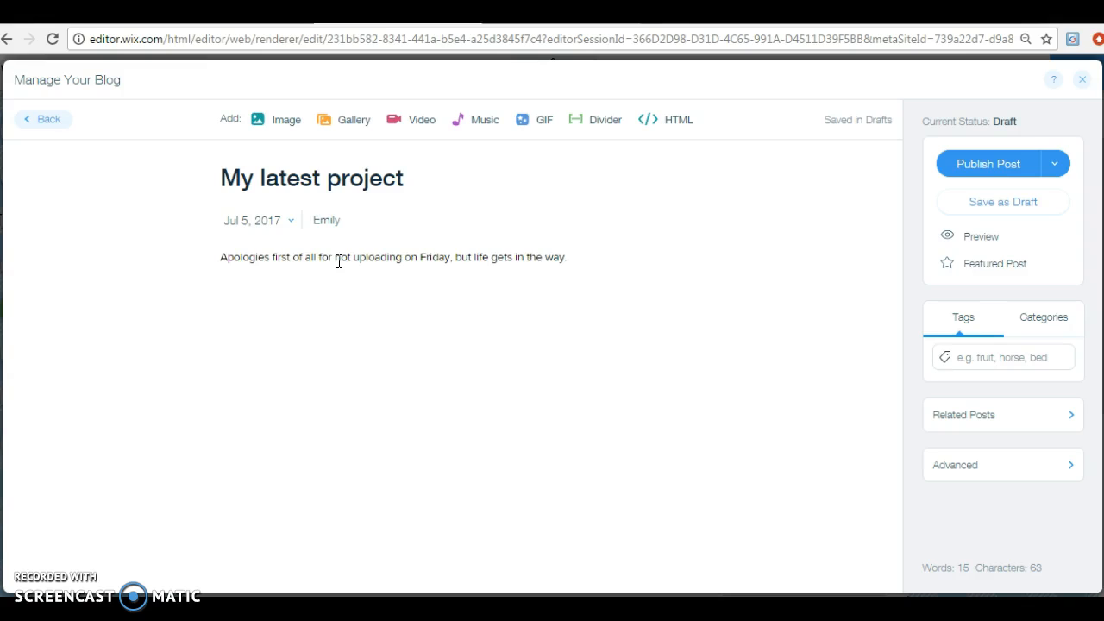
click(221, 290)
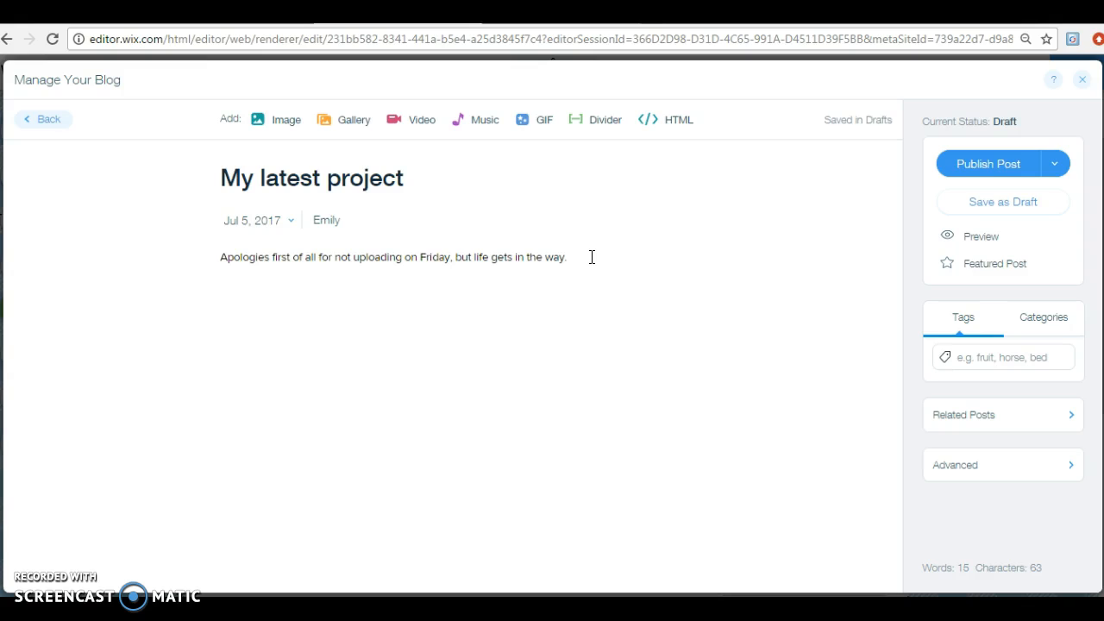
click(569, 257)
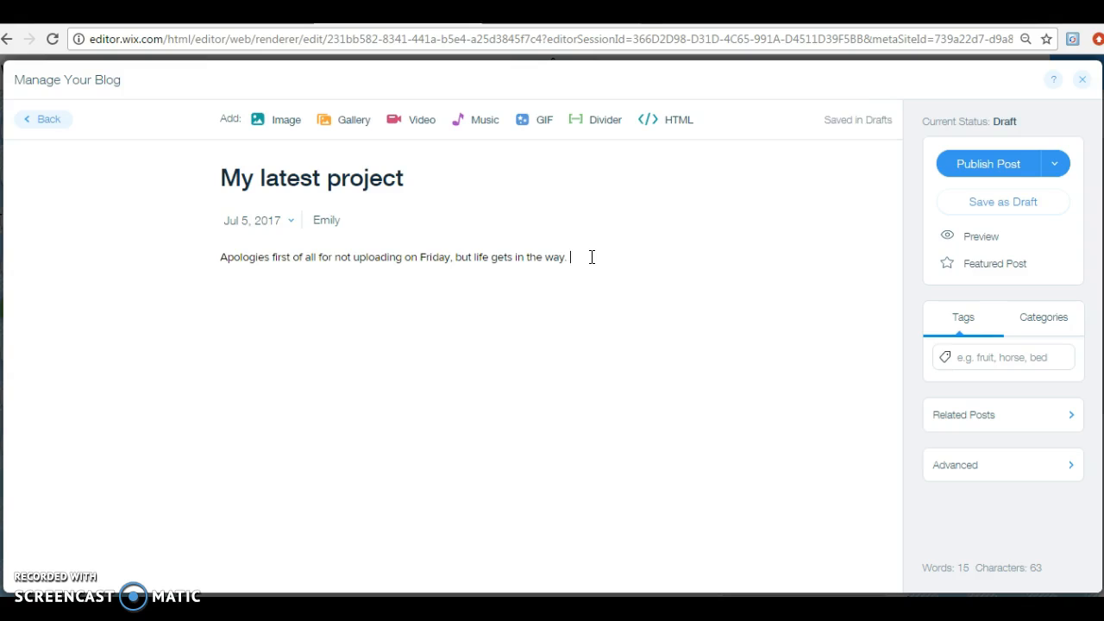
text(This project was hopefu)
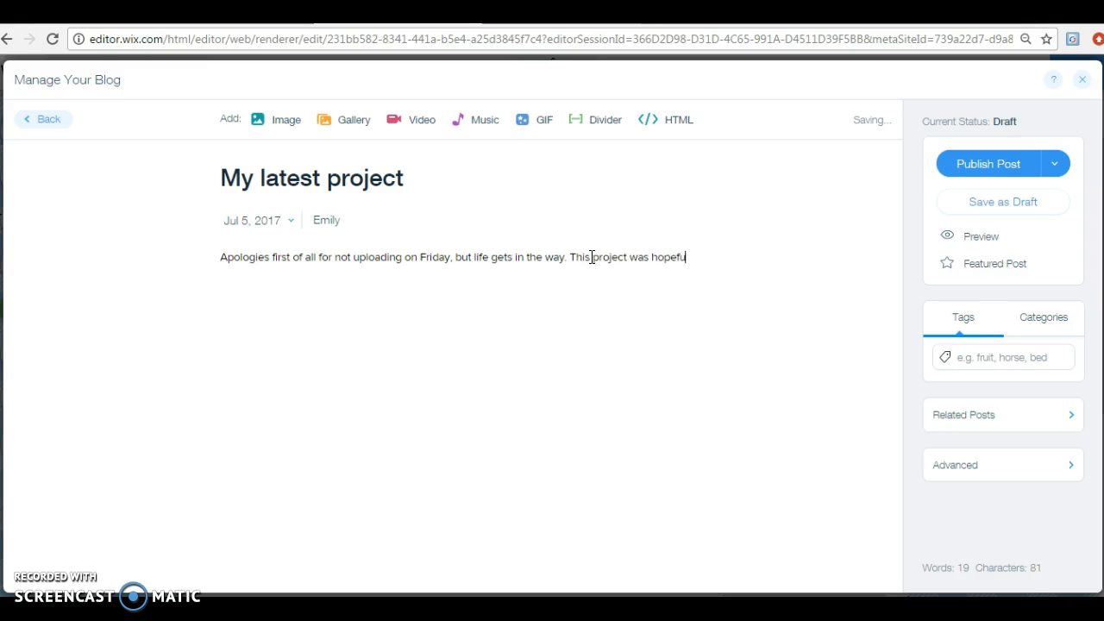
text(ly worth waiting for thoug)
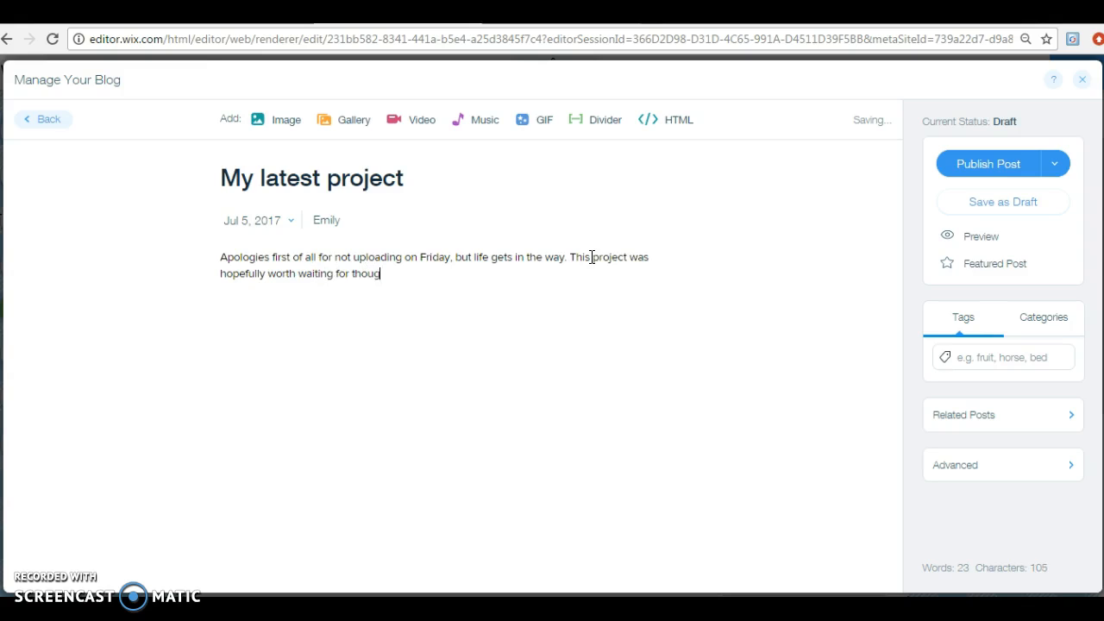
text(as I'm particularly proud of it.)
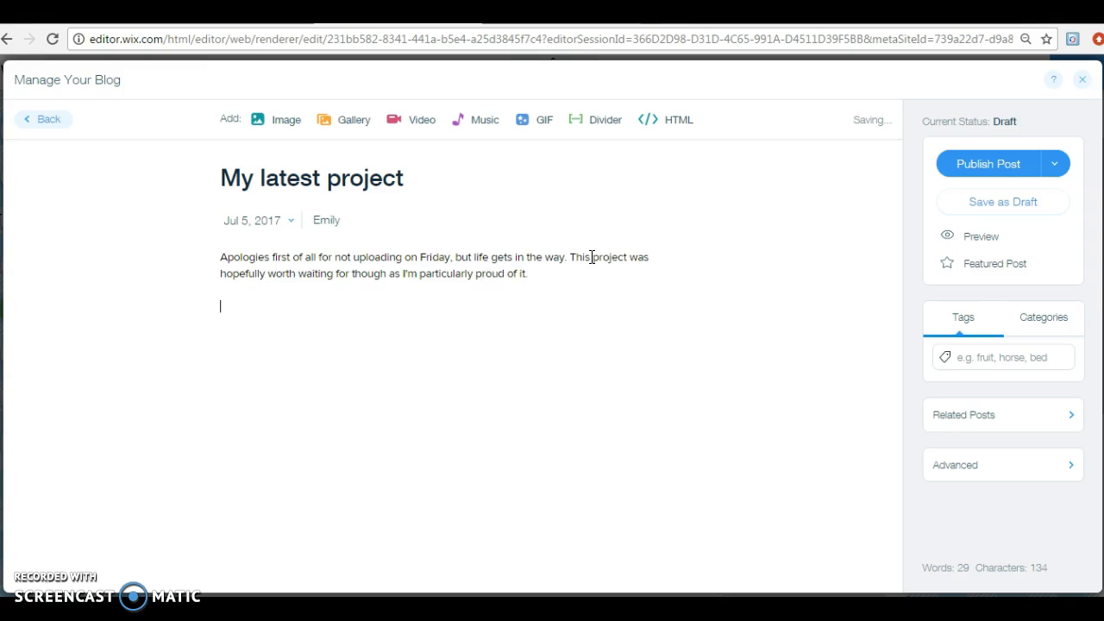
text(So, how did I make it)
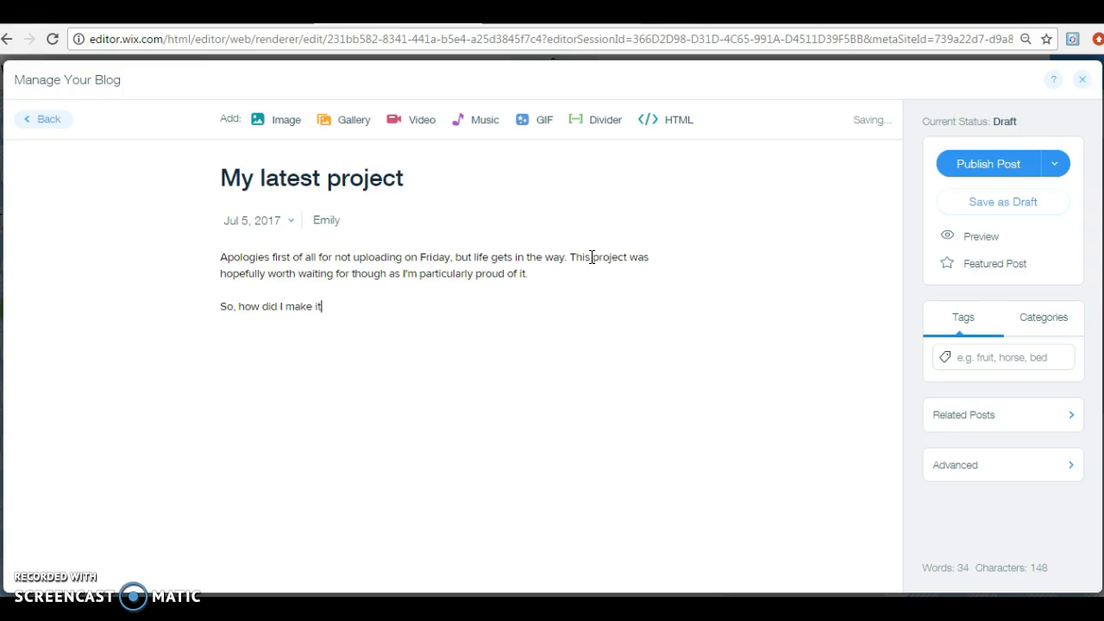
text(?)
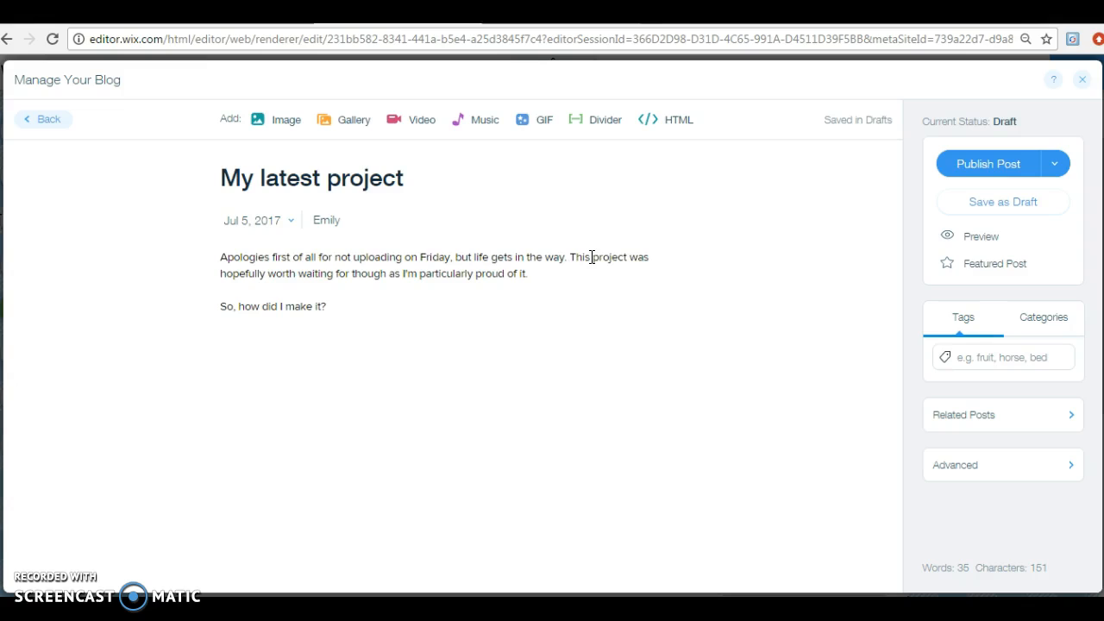
Write the paragraph about using Stampin' Up! supplies, easy colour coordination and quality second to none
text(I)
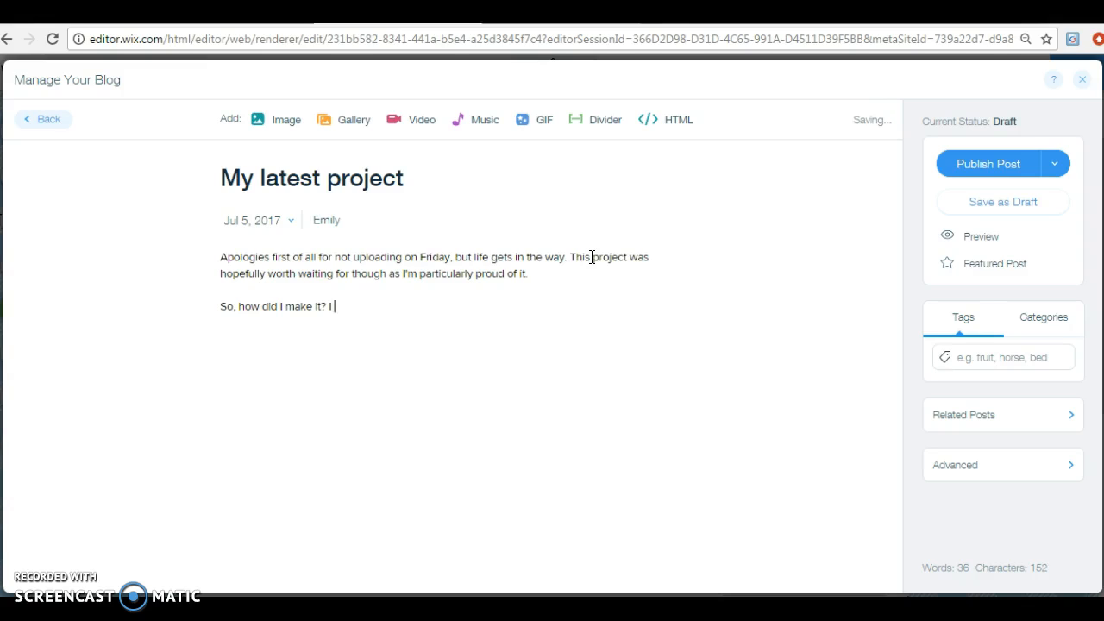
text(used all Sta)
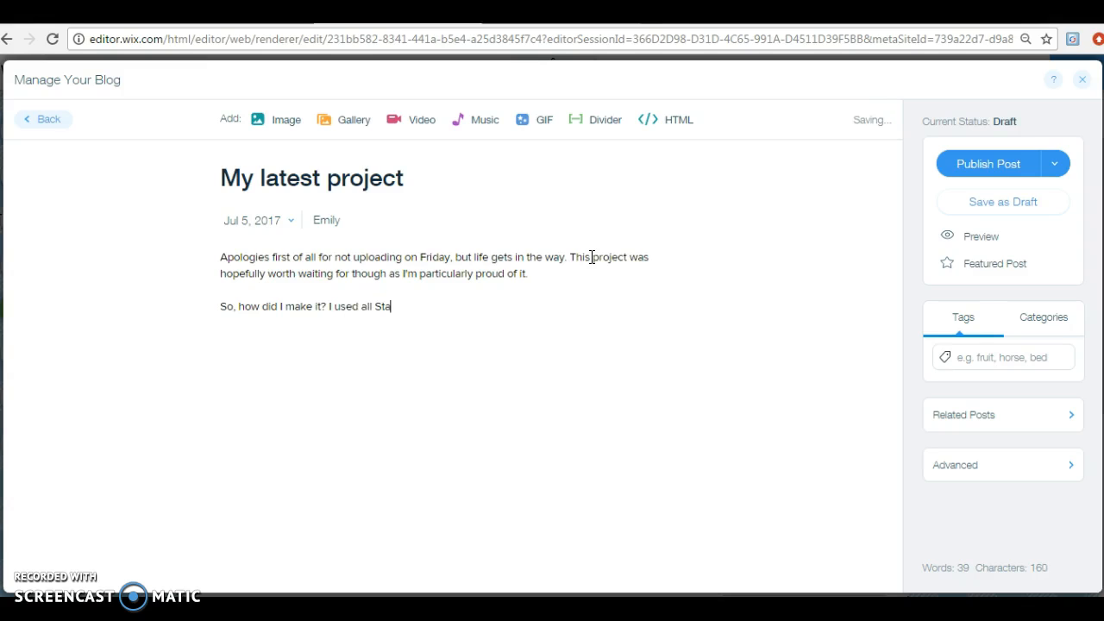
text(mpin' Up! s)
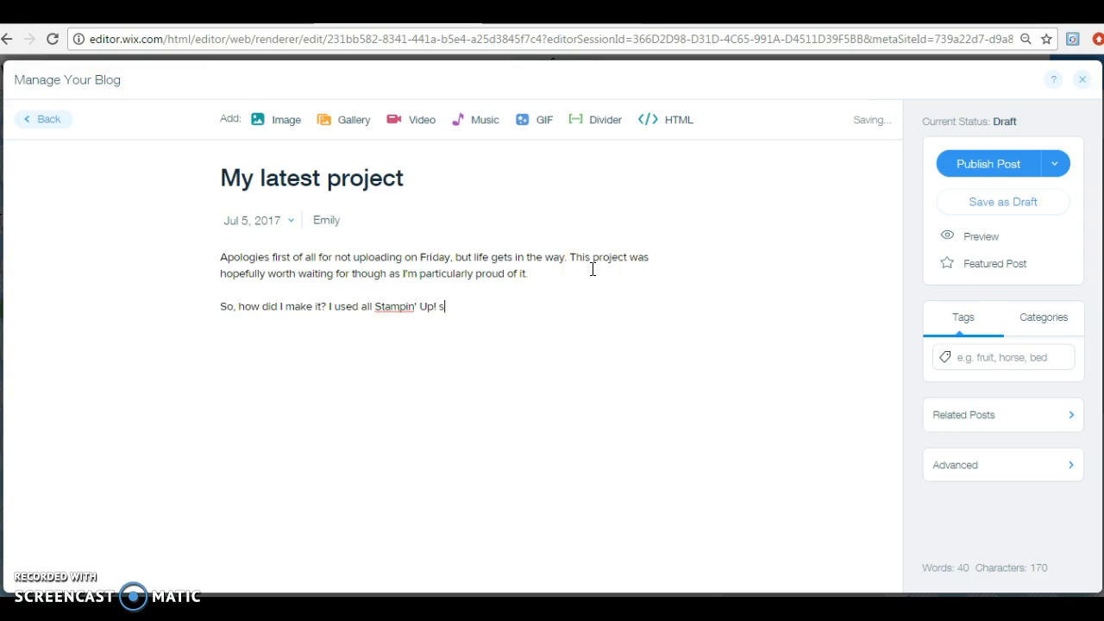
text(upplies)
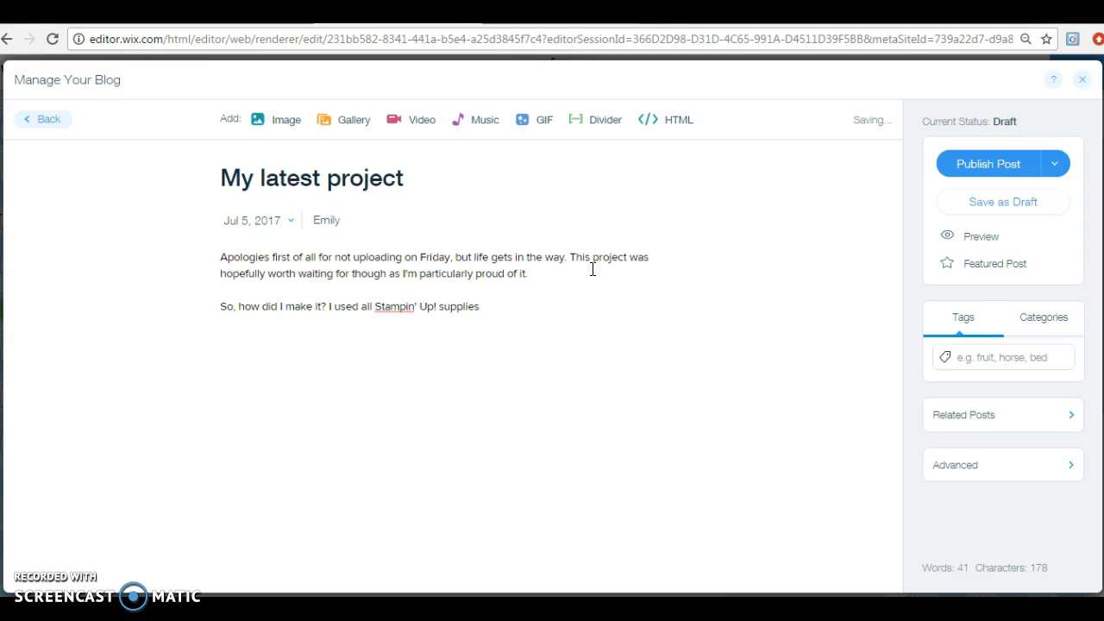
text(for this project and they were as usual)
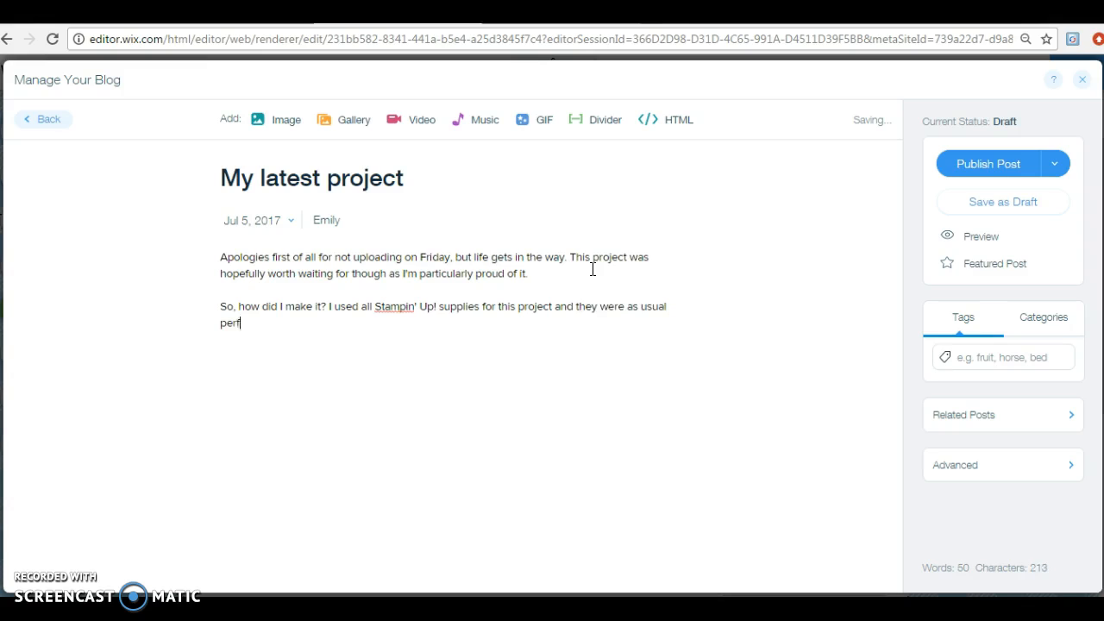
text(ect for the job, the coord)
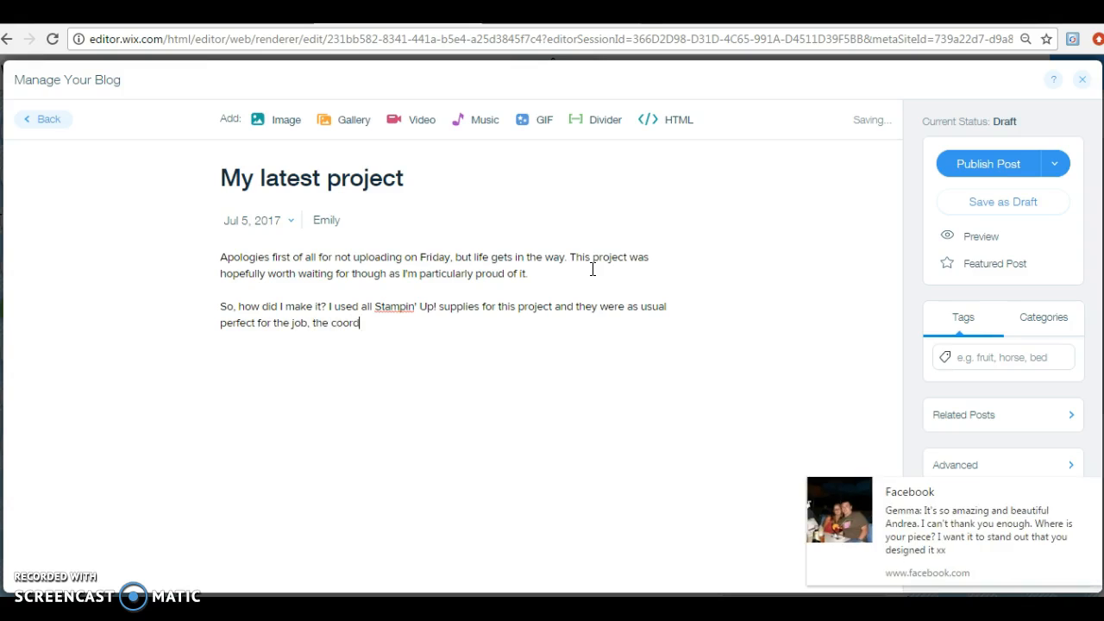
text(ination of colours)
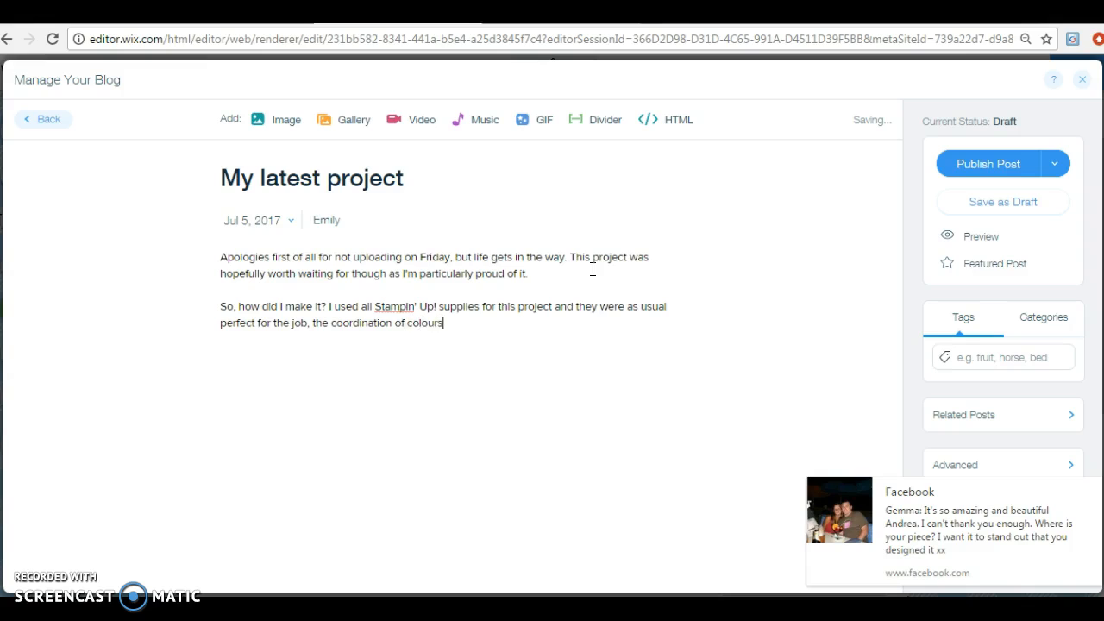
text(was simple)
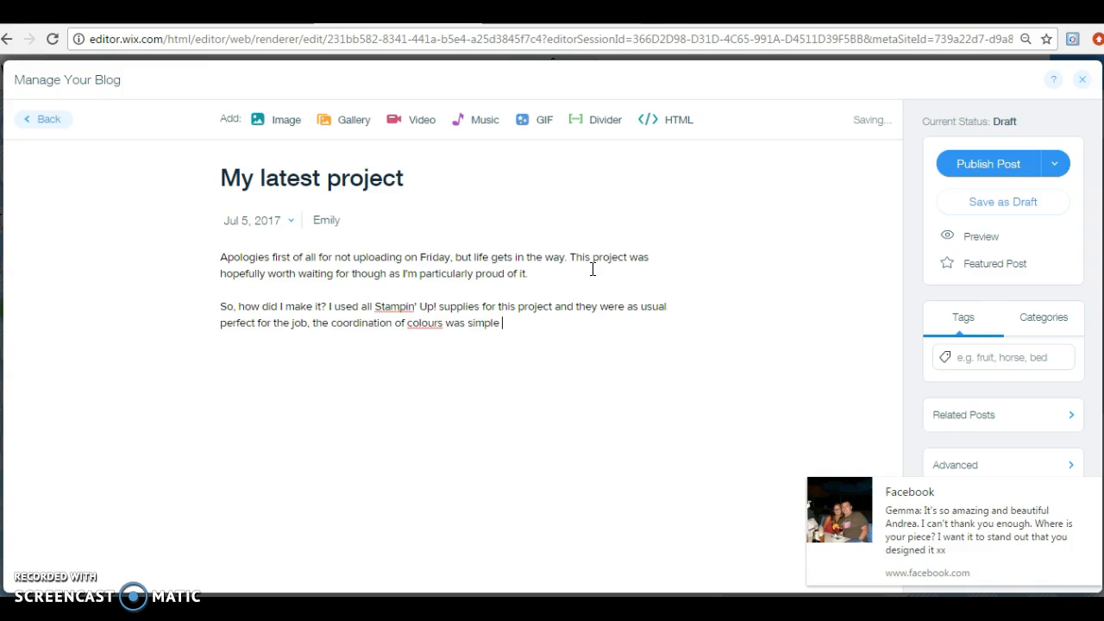
text(and the quality f)
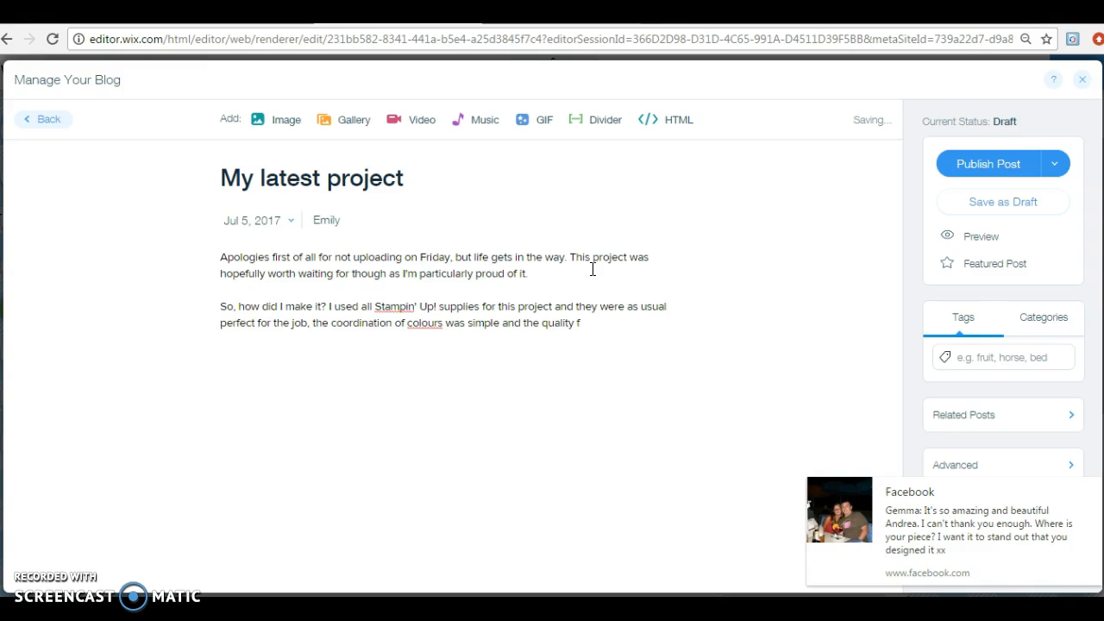
text(of the products was)
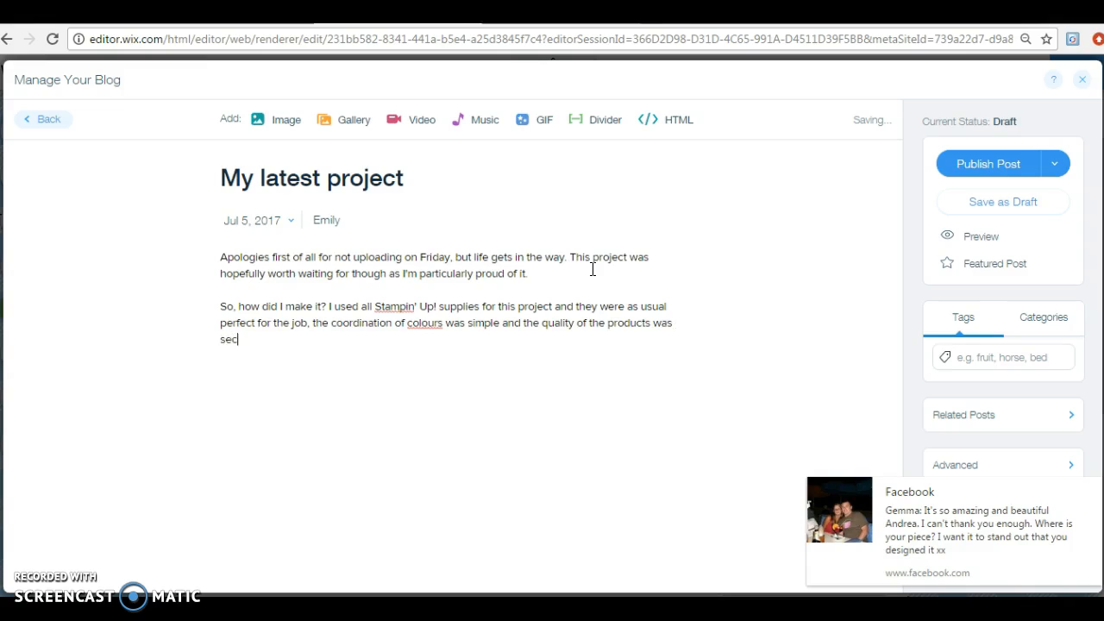
text(ond to none.)
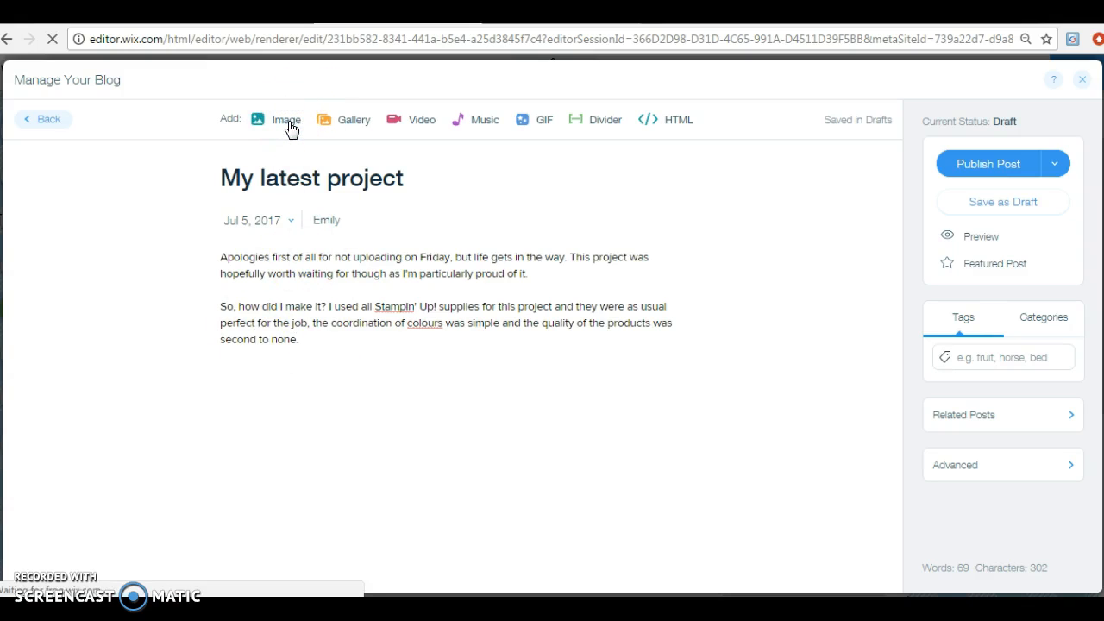
Insert the pink flower card photo from My Images and shrink it to a smaller size
click(286, 119)
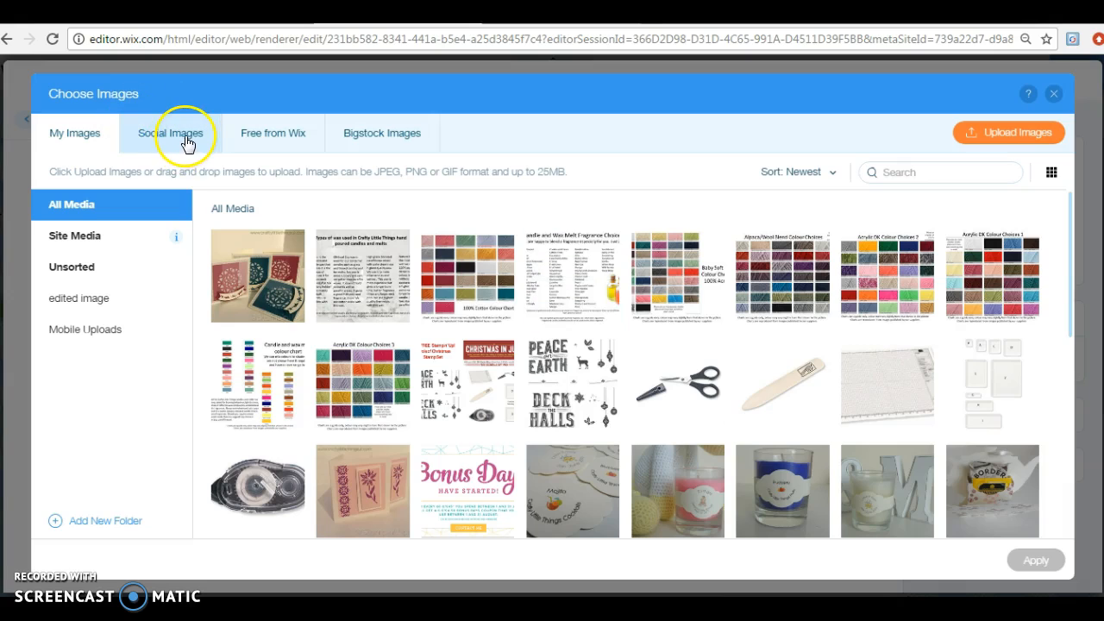
click(169, 132)
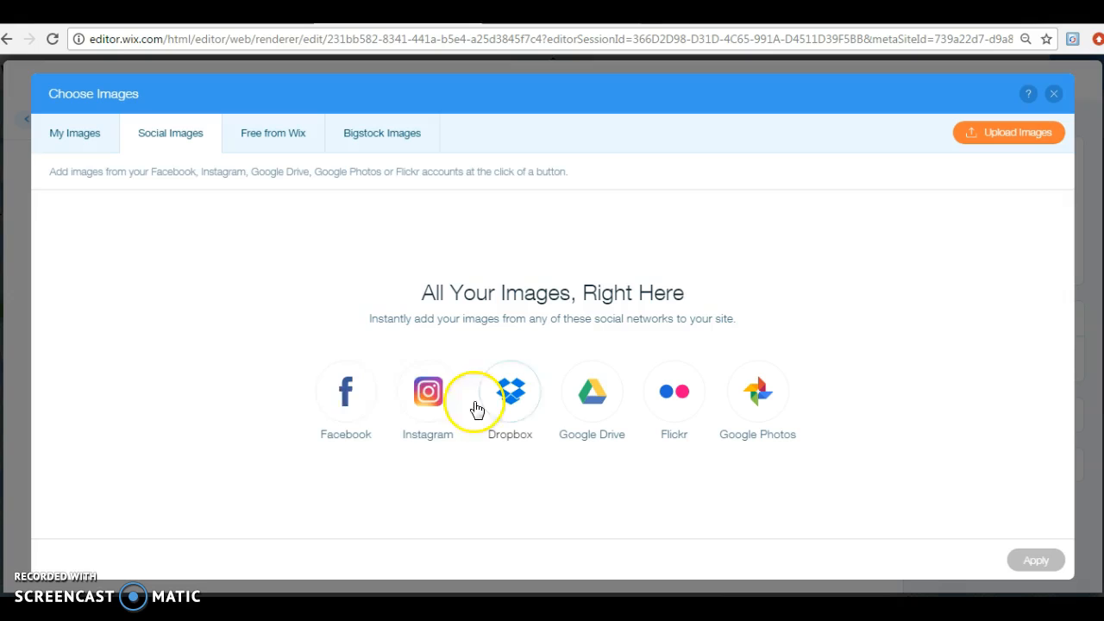
mouse_move(397, 171)
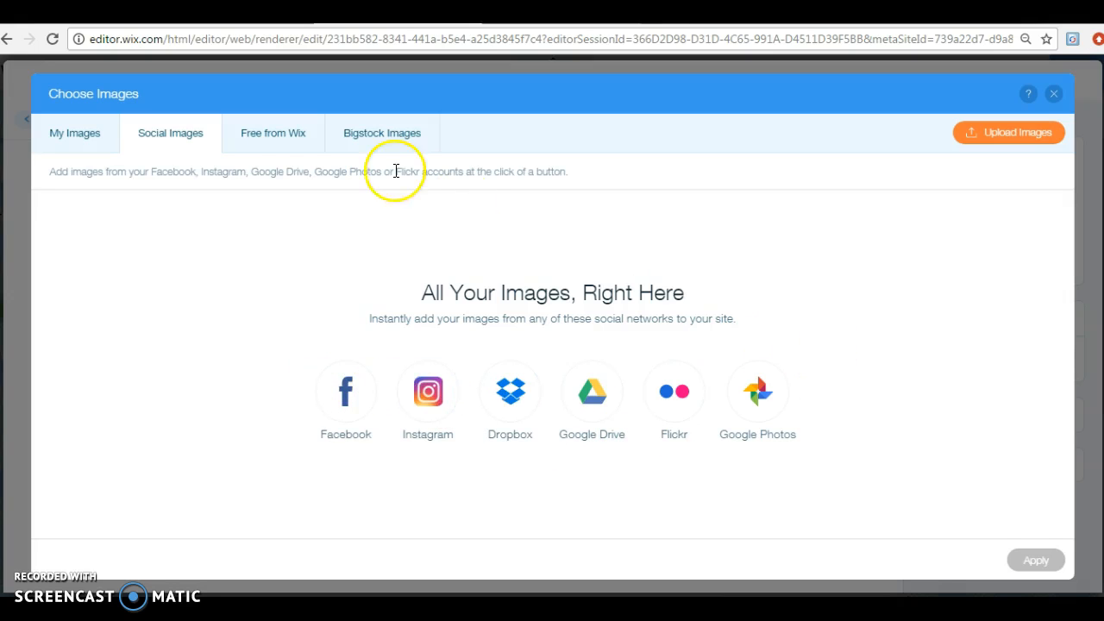
click(272, 132)
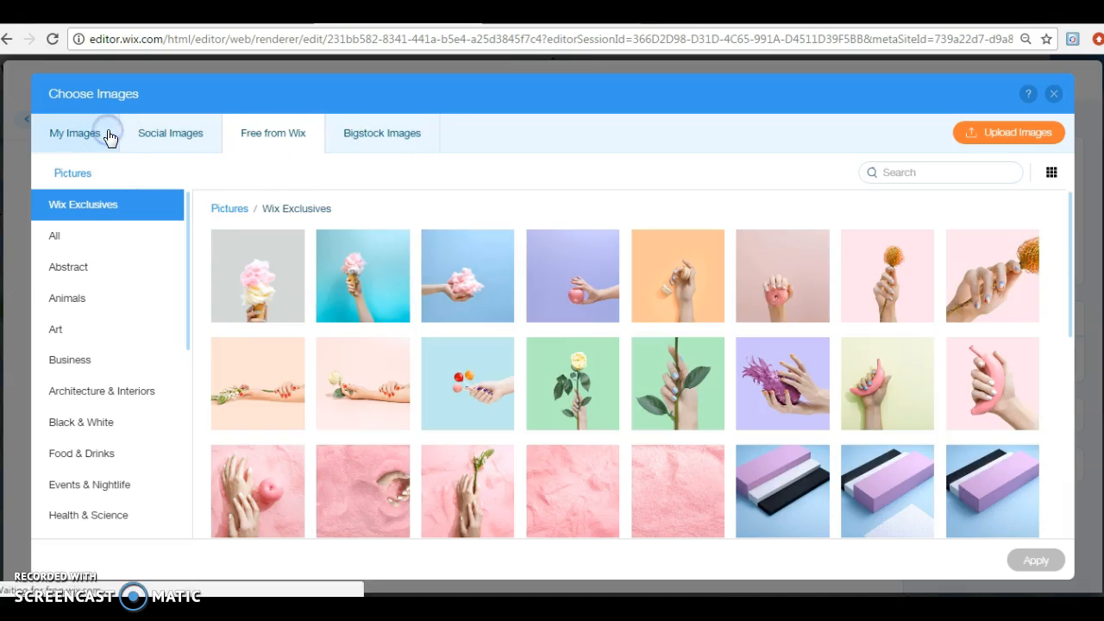
click(74, 133)
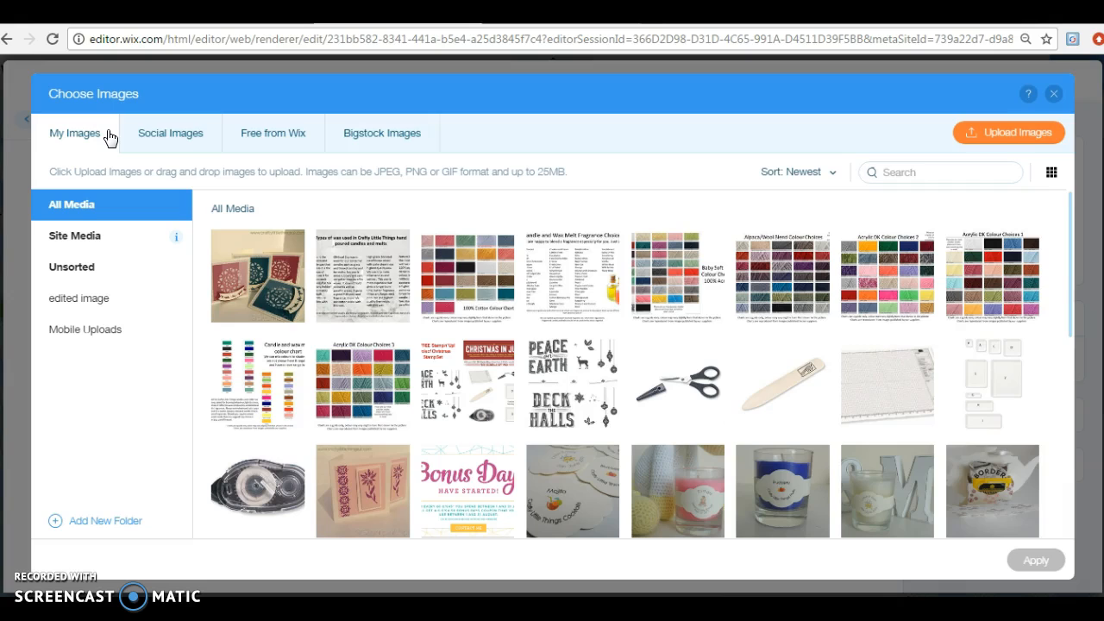
mouse_move(1027, 353)
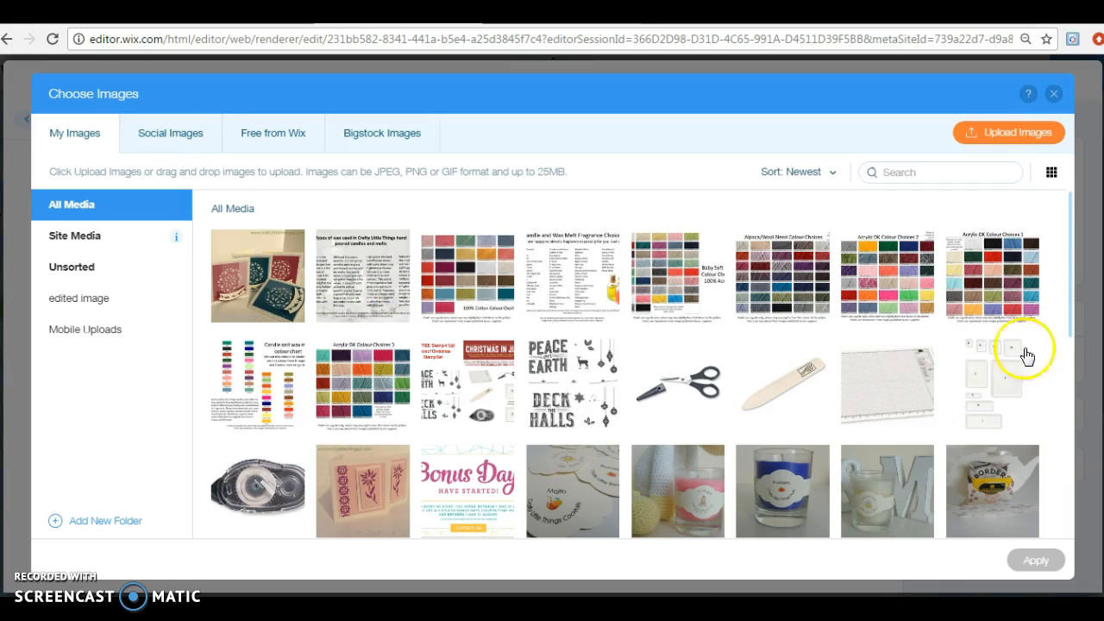
scroll(down, 3)
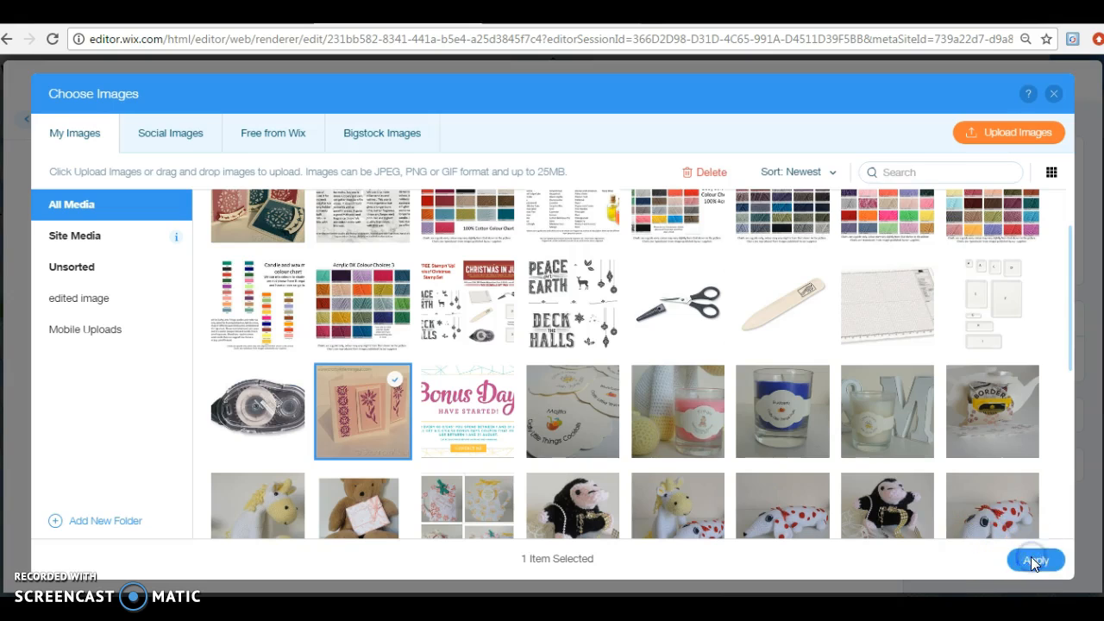
click(1035, 558)
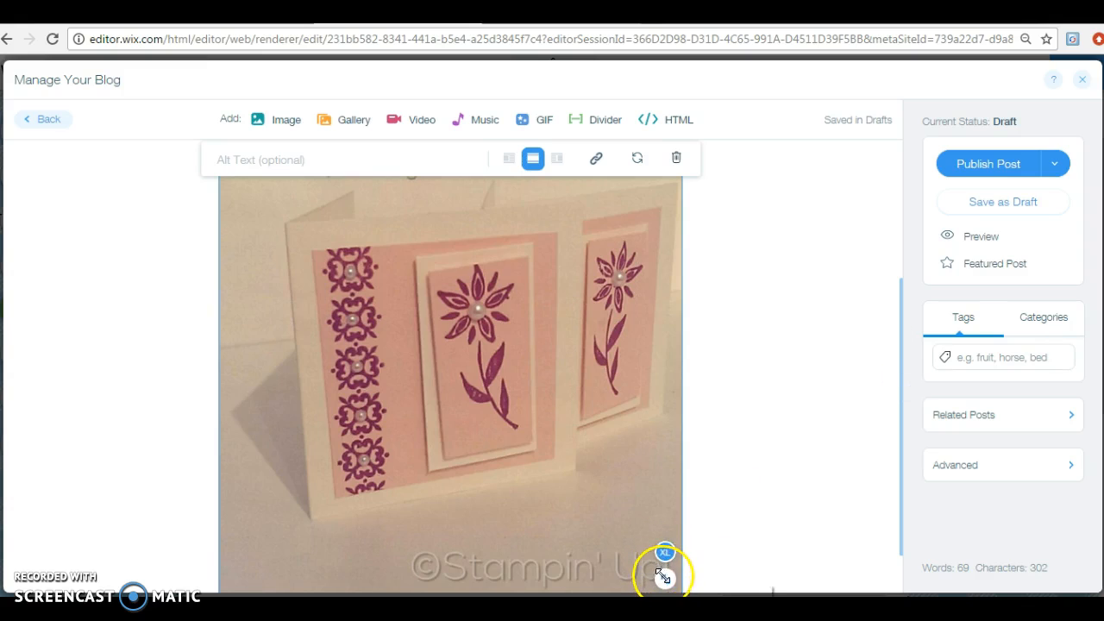
mouse_move(664, 573)
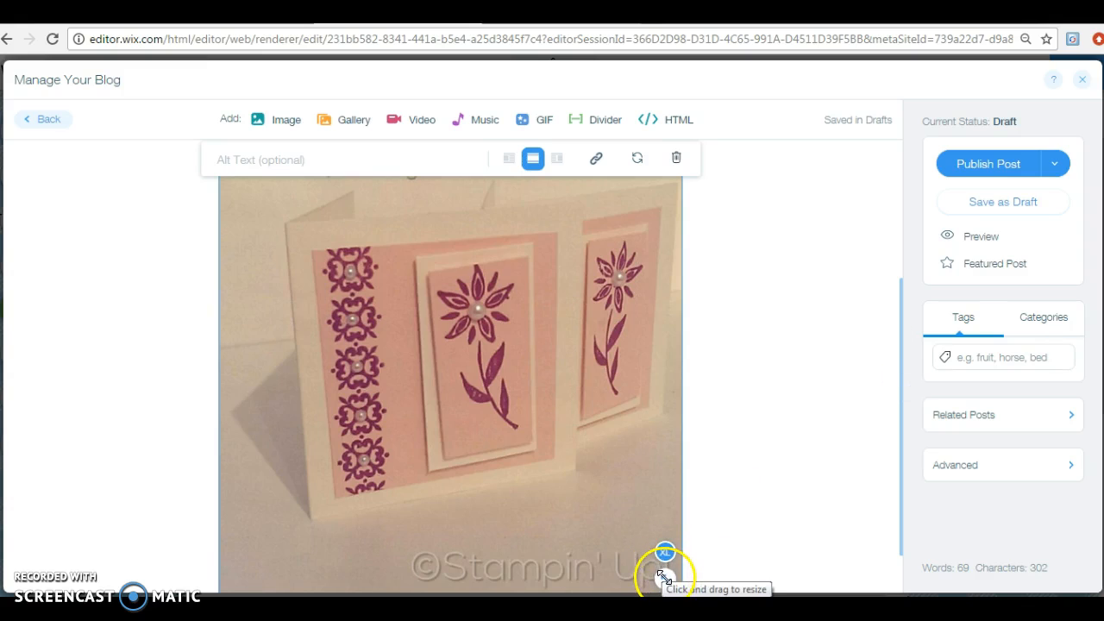
drag(664, 551, 578, 492)
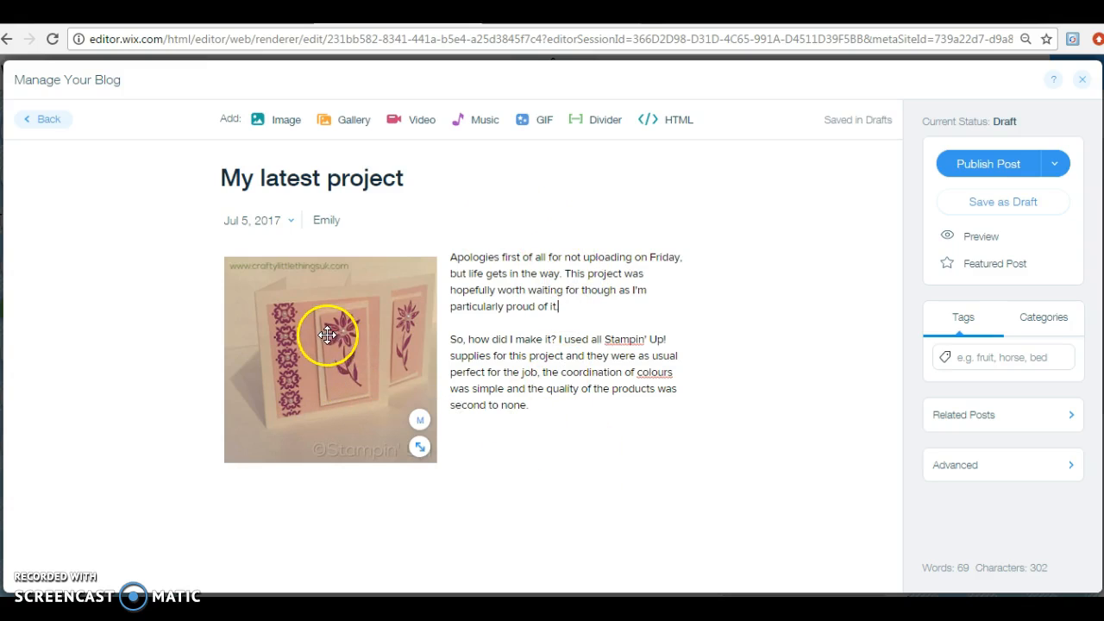
Align the card photo to the right so the text wraps along its left side
click(328, 335)
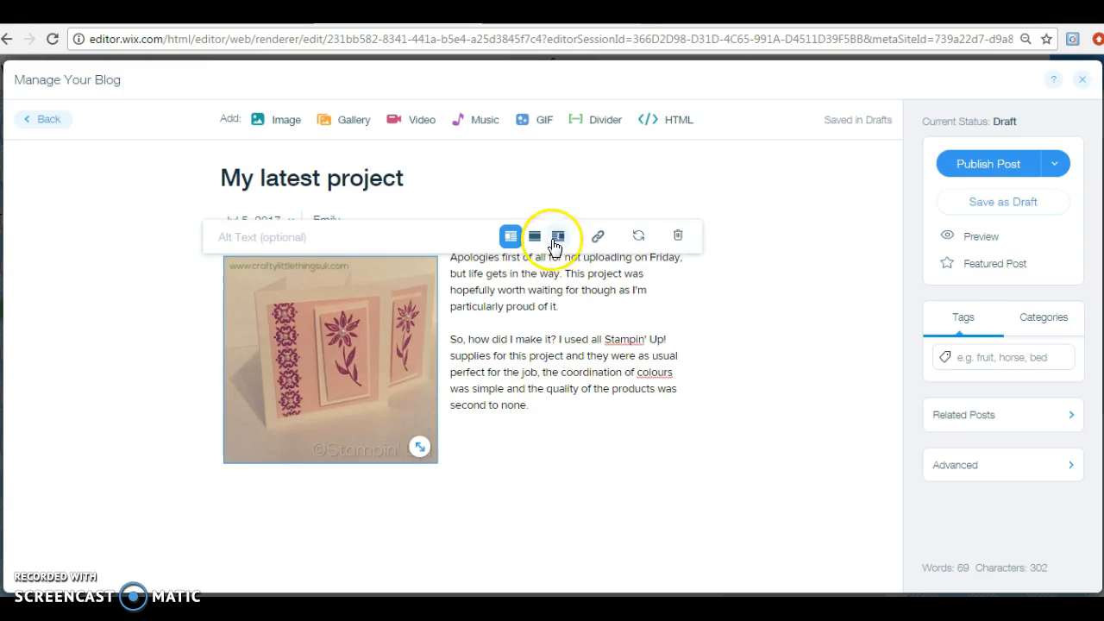
click(559, 235)
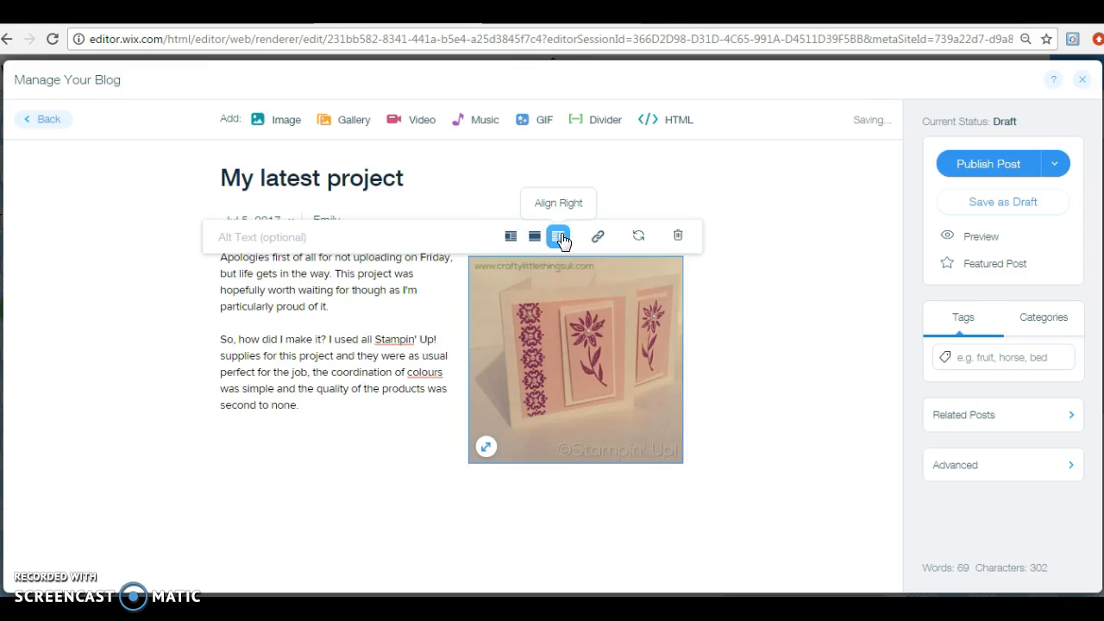
click(559, 235)
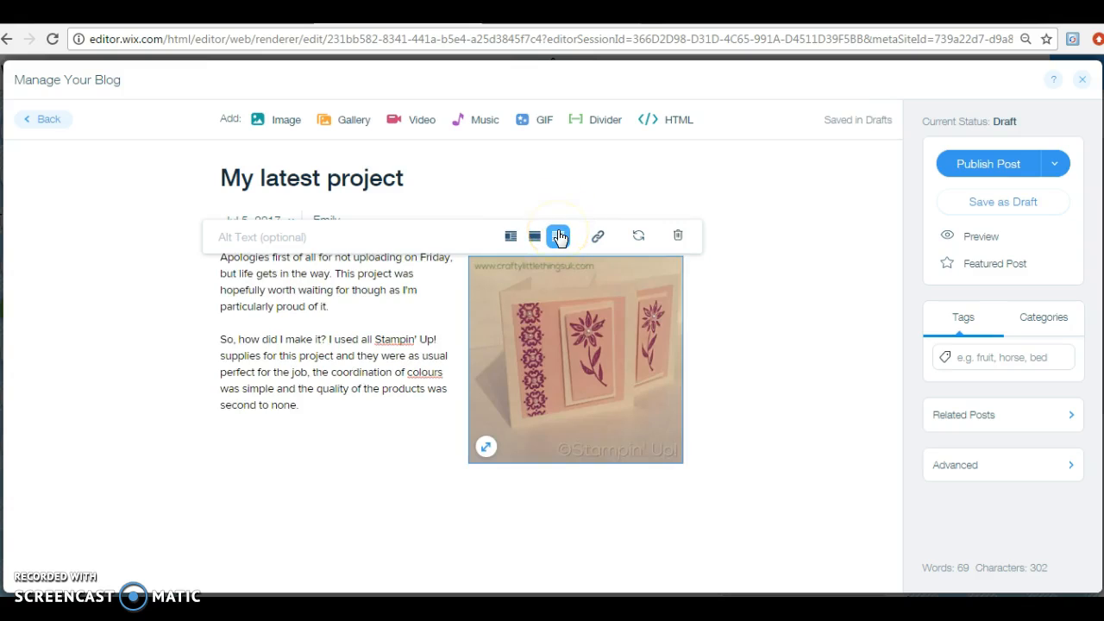
mouse_move(596, 236)
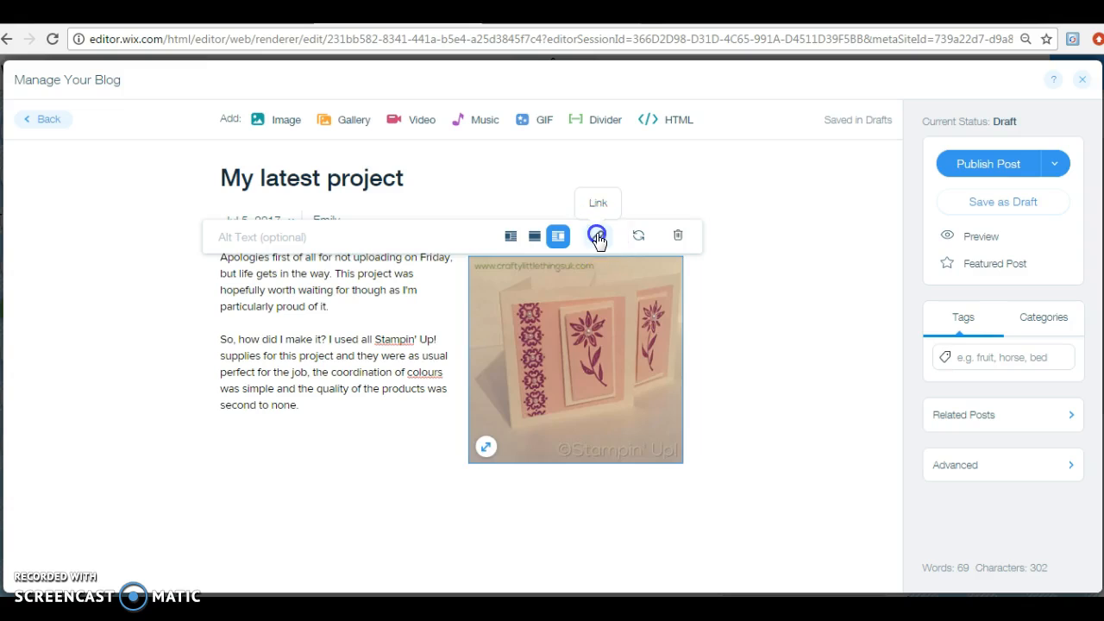
click(597, 235)
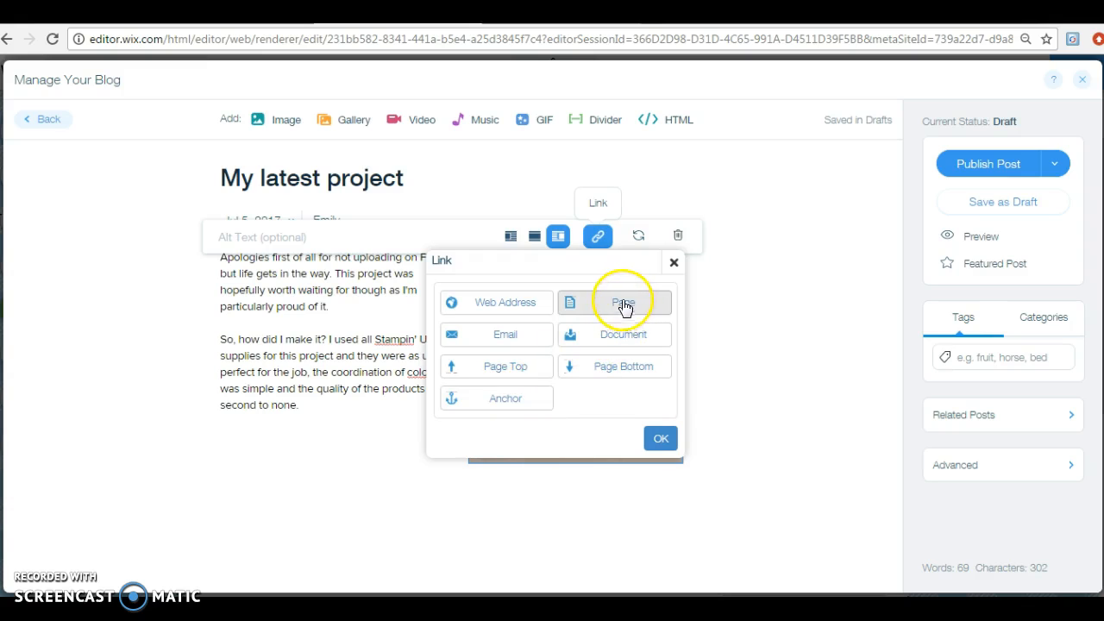
mouse_move(623, 334)
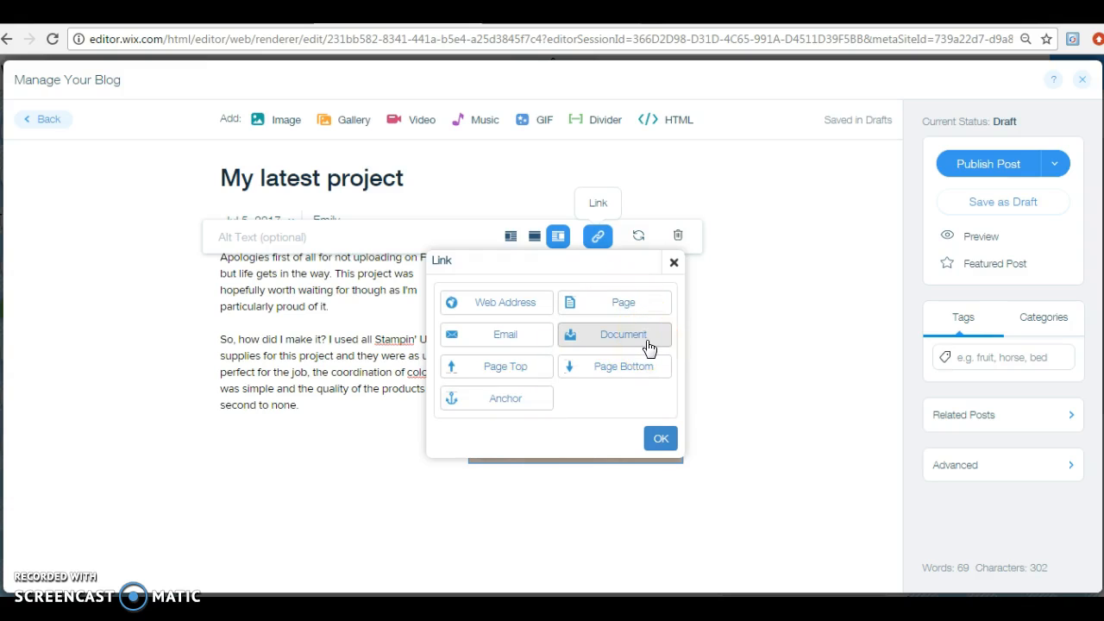
mouse_move(573, 518)
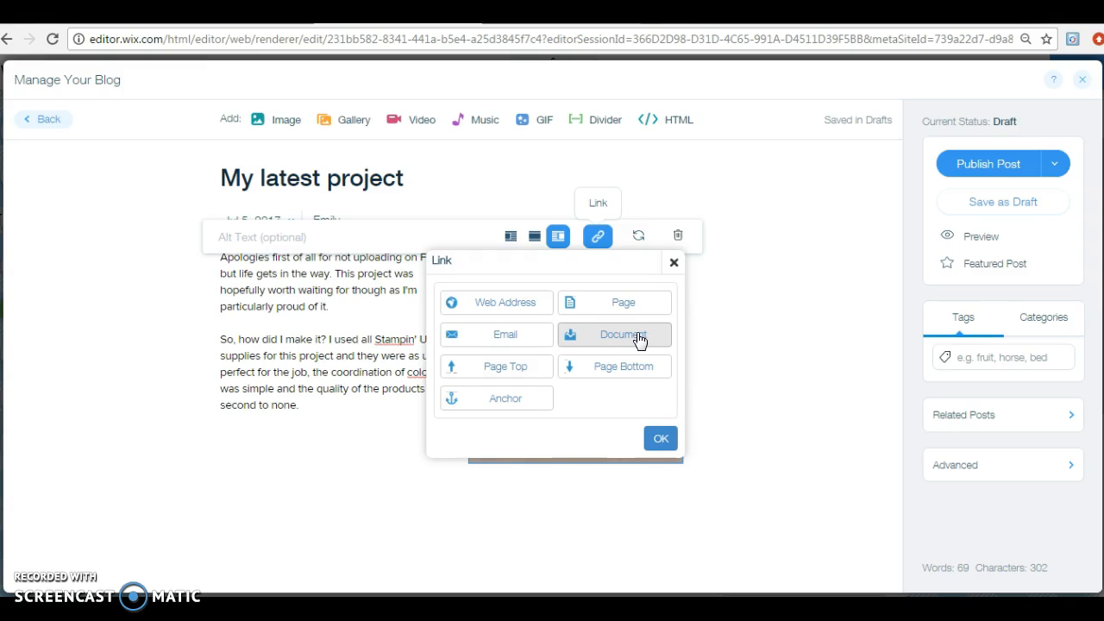
Link the card photo to the '3x3 cards using Background Basics' PDF document
click(614, 335)
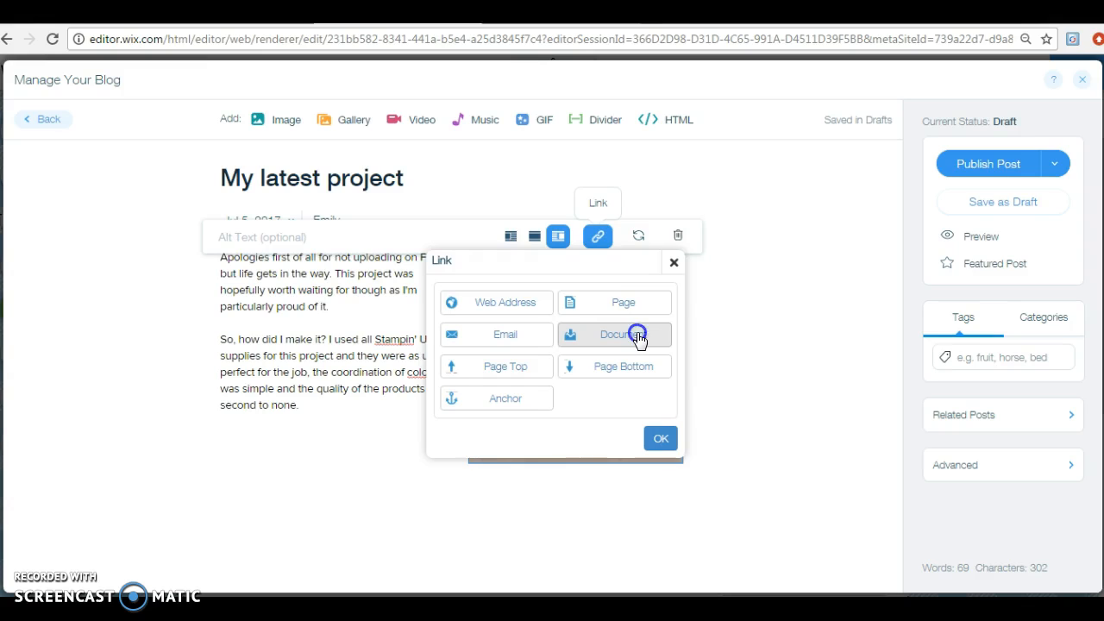
click(614, 335)
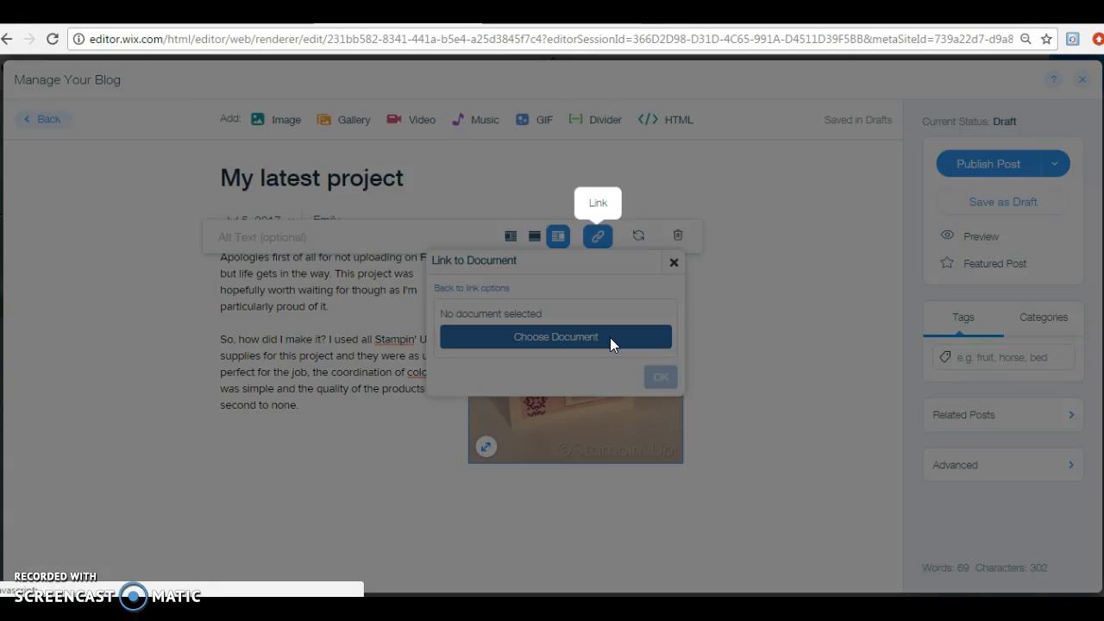
click(555, 336)
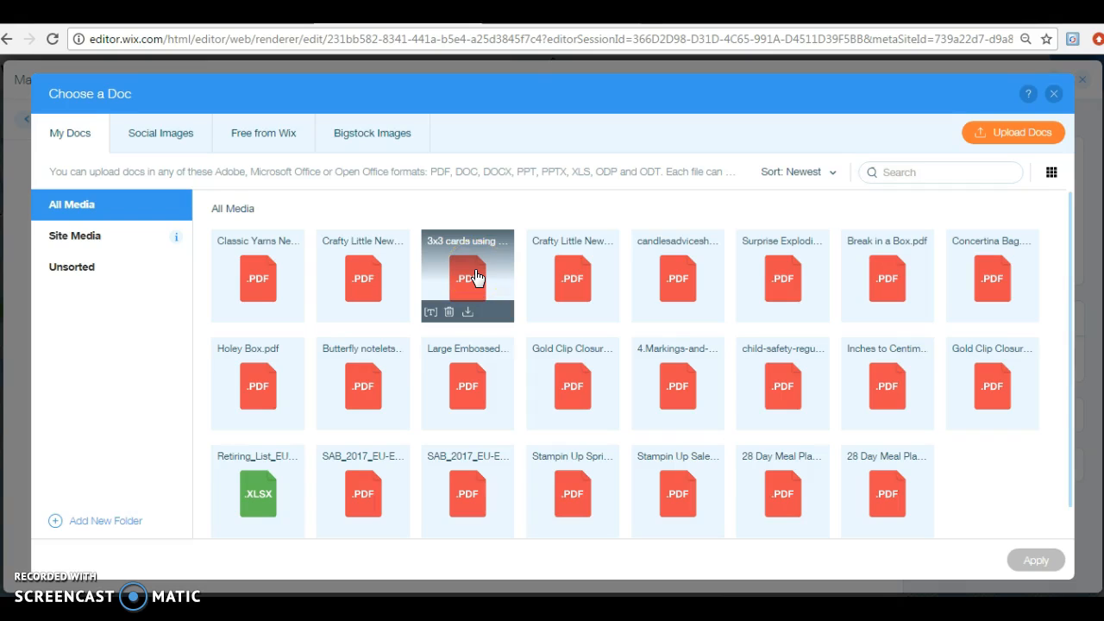
click(465, 276)
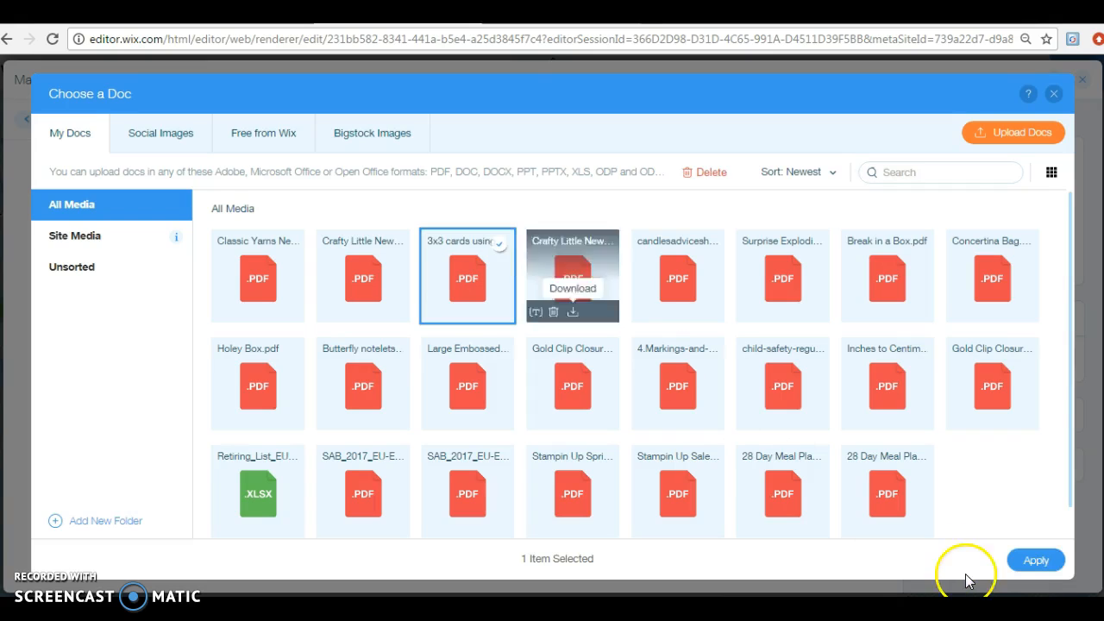
click(1035, 559)
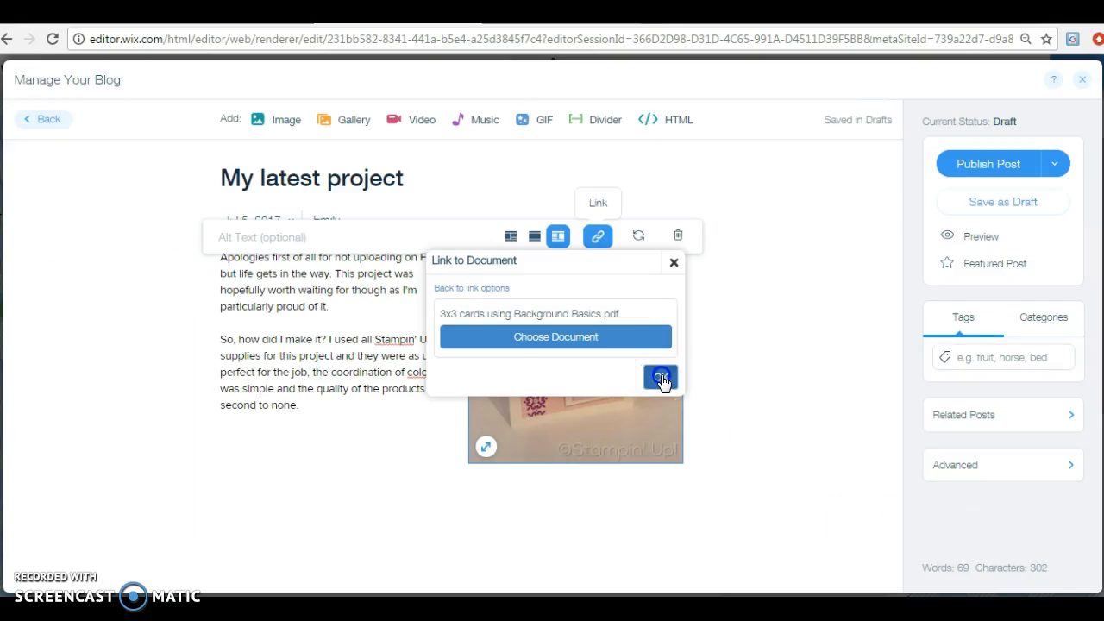
click(659, 376)
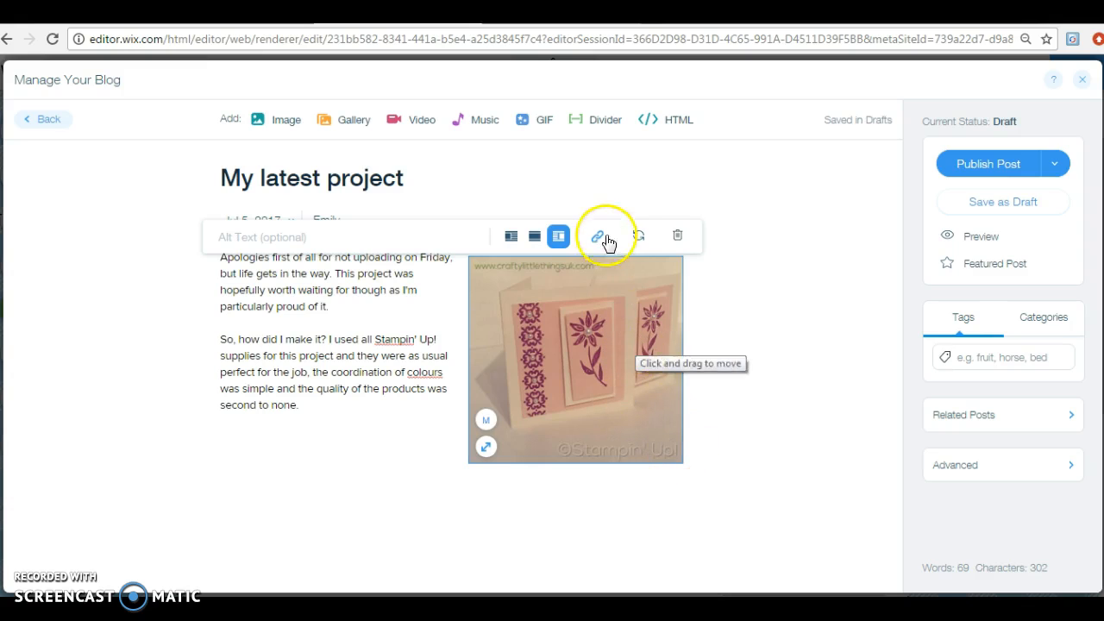
Recheck the image's document link settings and close them keeping the PDF link
click(596, 235)
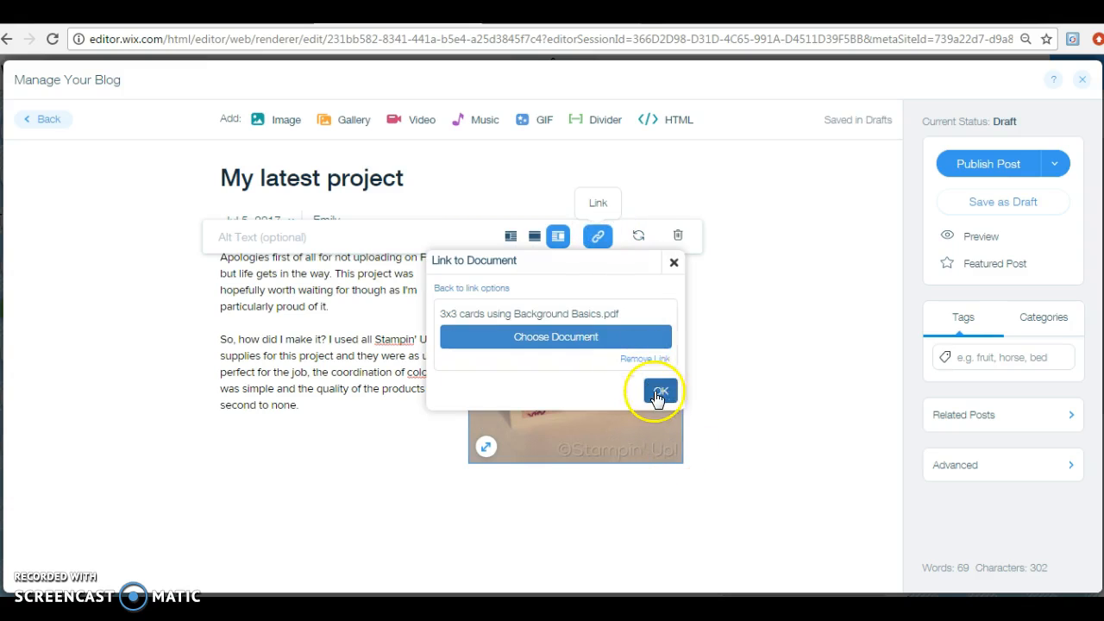
click(657, 389)
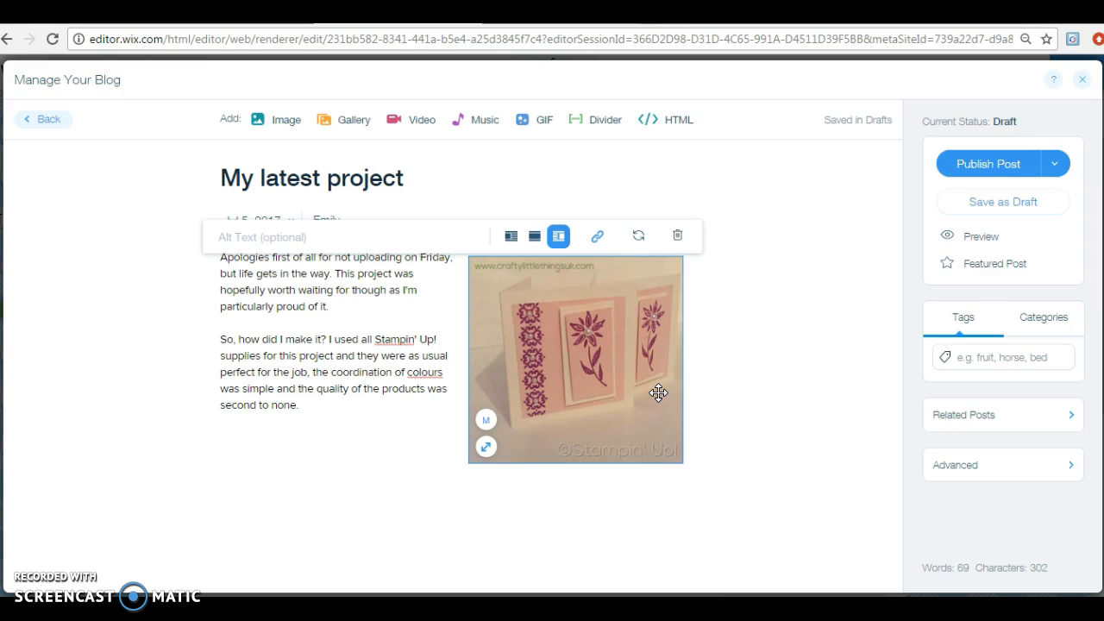
mouse_move(597, 235)
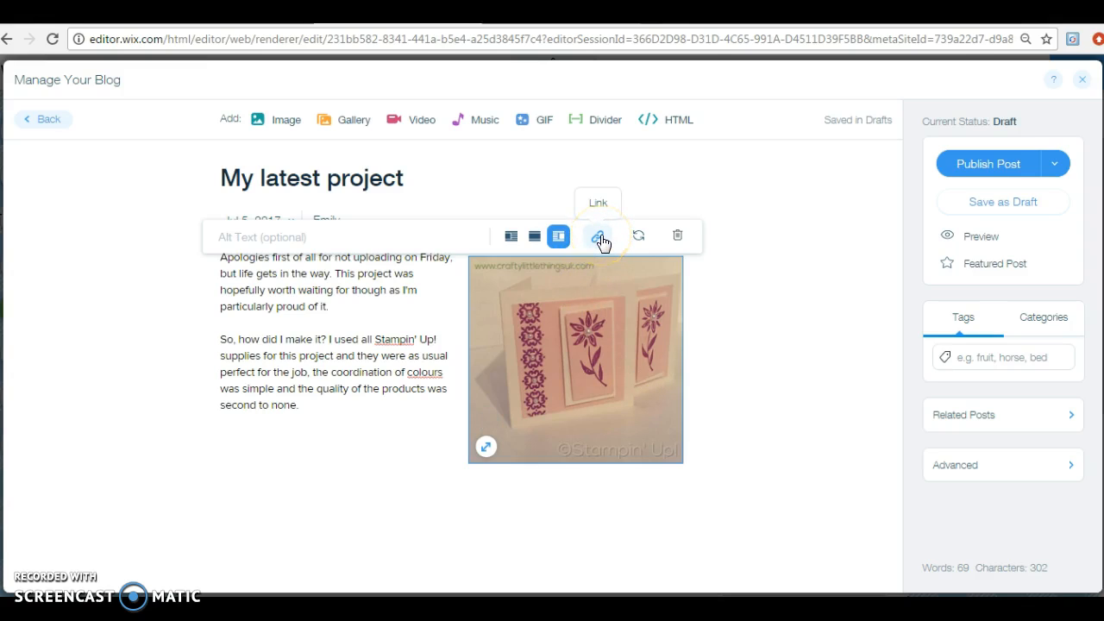
click(597, 235)
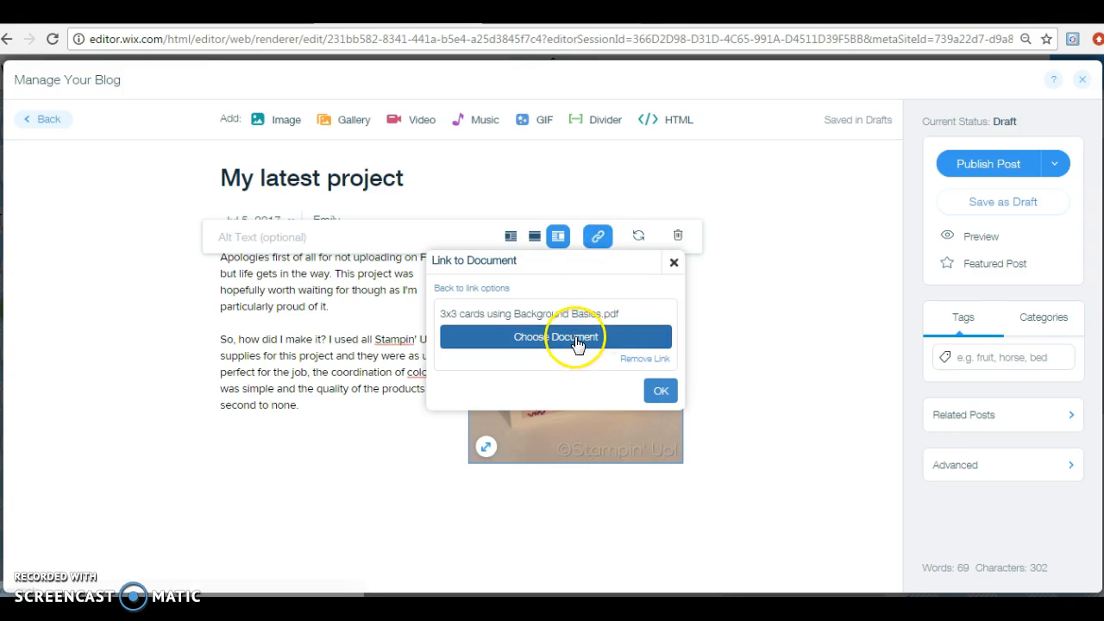
click(555, 336)
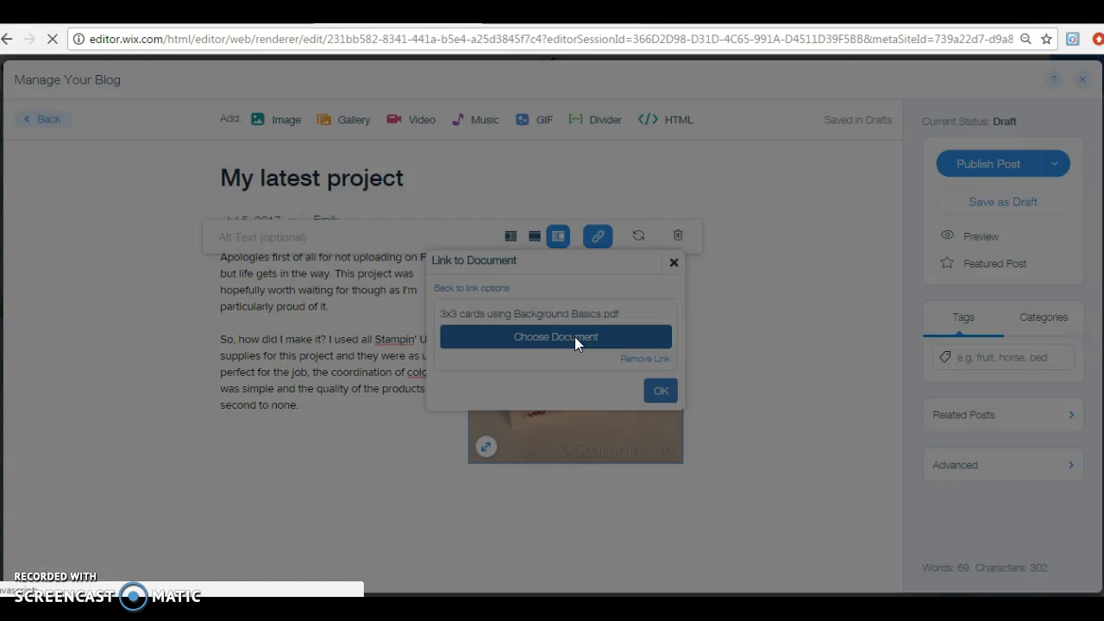
click(556, 336)
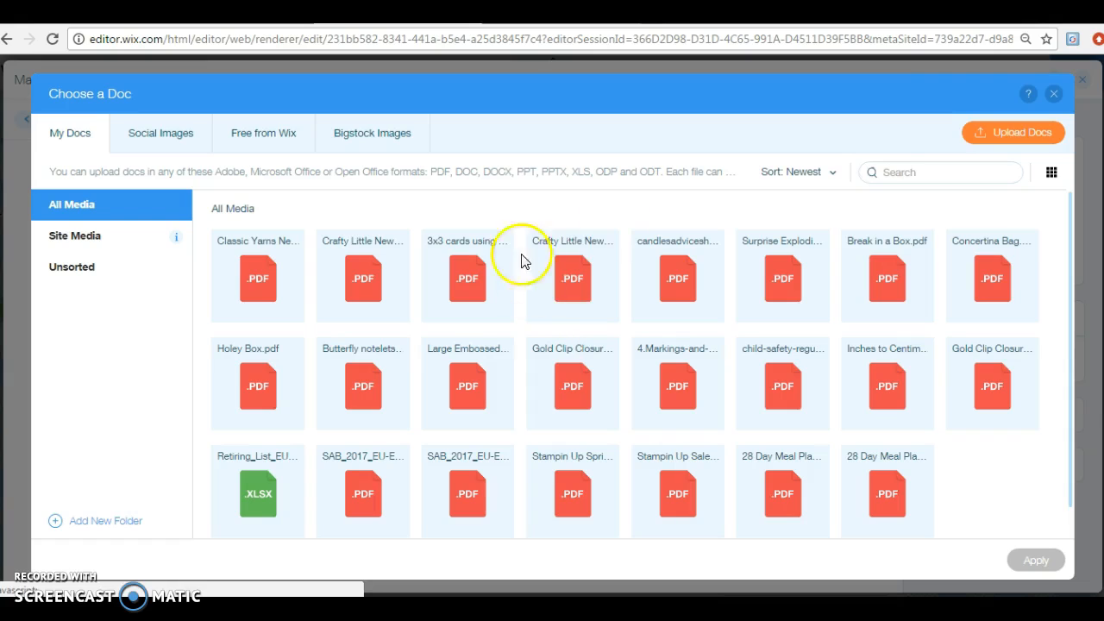
mouse_move(1021, 131)
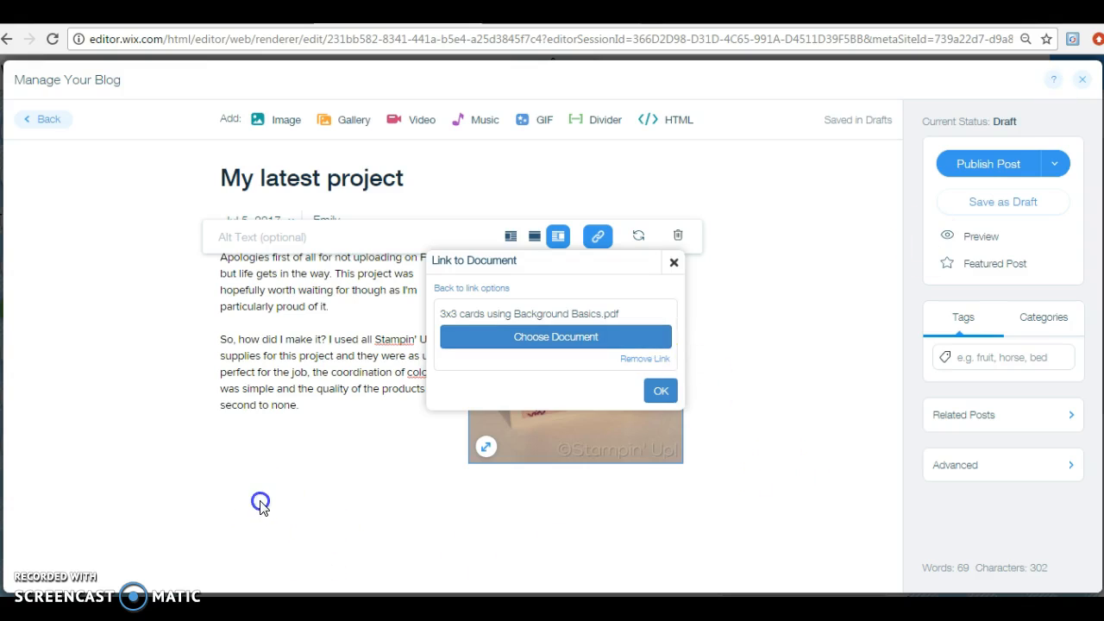
click(660, 390)
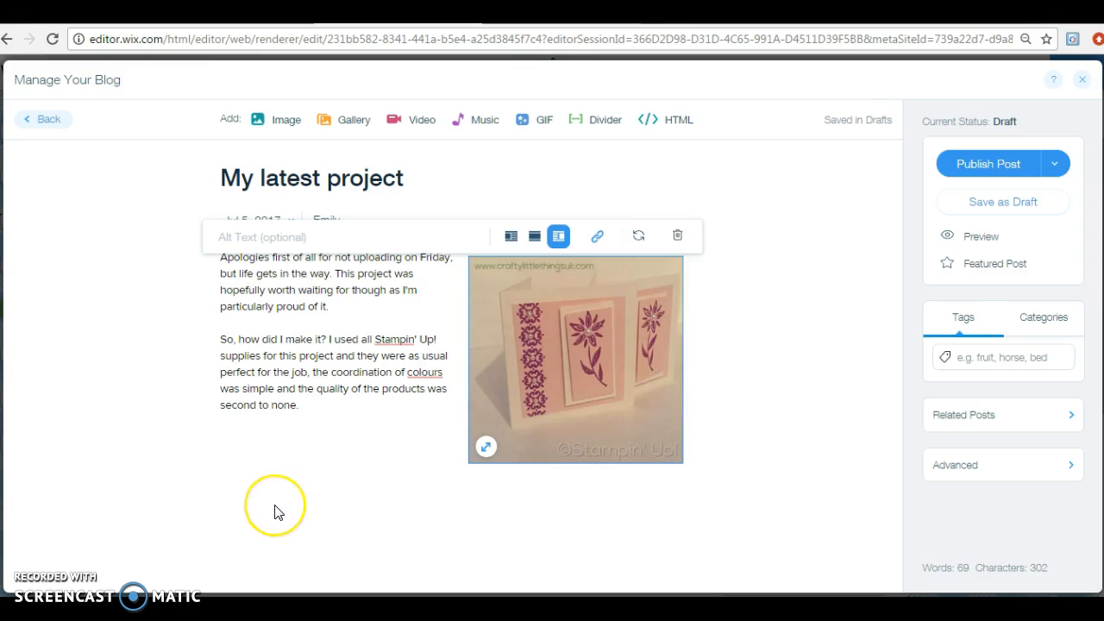
mouse_move(569, 348)
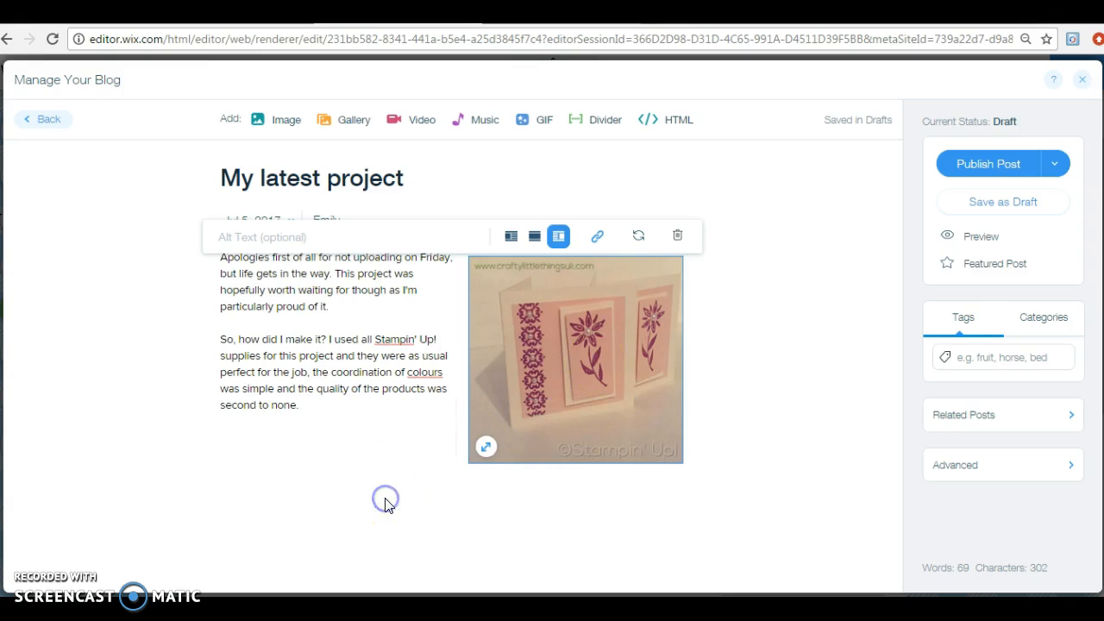
mouse_move(597, 373)
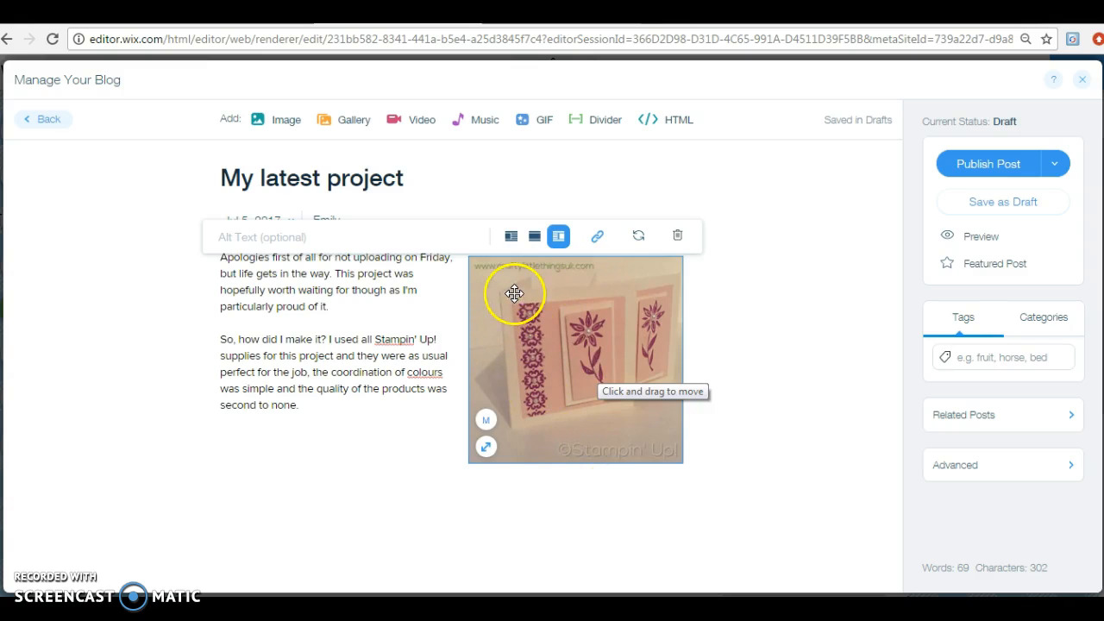
mouse_move(728, 479)
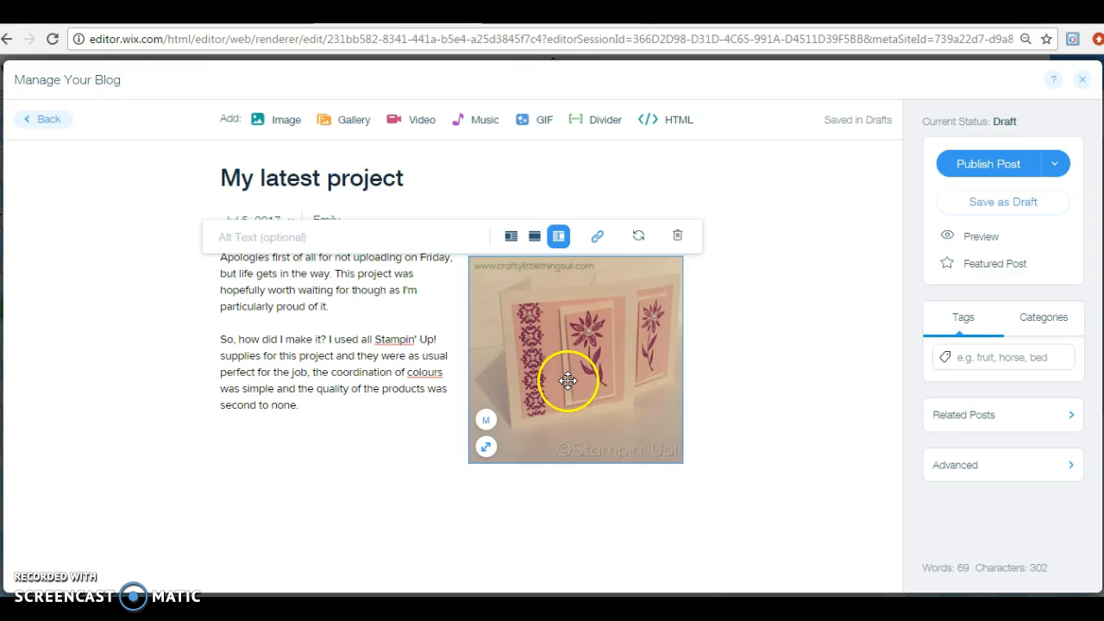
mouse_move(568, 381)
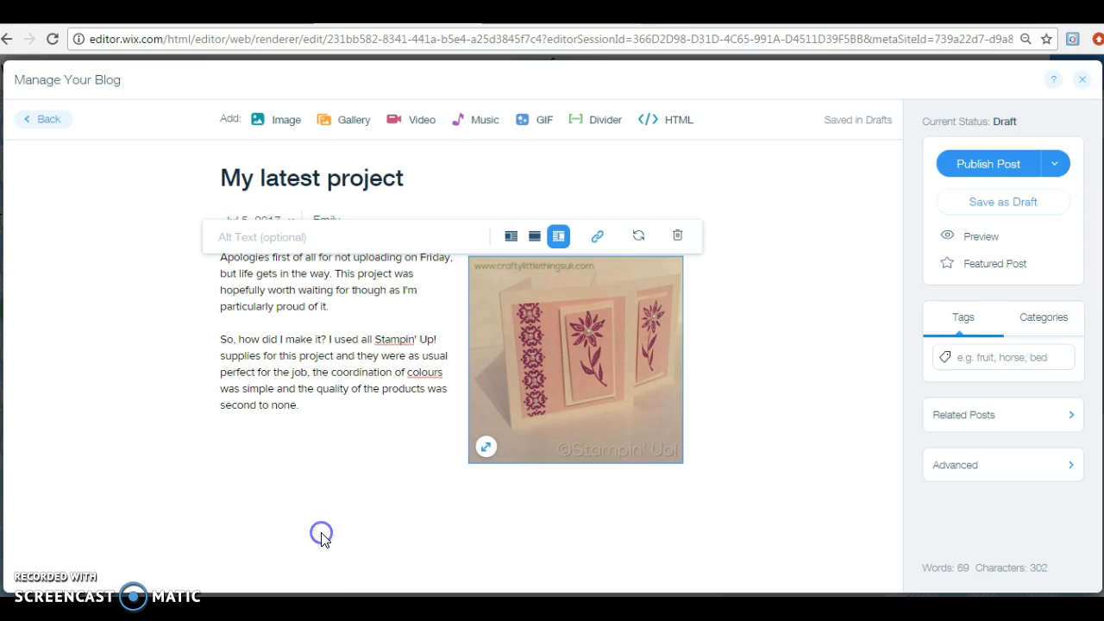
mouse_move(755, 195)
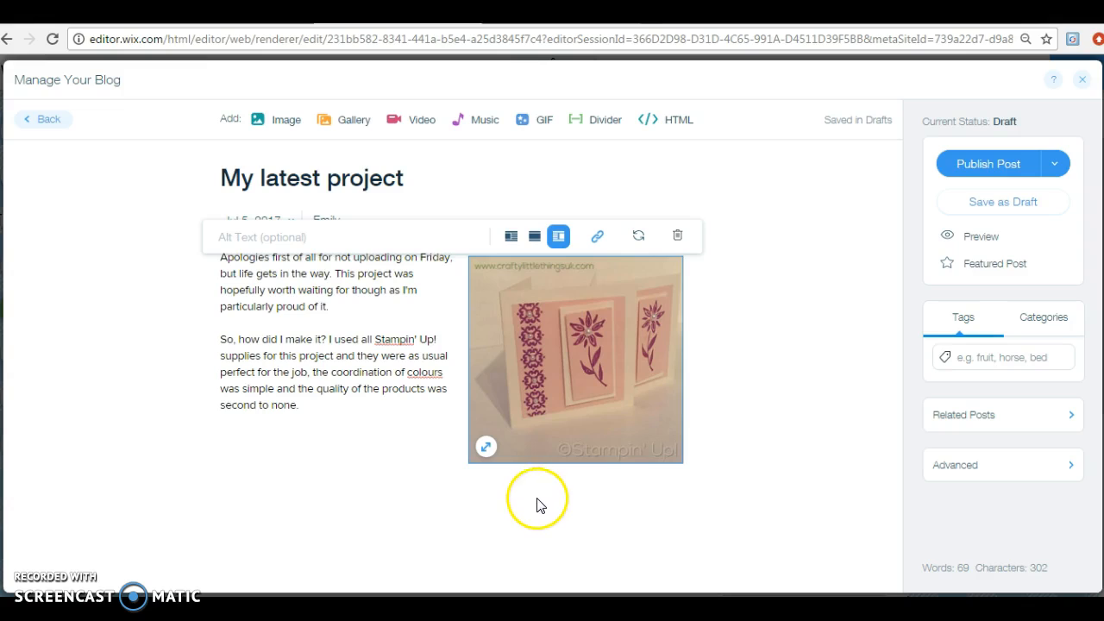
mouse_move(499, 511)
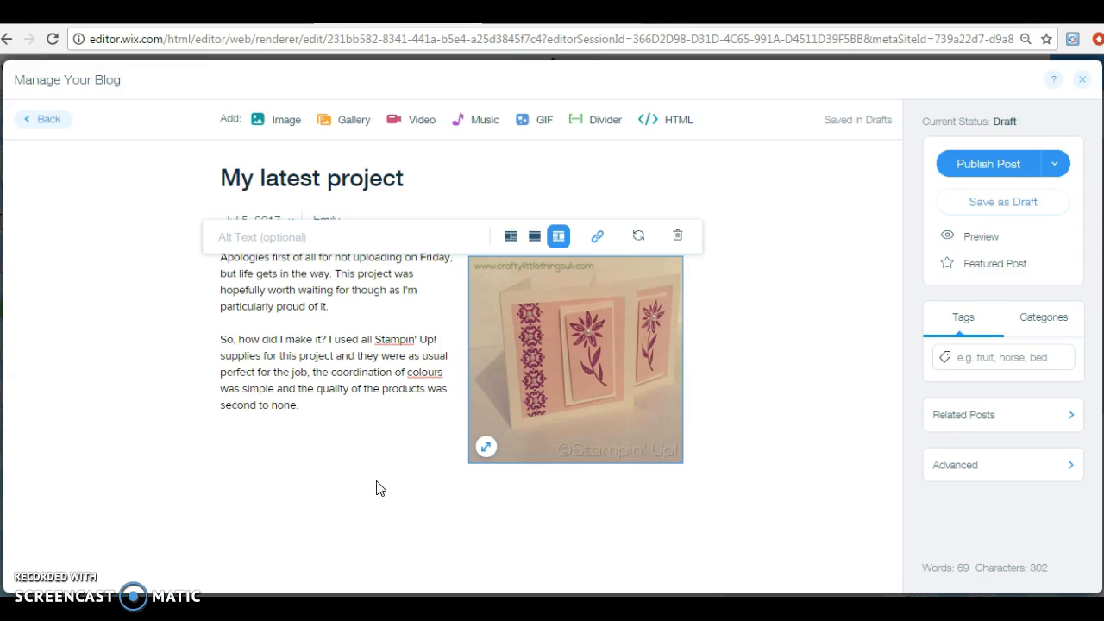
mouse_move(795, 395)
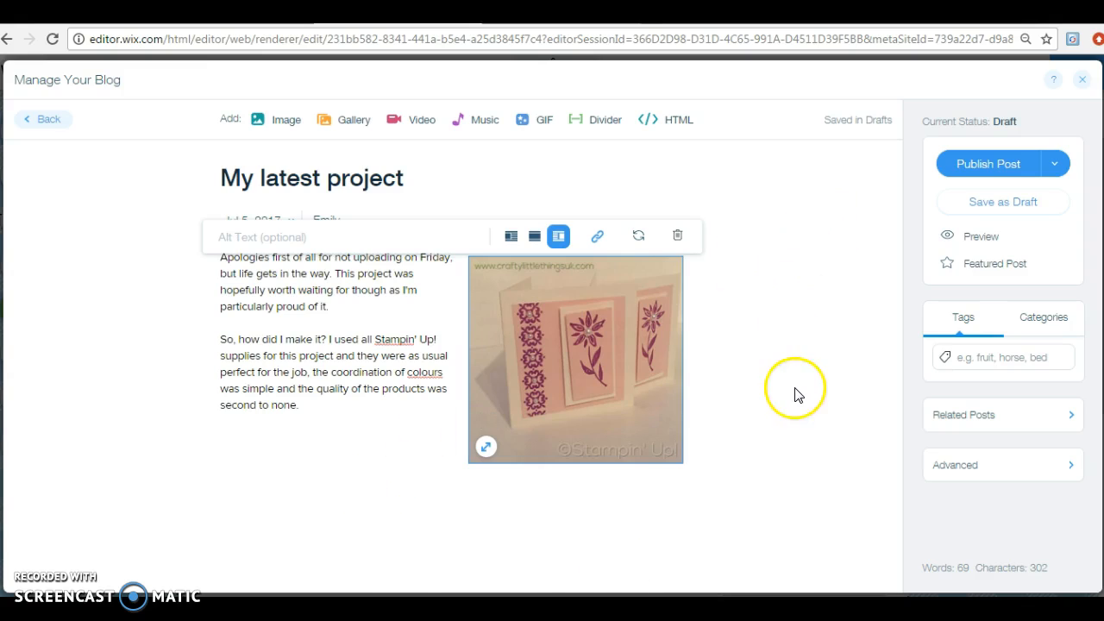
click(318, 411)
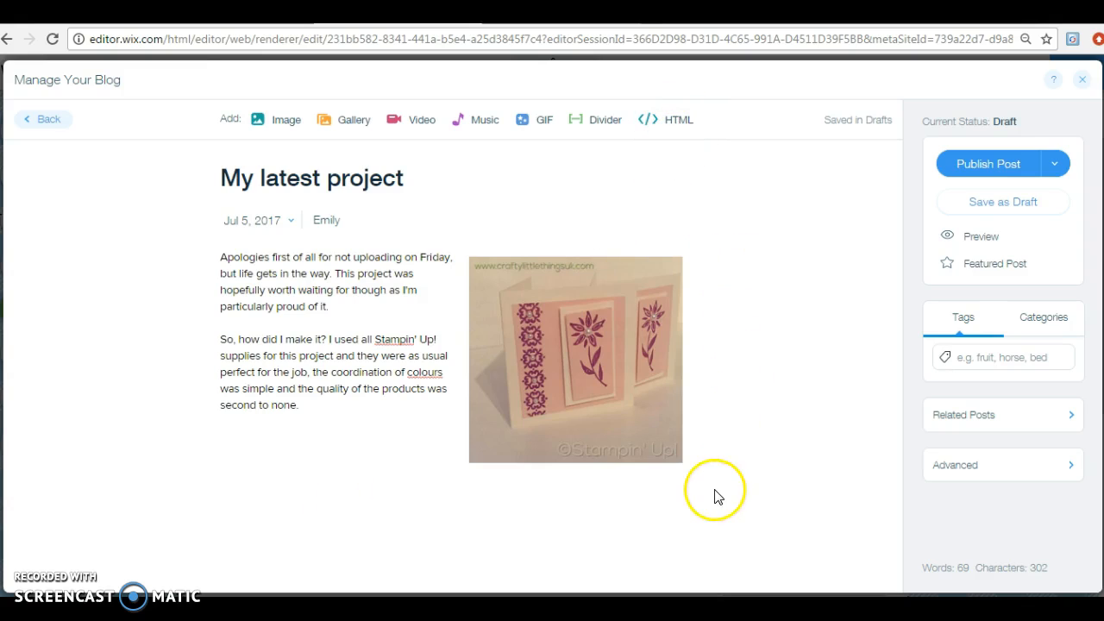
mouse_move(694, 526)
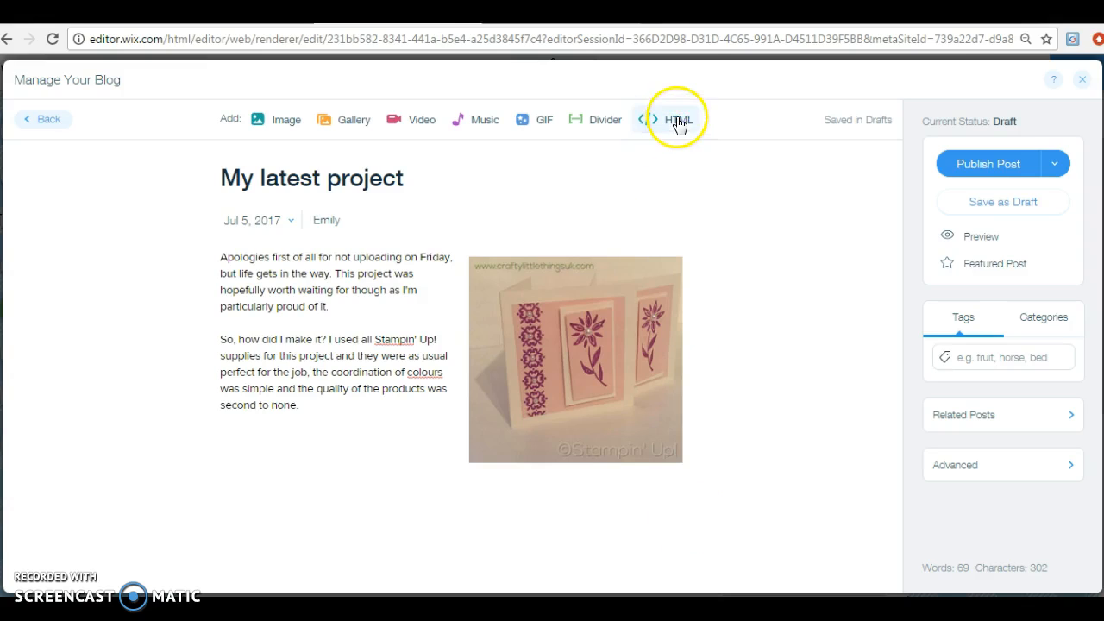
click(679, 119)
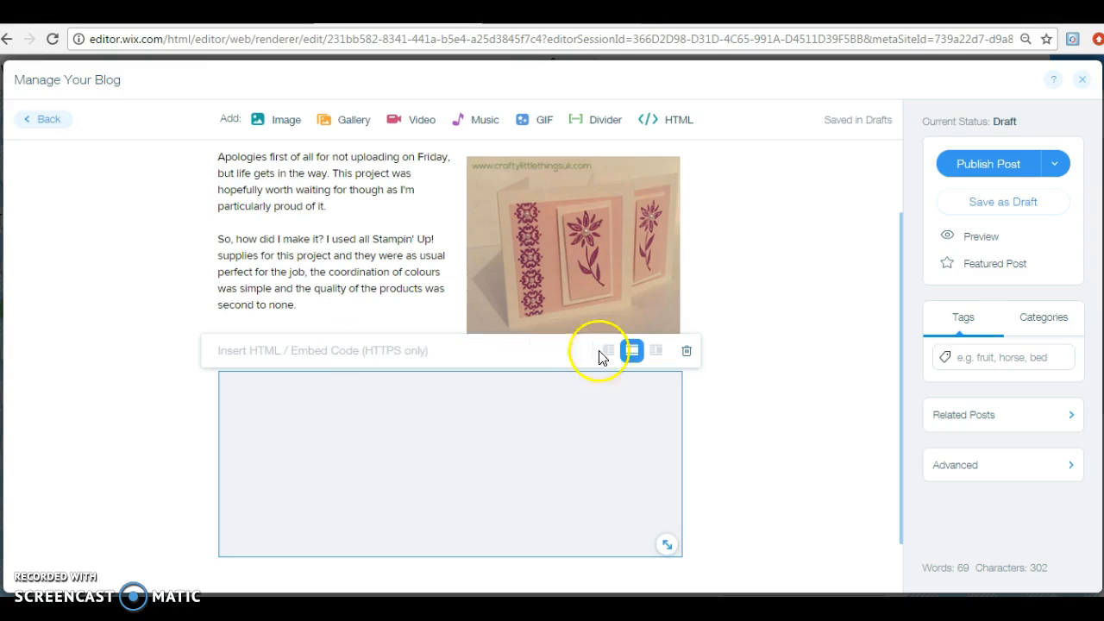
click(607, 351)
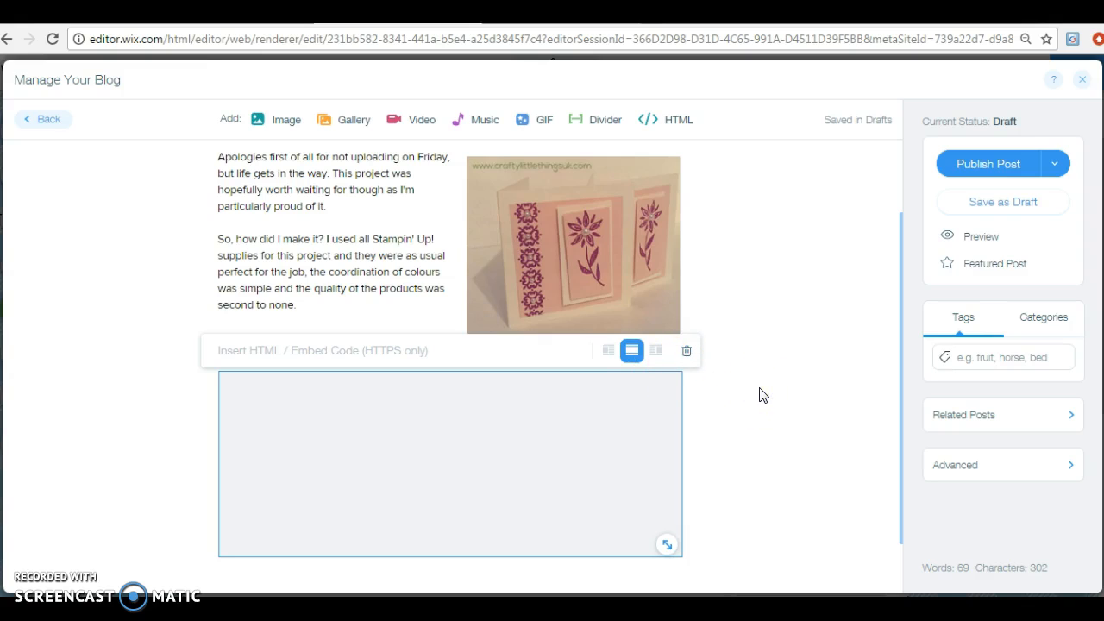
mouse_move(759, 266)
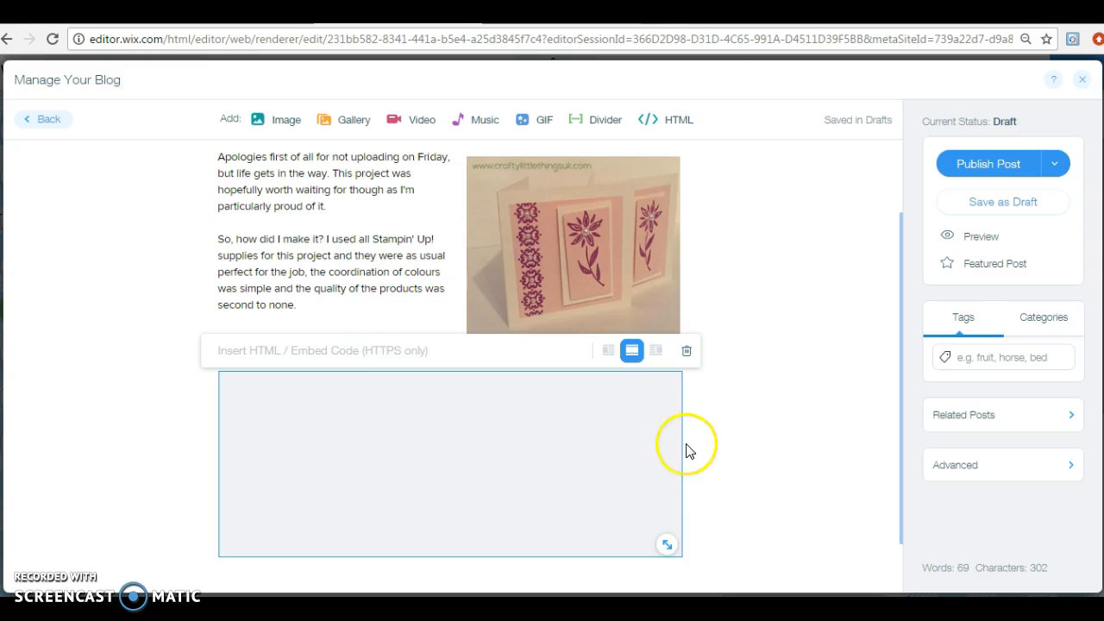
mouse_move(687, 350)
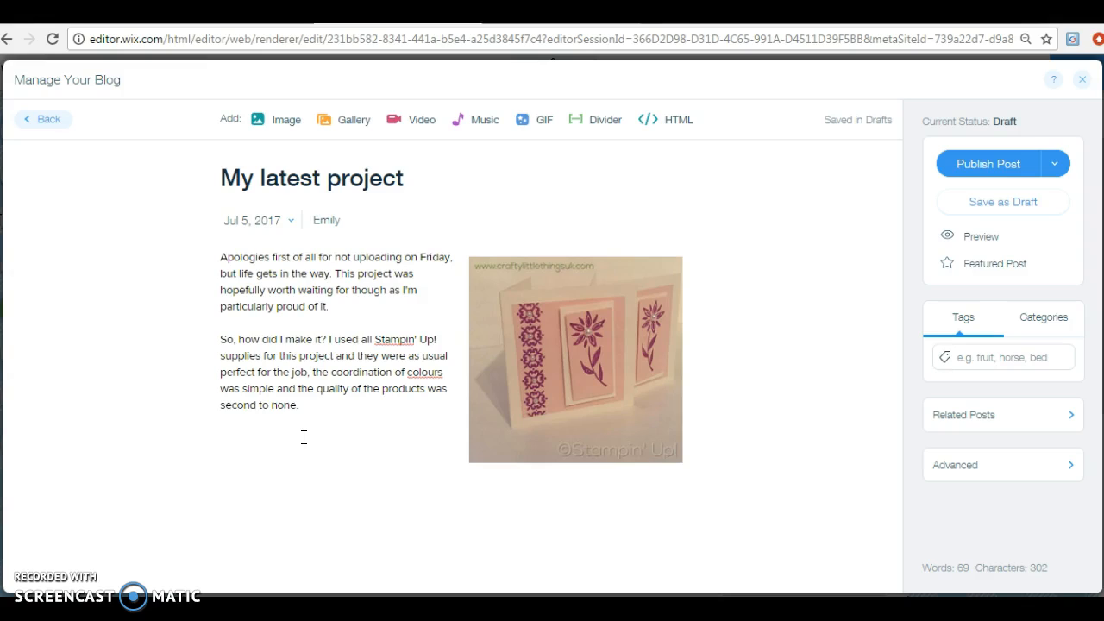
Write the closing lines inviting readers to tag her on social media with their makes
click(221, 439)
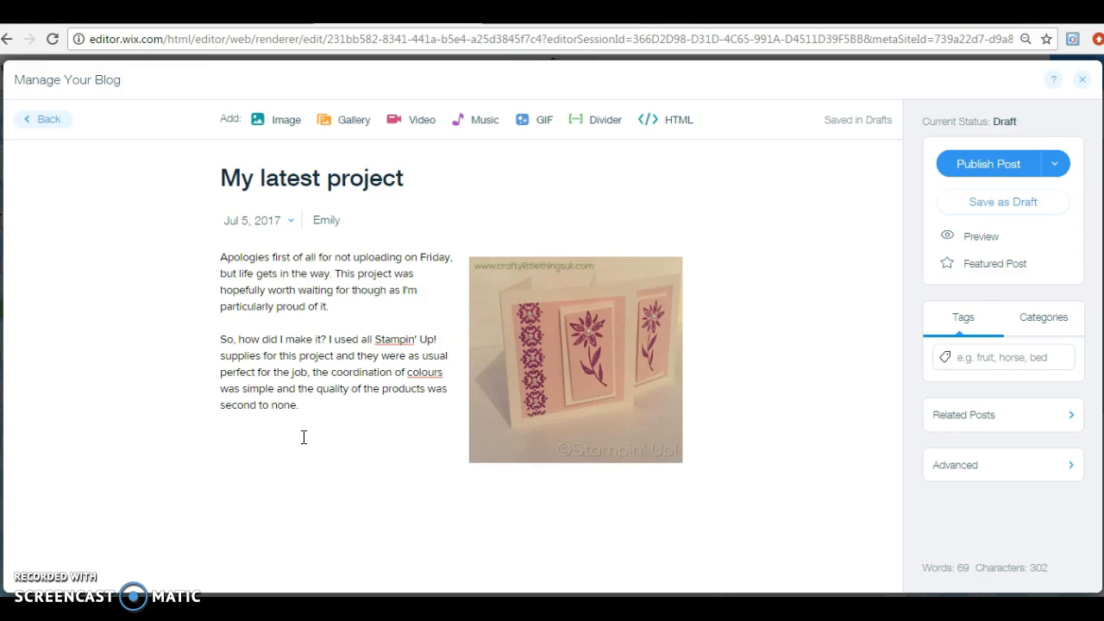
click(220, 438)
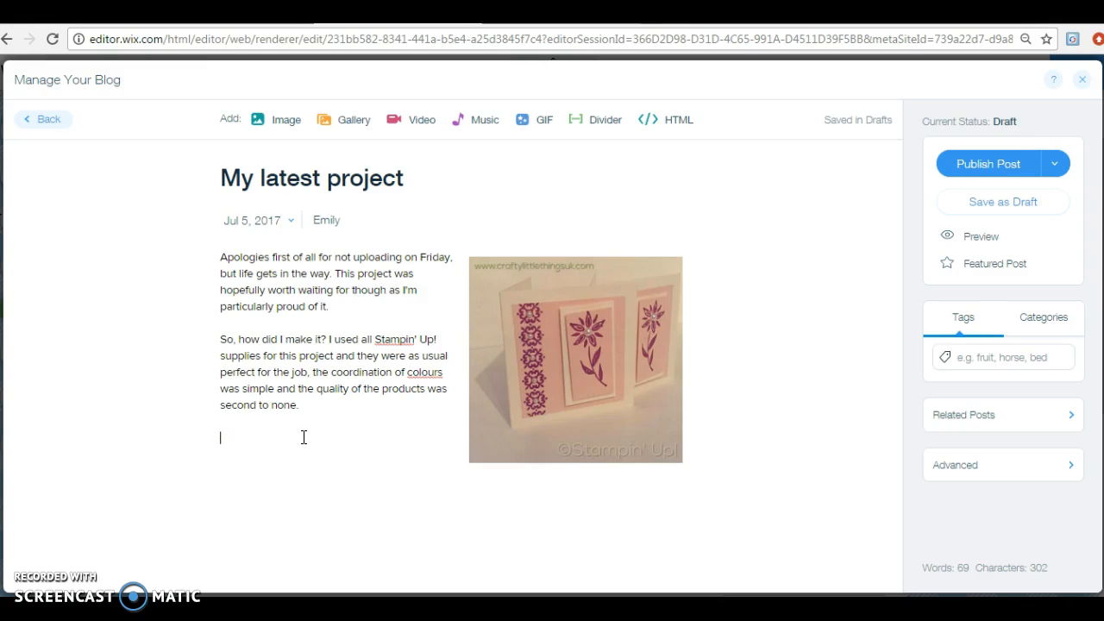
text(I hope you en)
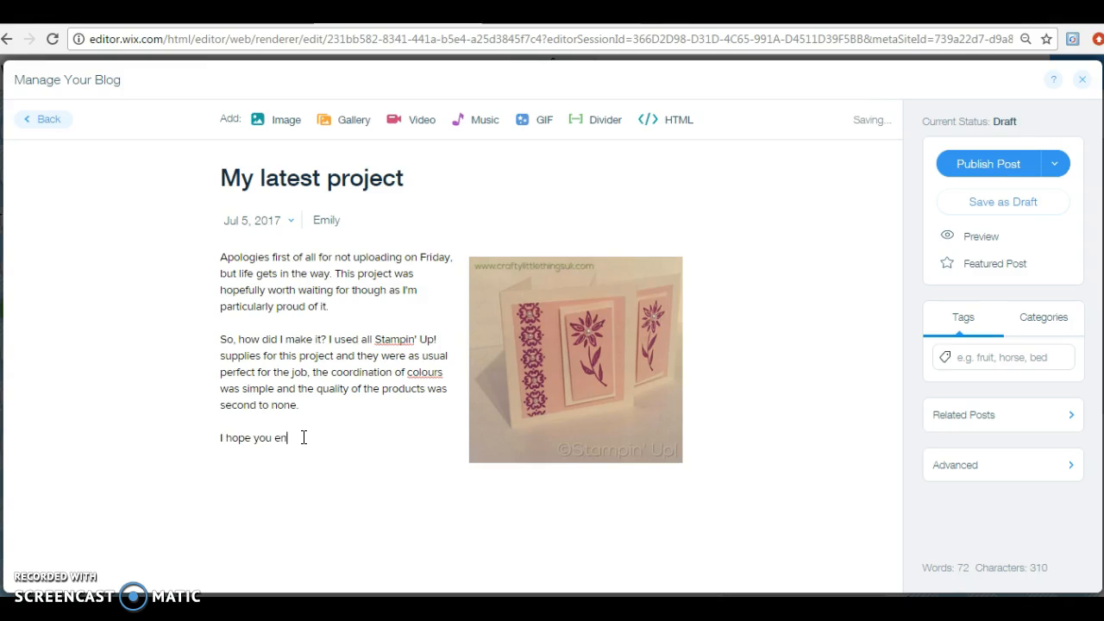
text(joyed this)
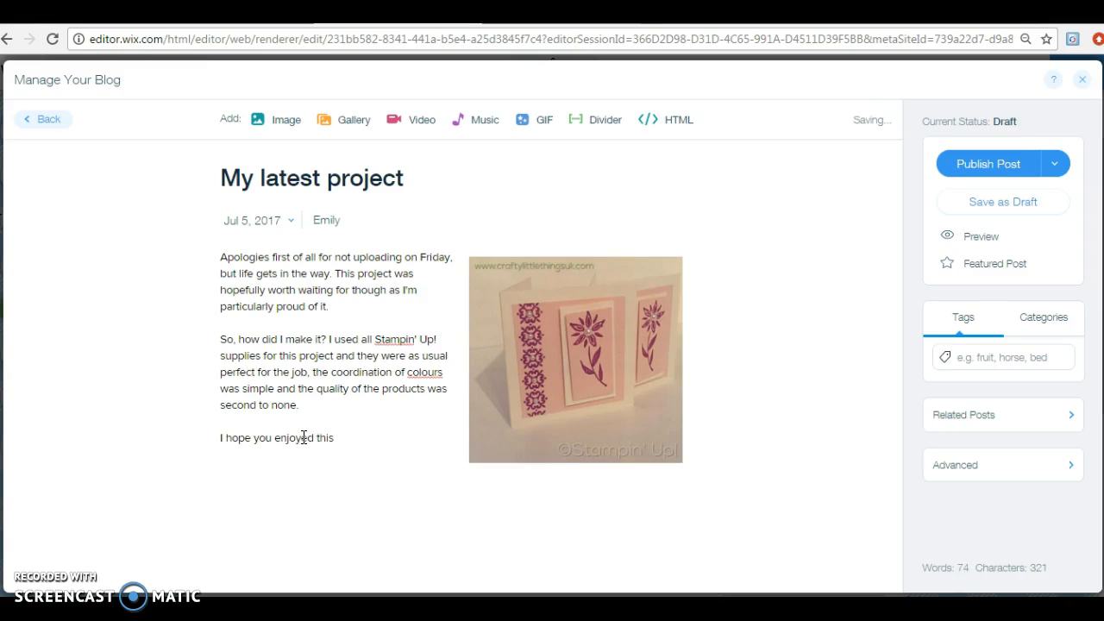
text(project)
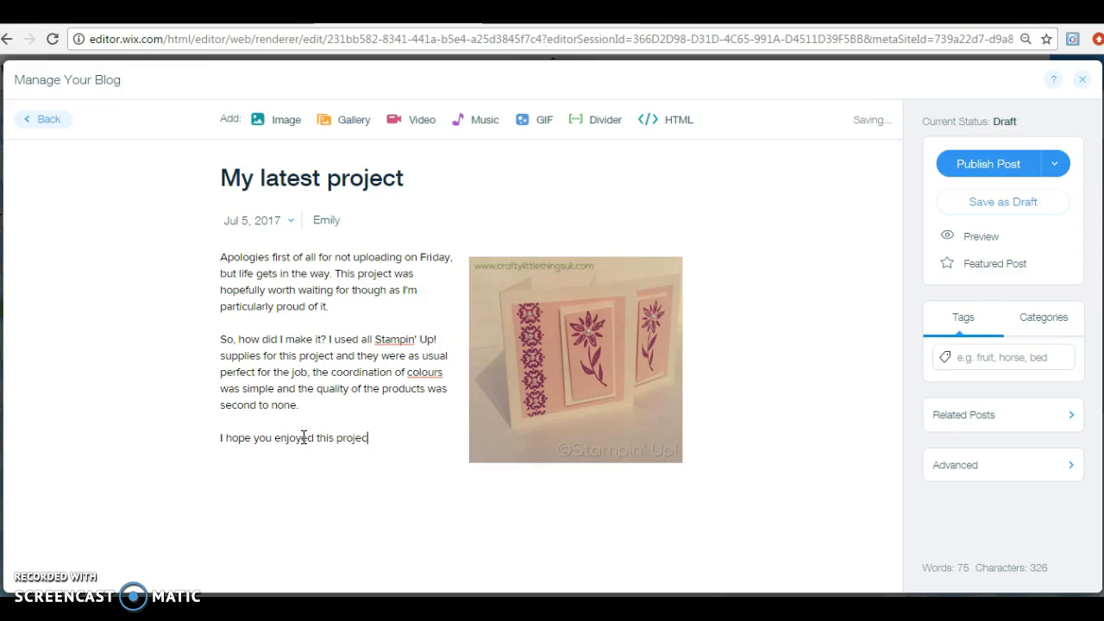
text(. I'd love to se)
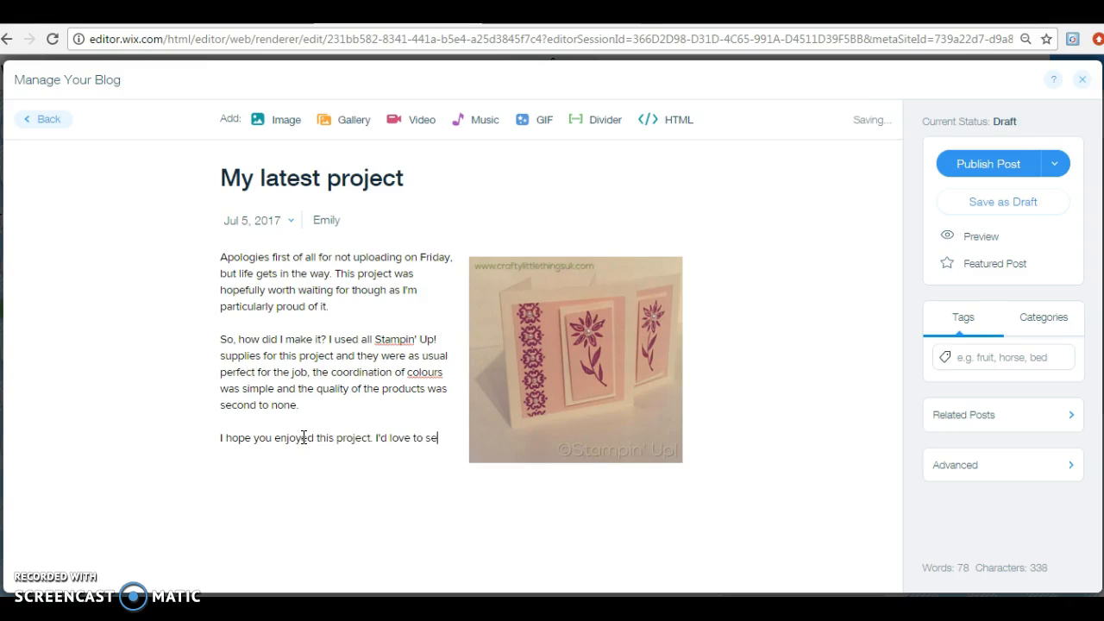
text(e what you make so please)
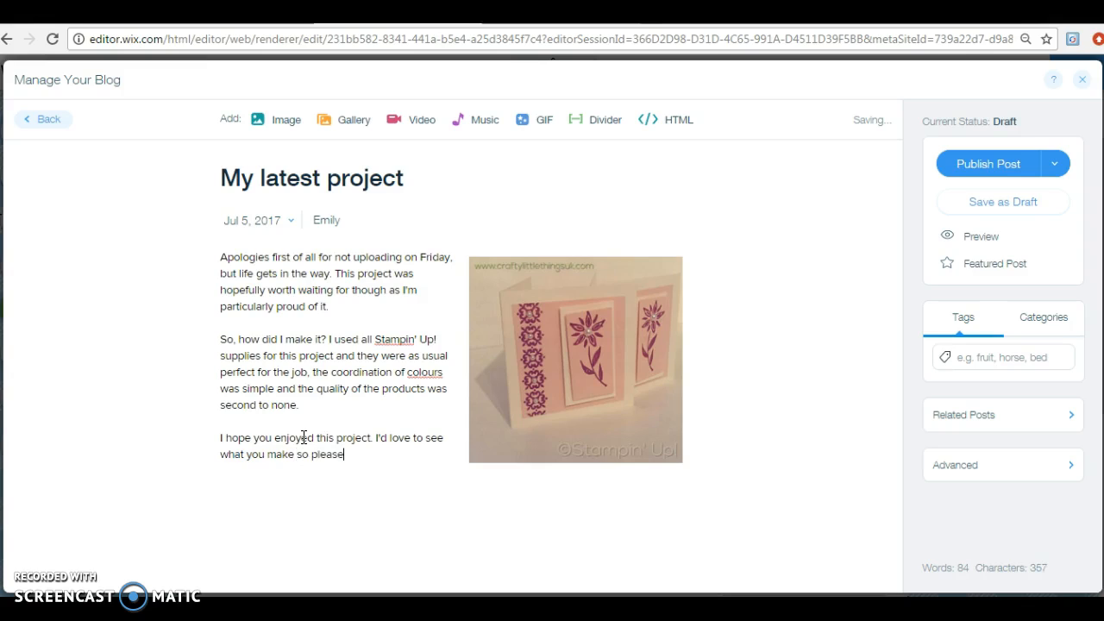
text(tag me)
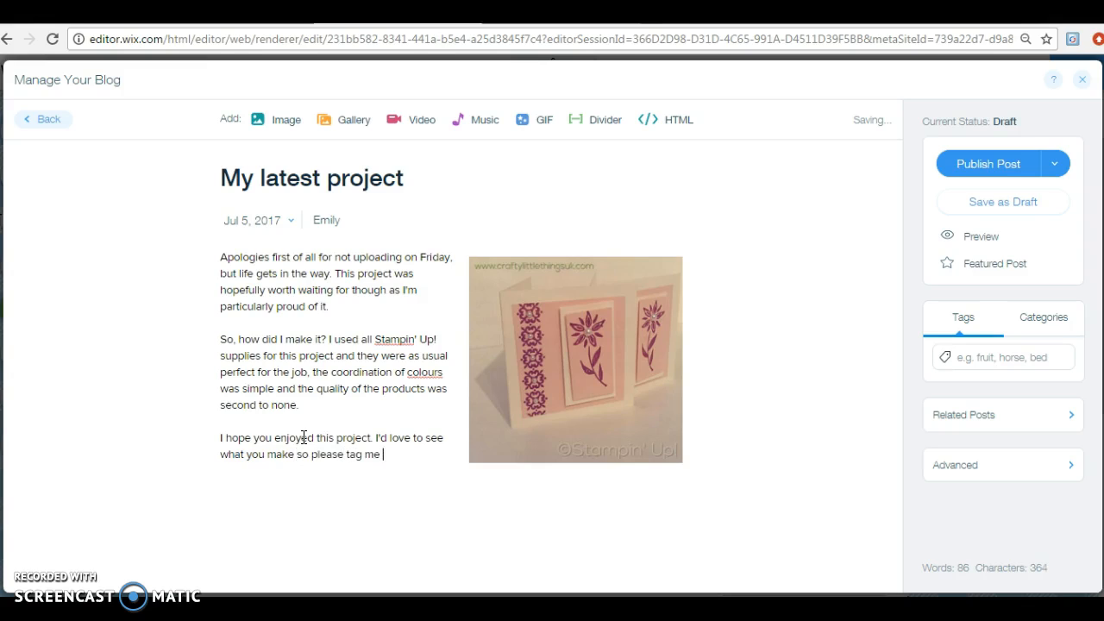
text(on social media)
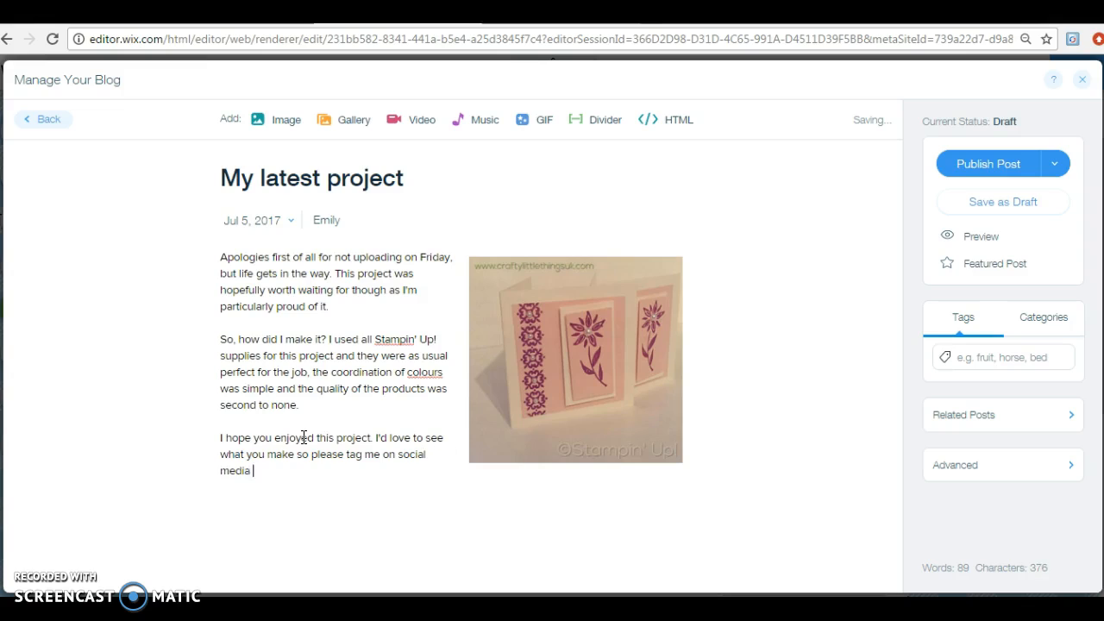
text(if you upload)
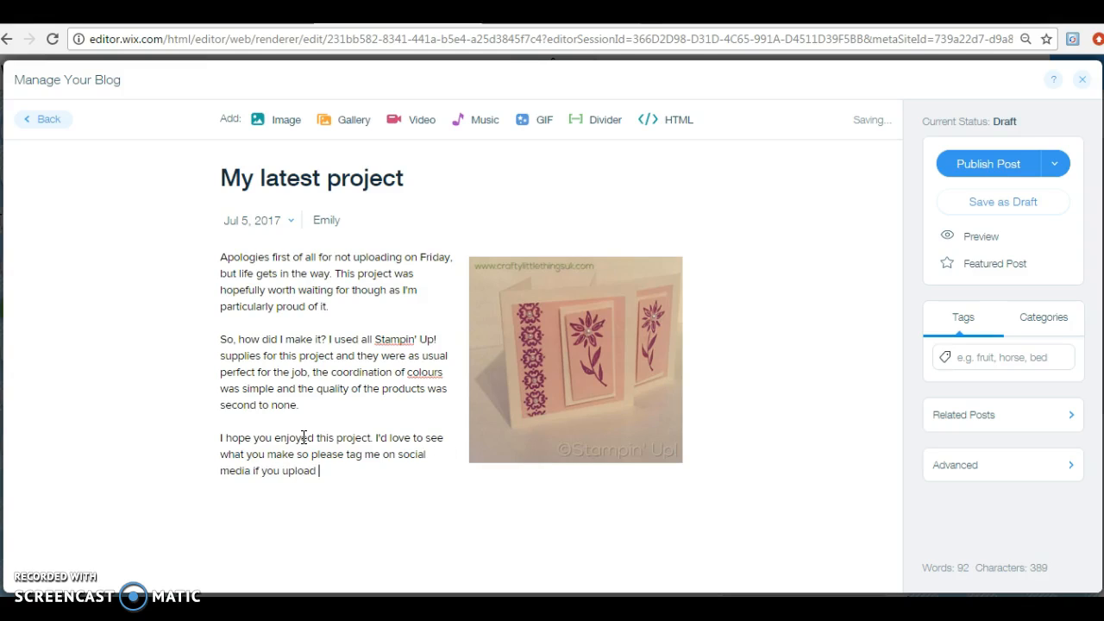
text(images.)
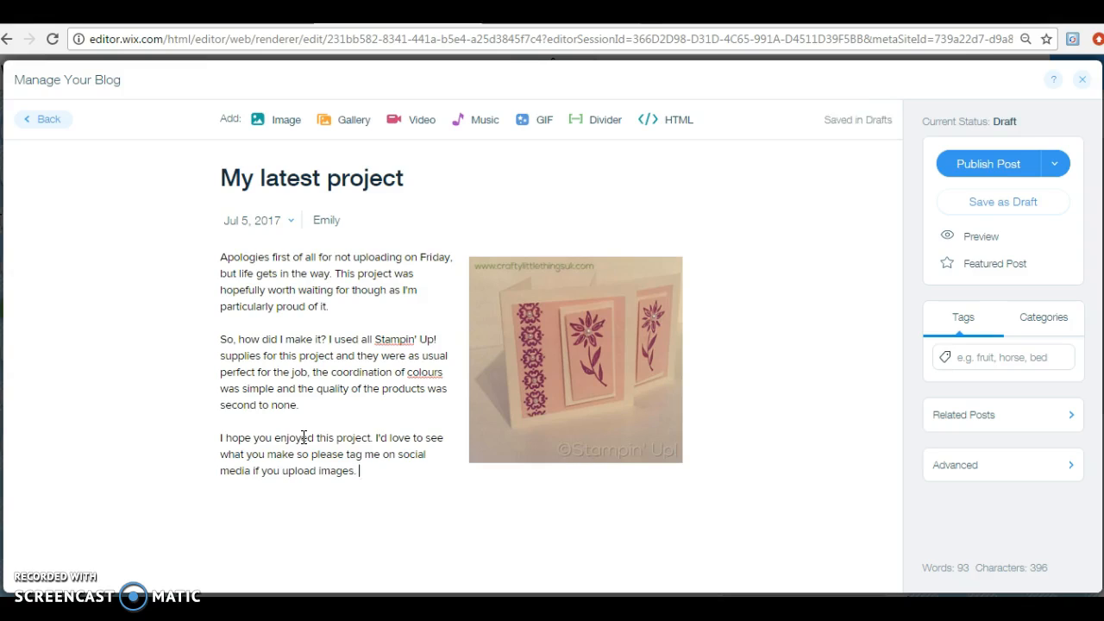
Add the reminder to shop the online store, a thank-you for visiting, and the Emily sign-off
text(Don't forget)
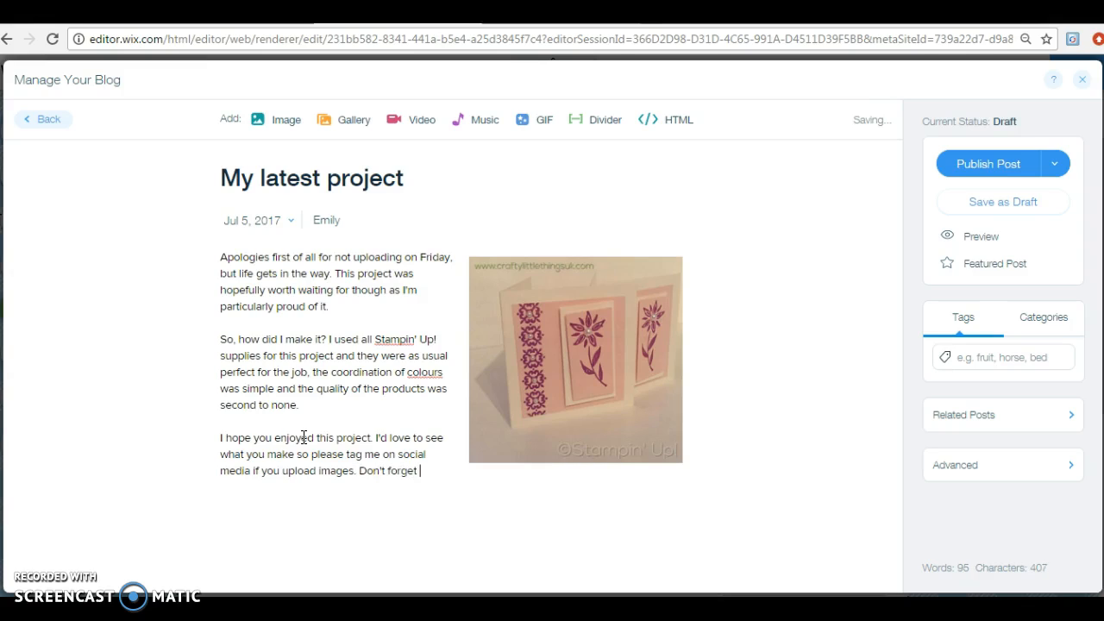
text(that you can pu)
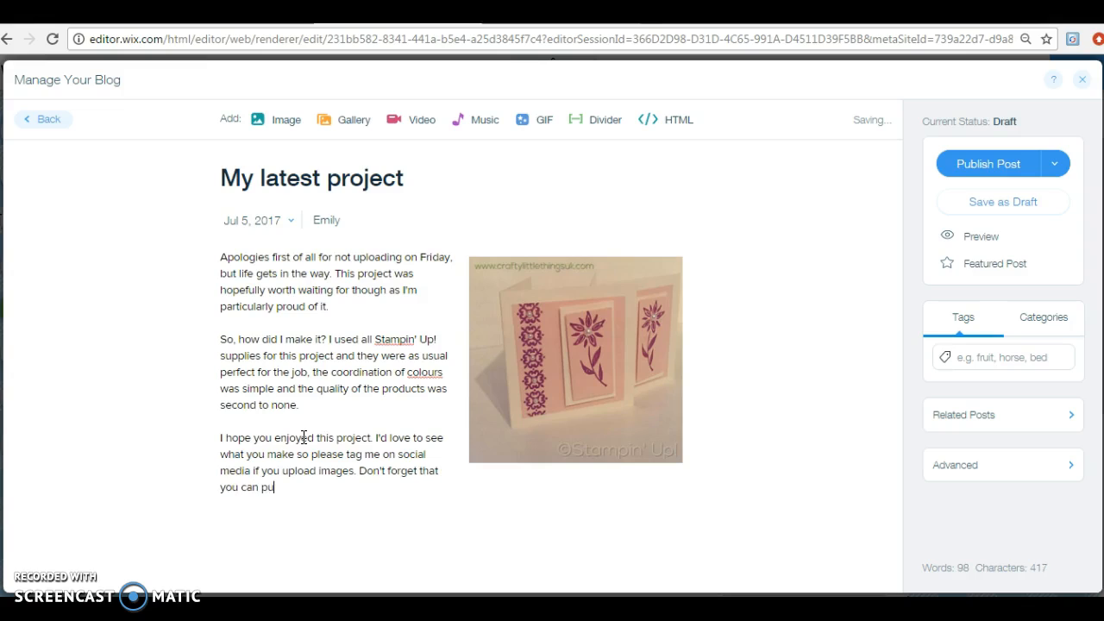
text(rchase all of the)
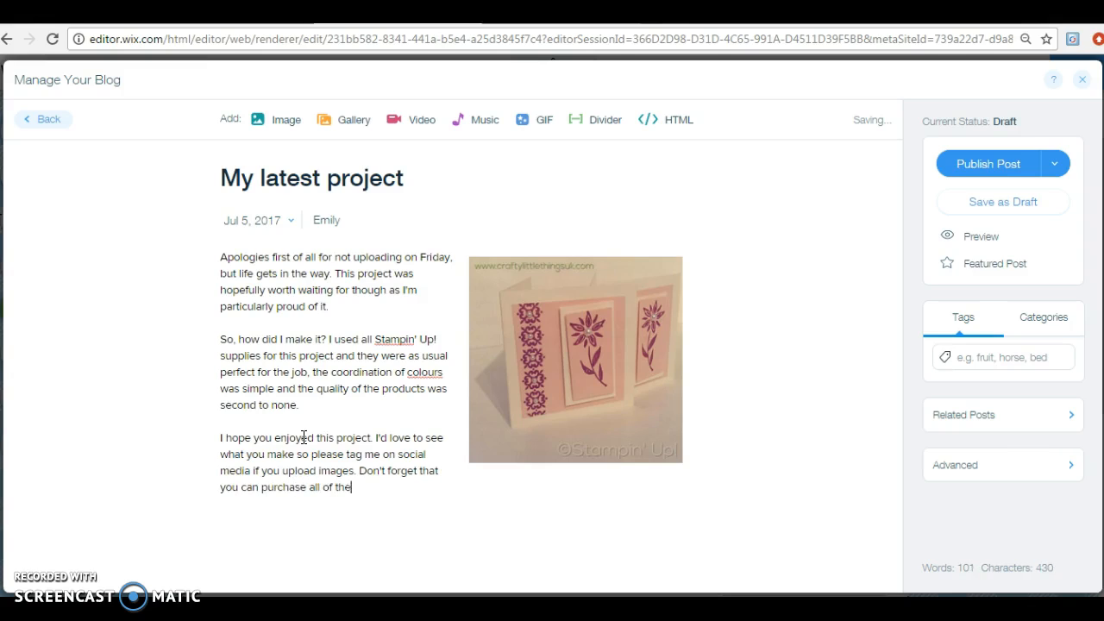
text(products used her)
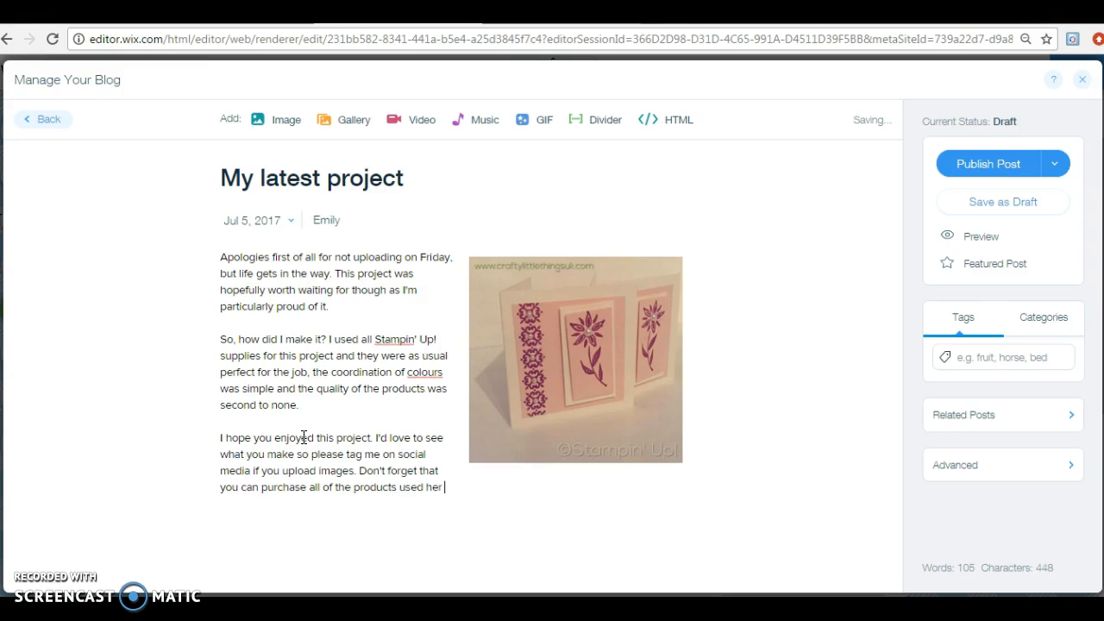
text(e in my online)
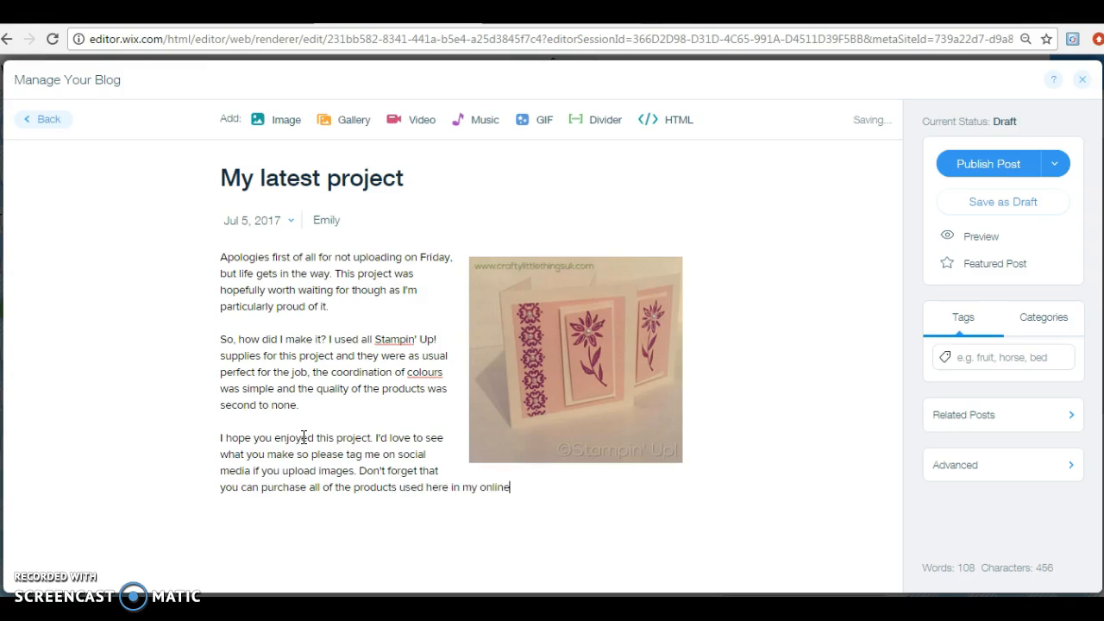
text(store linked b)
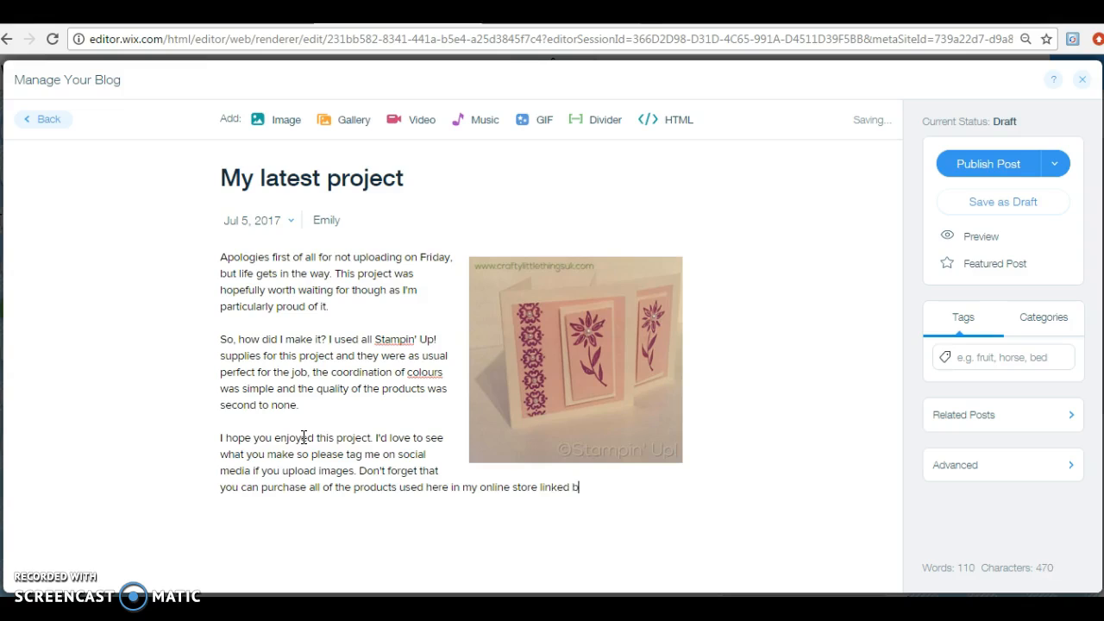
text(elow.)
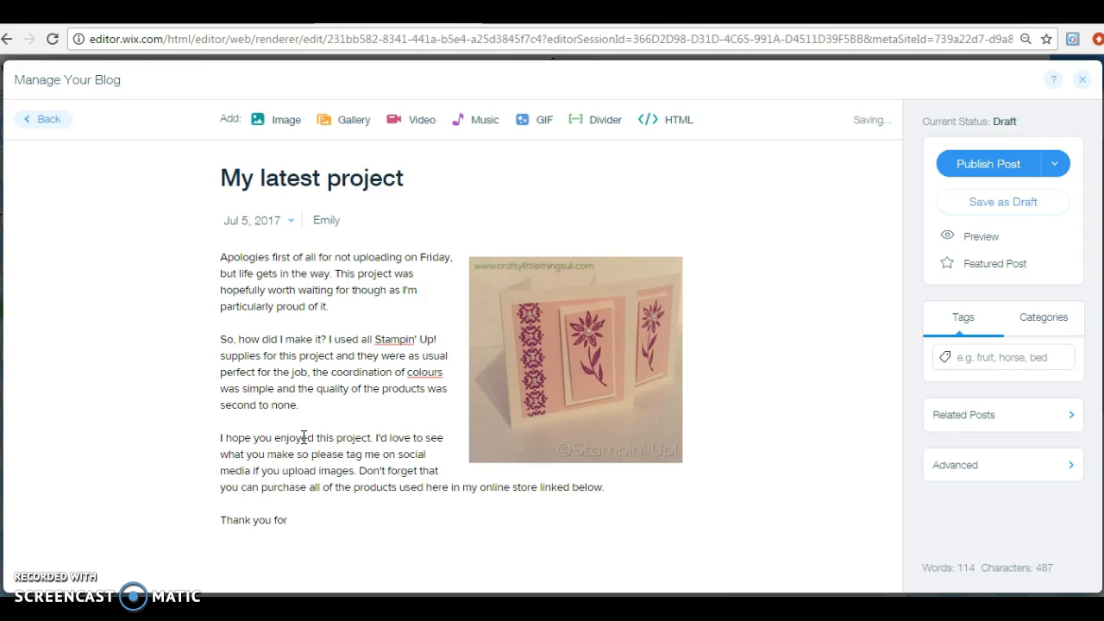
text(rea)
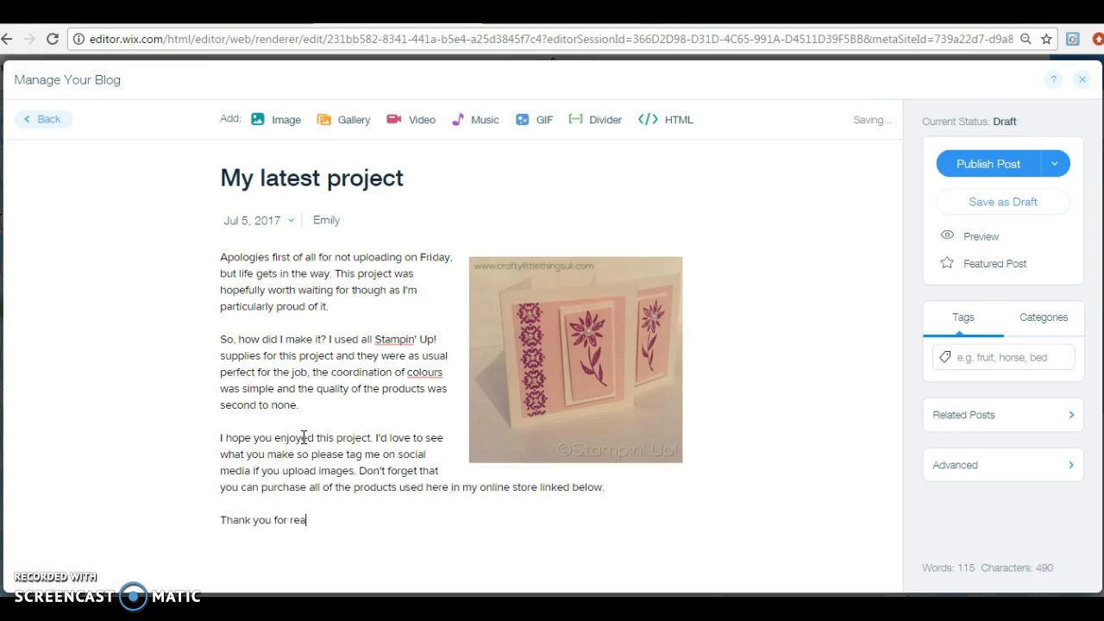
text(visin)
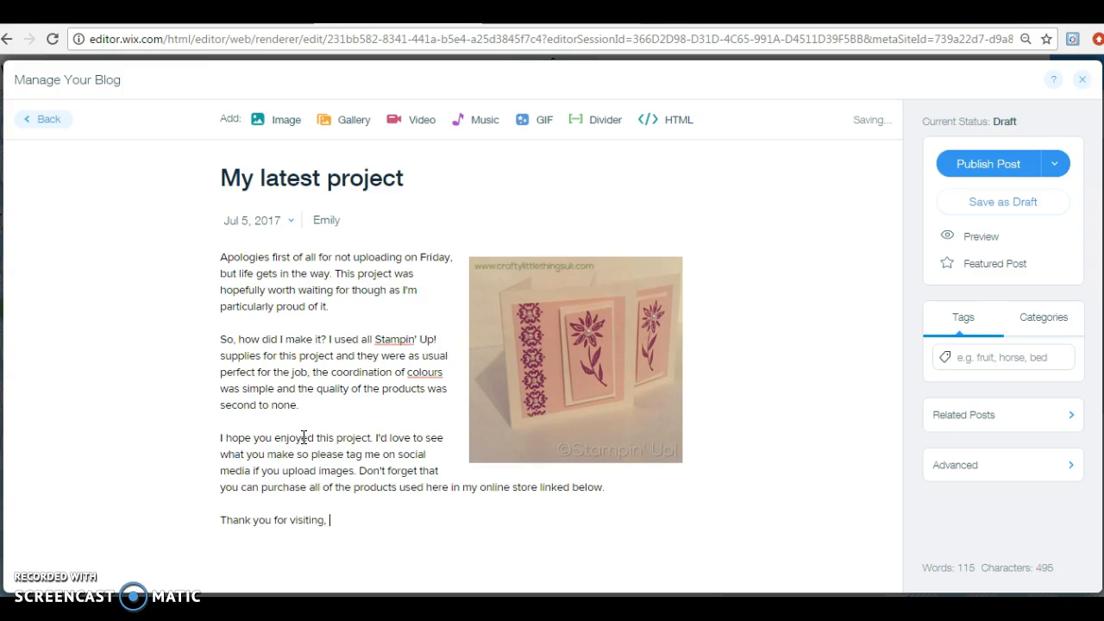
text(come again)
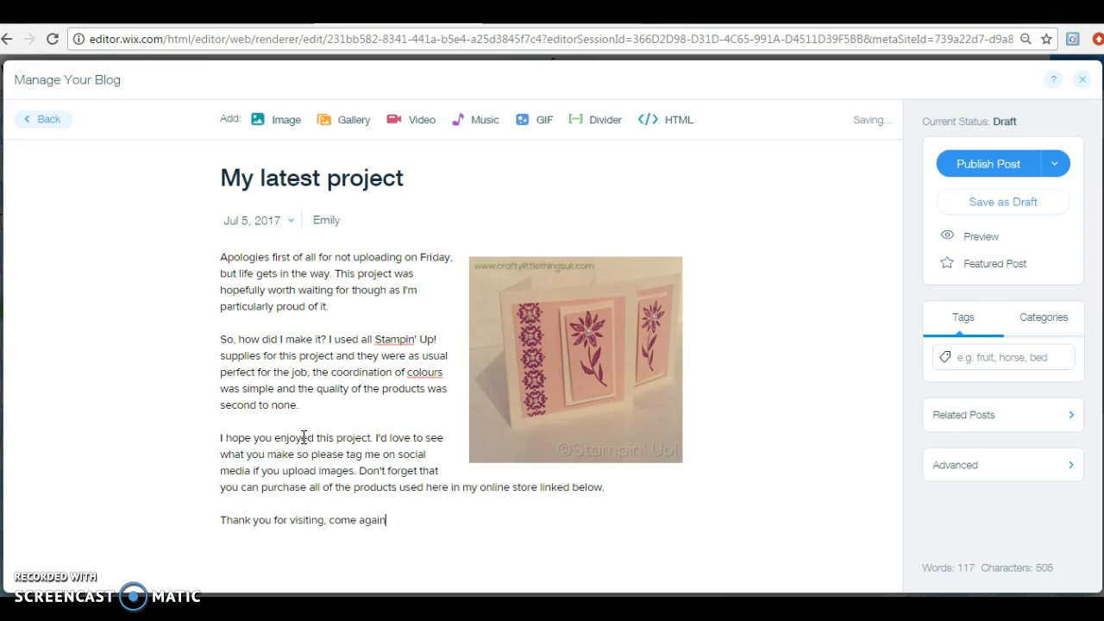
text(soon.)
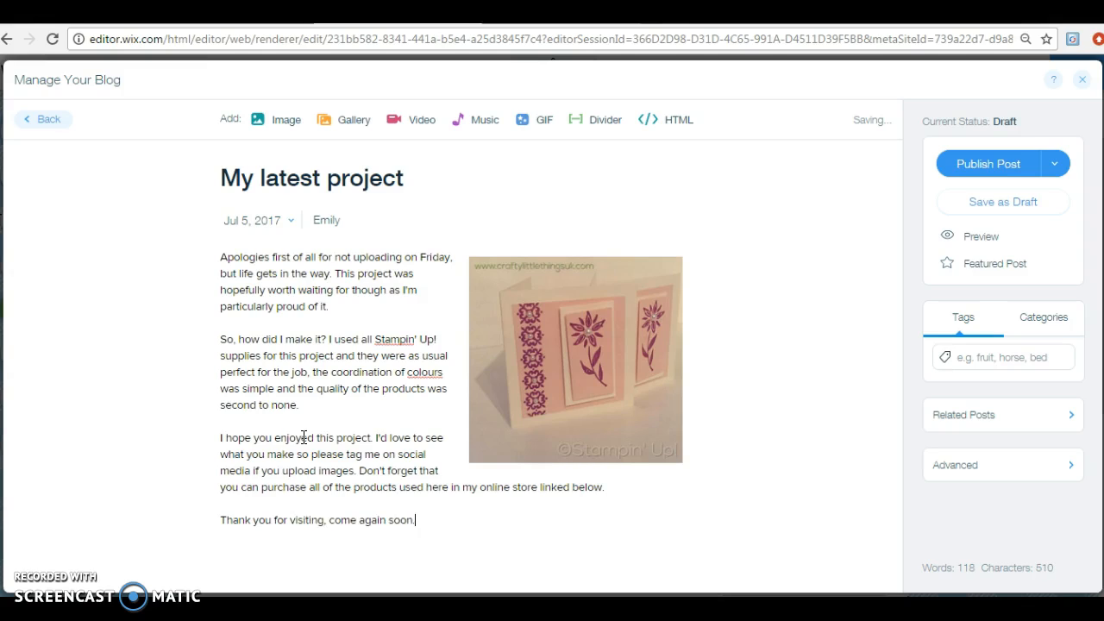
text(Emi)
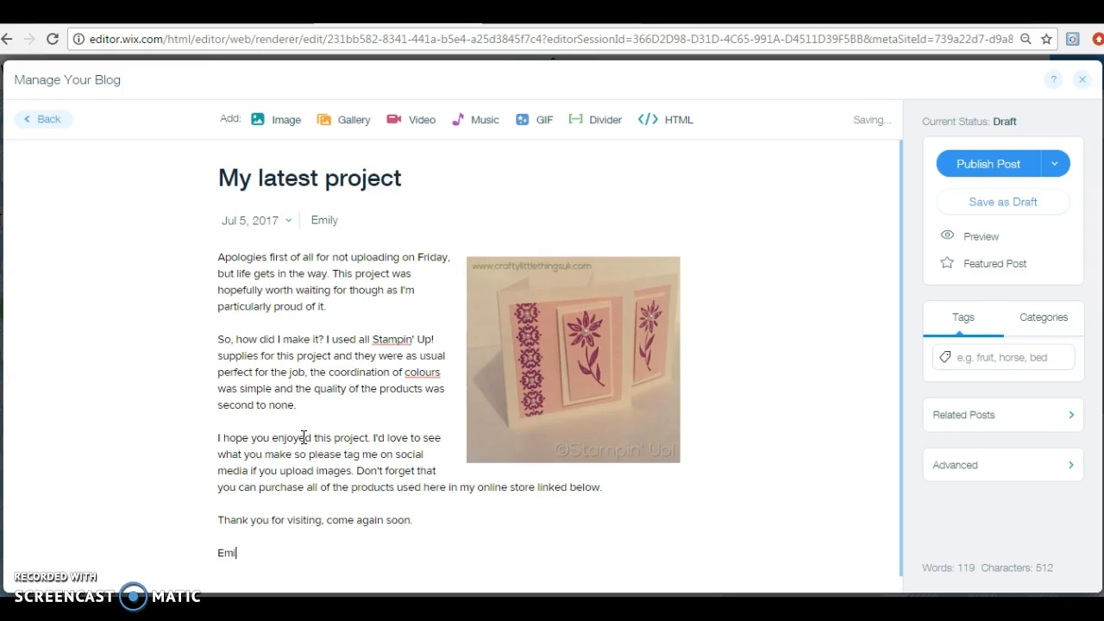
text(ly)
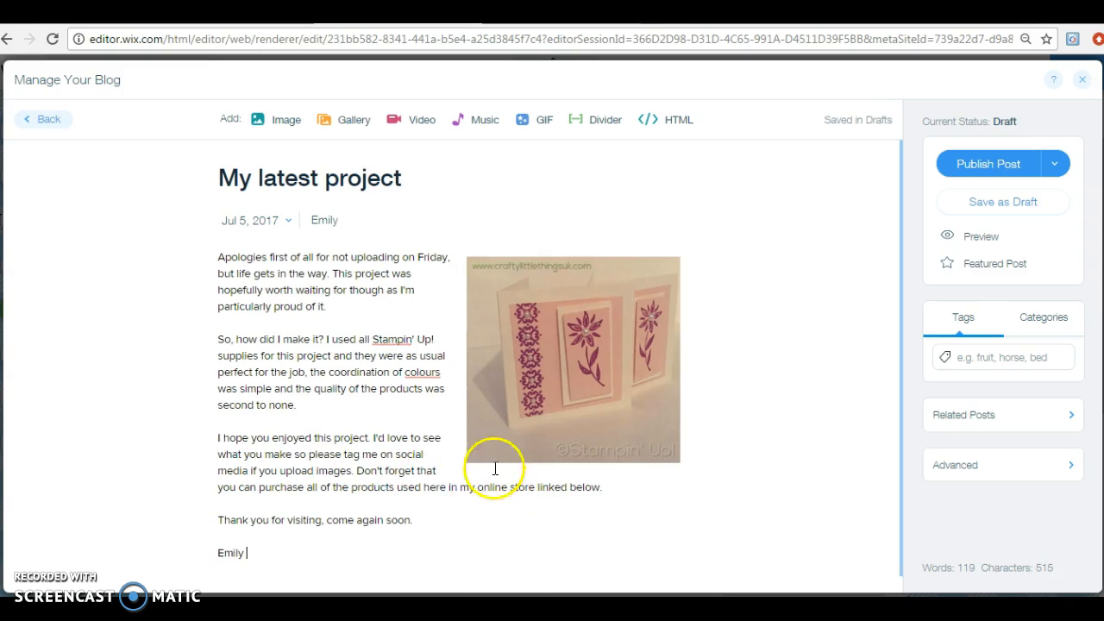
mouse_move(455, 533)
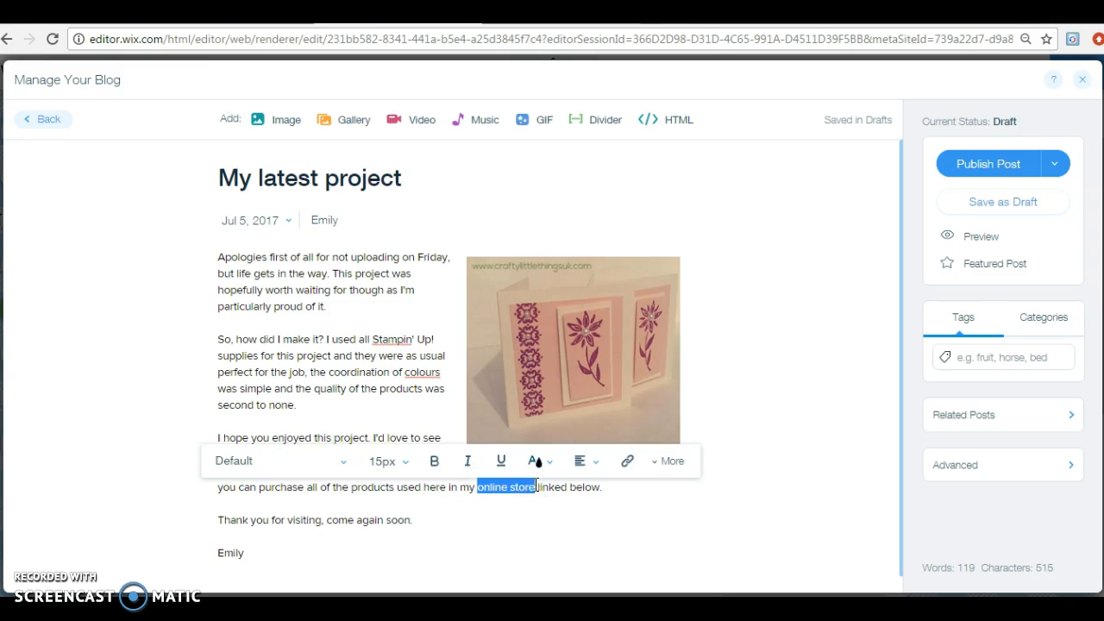
click(626, 460)
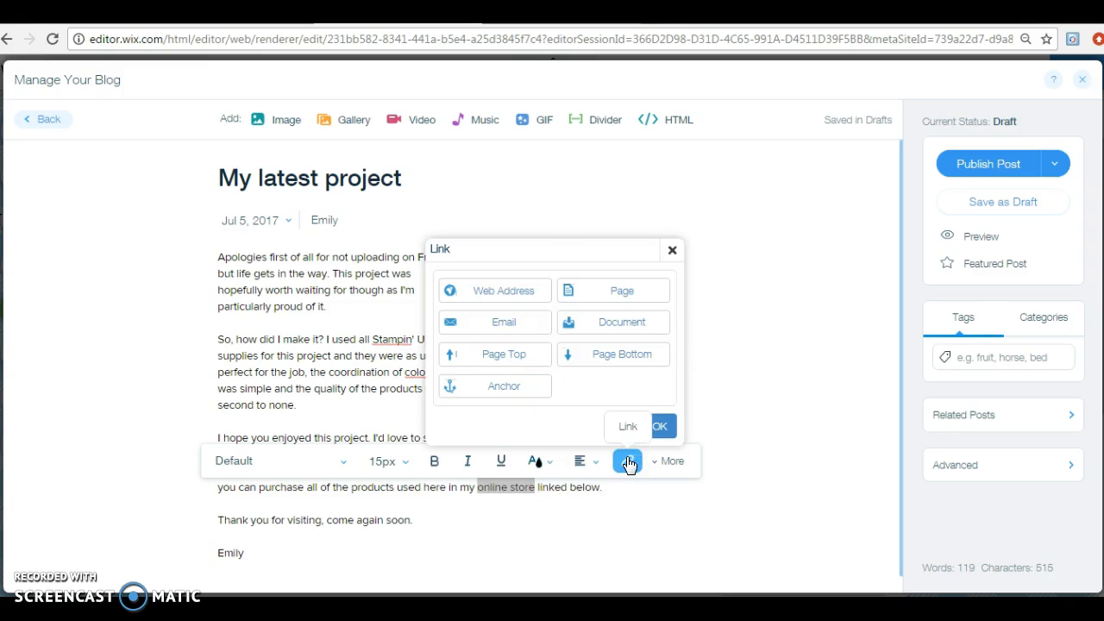
click(493, 290)
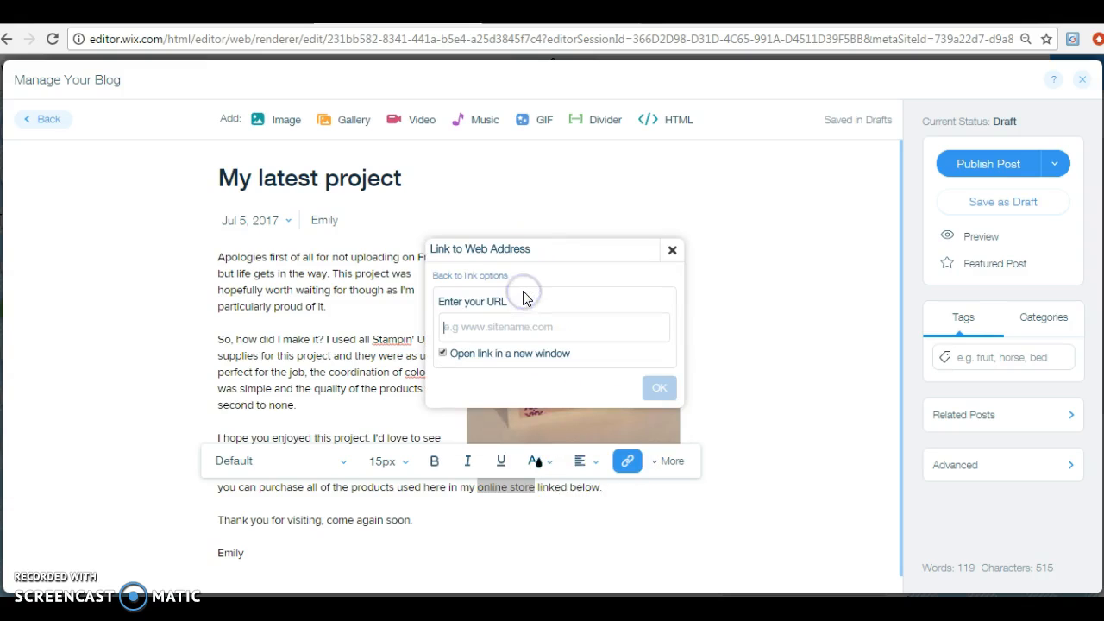
text(n)
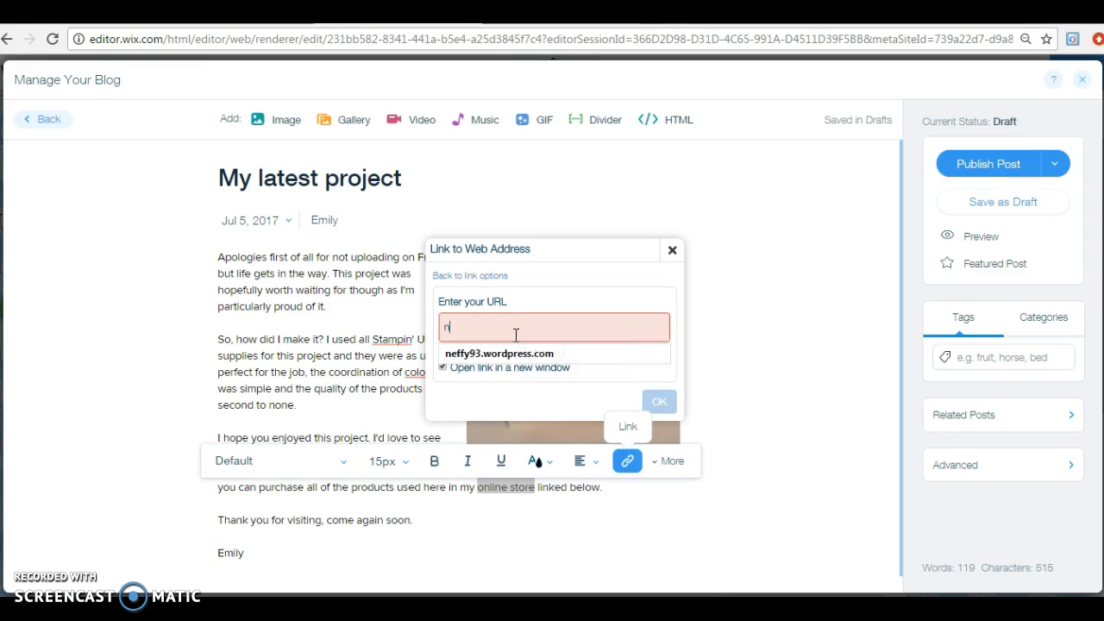
text(c)
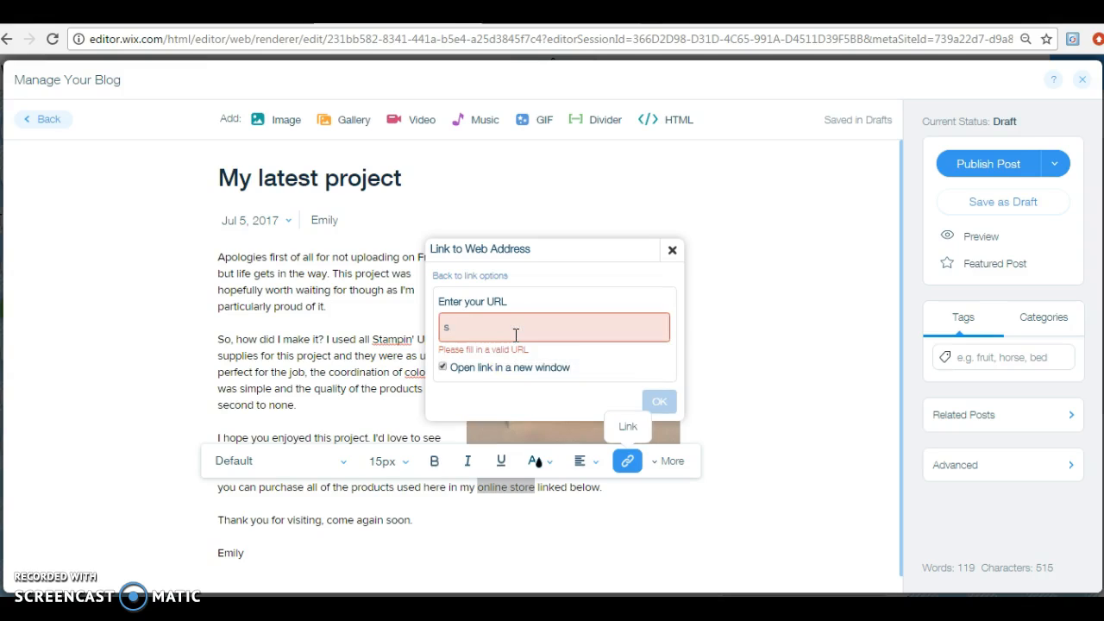
text(www.craftylittlethings.stampinup.net)
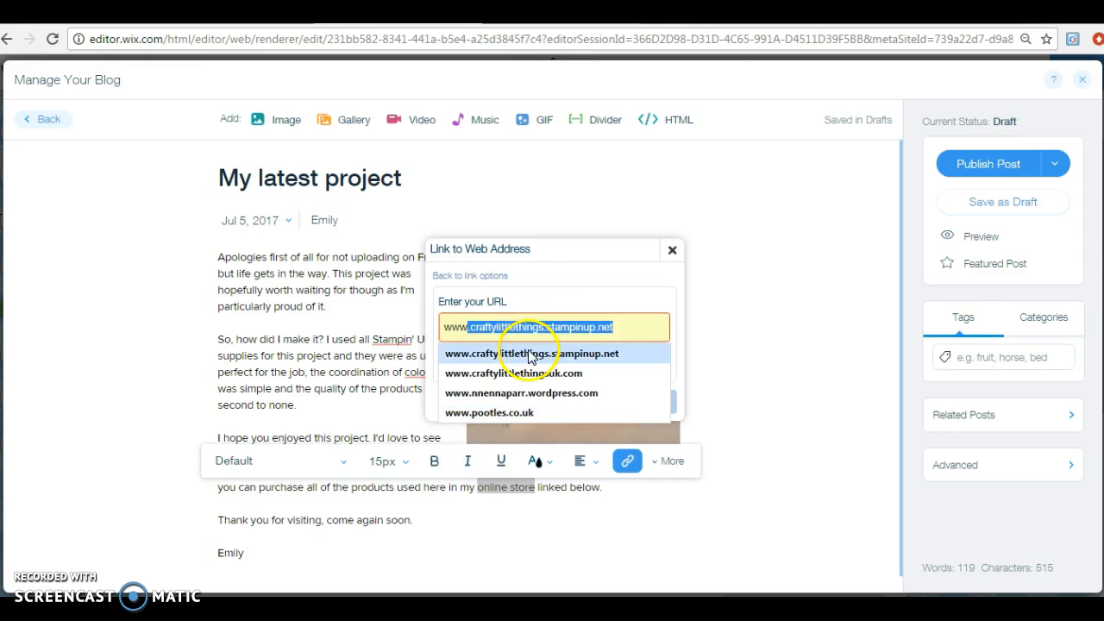
click(535, 352)
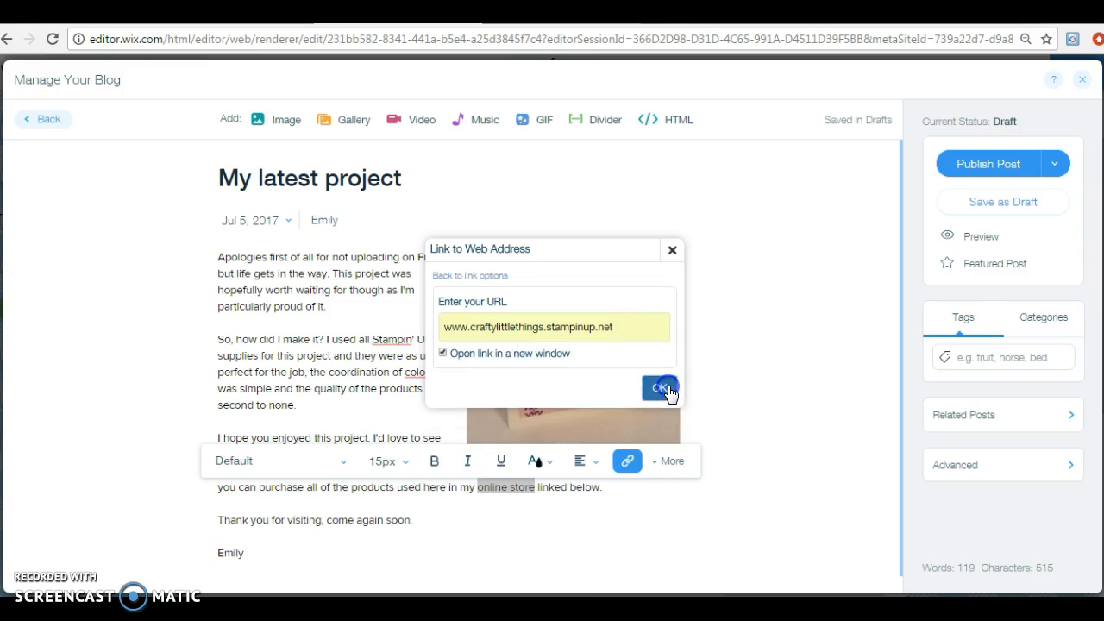
click(658, 386)
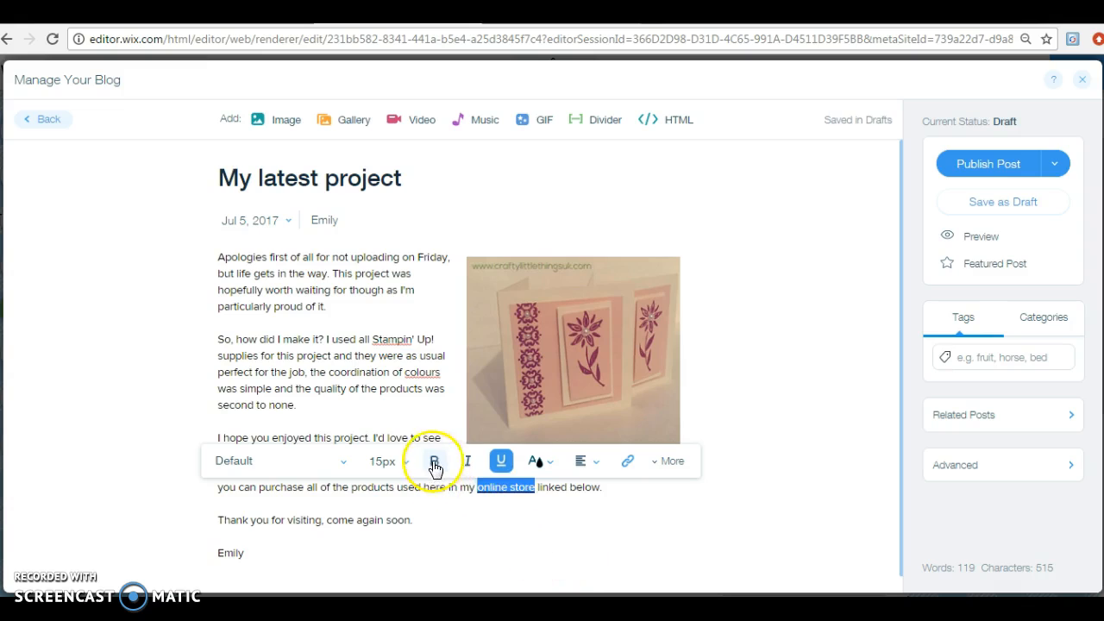
click(535, 461)
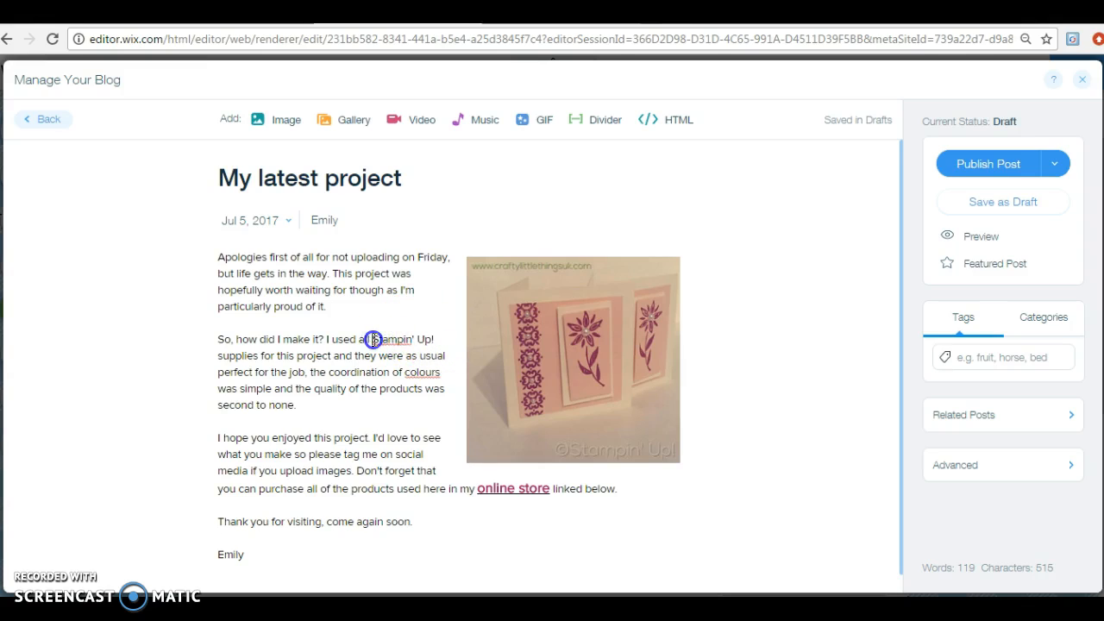
double_click(393, 338)
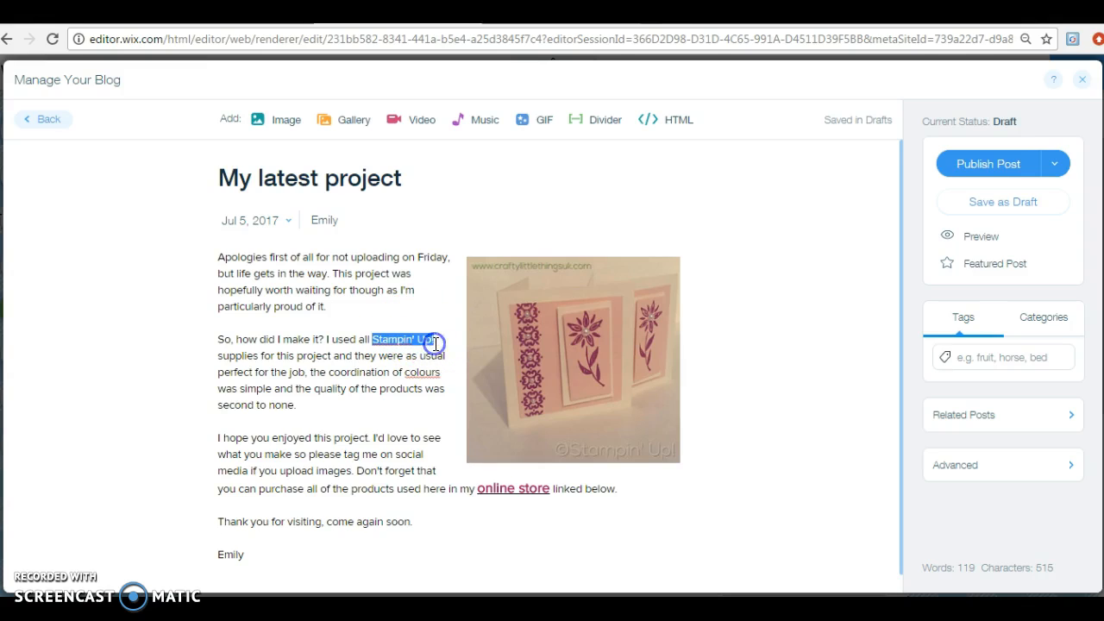
click(538, 312)
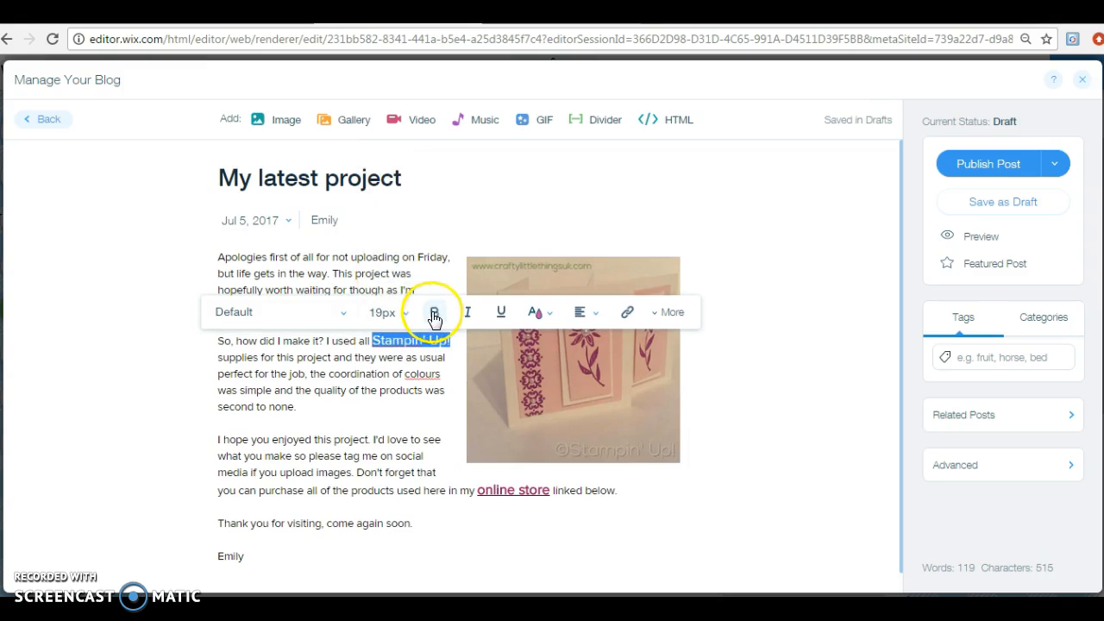
click(434, 310)
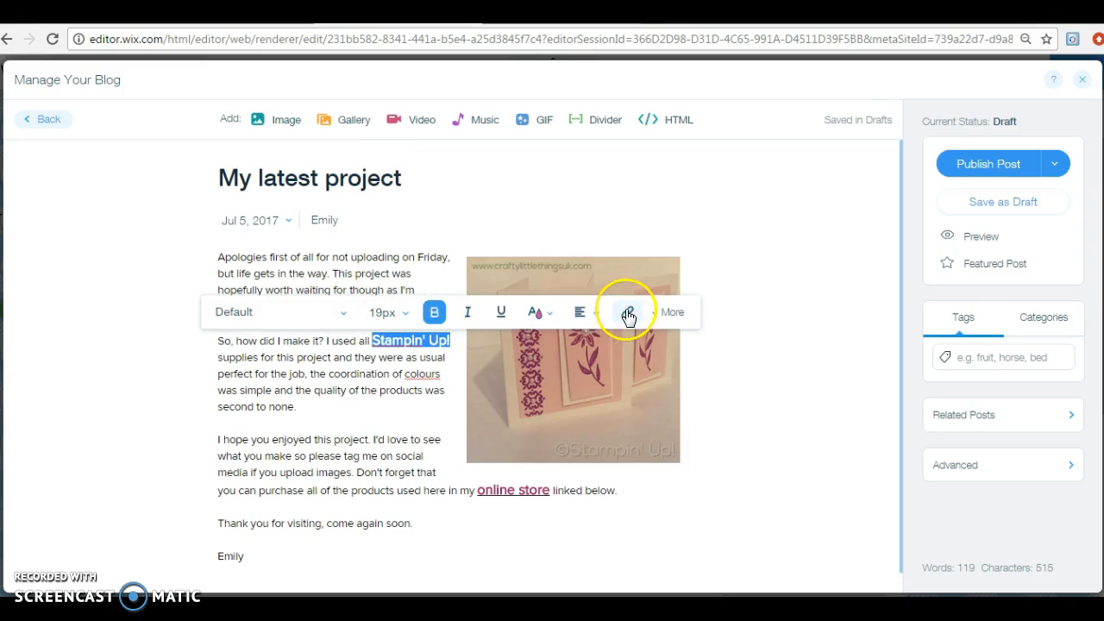
click(627, 311)
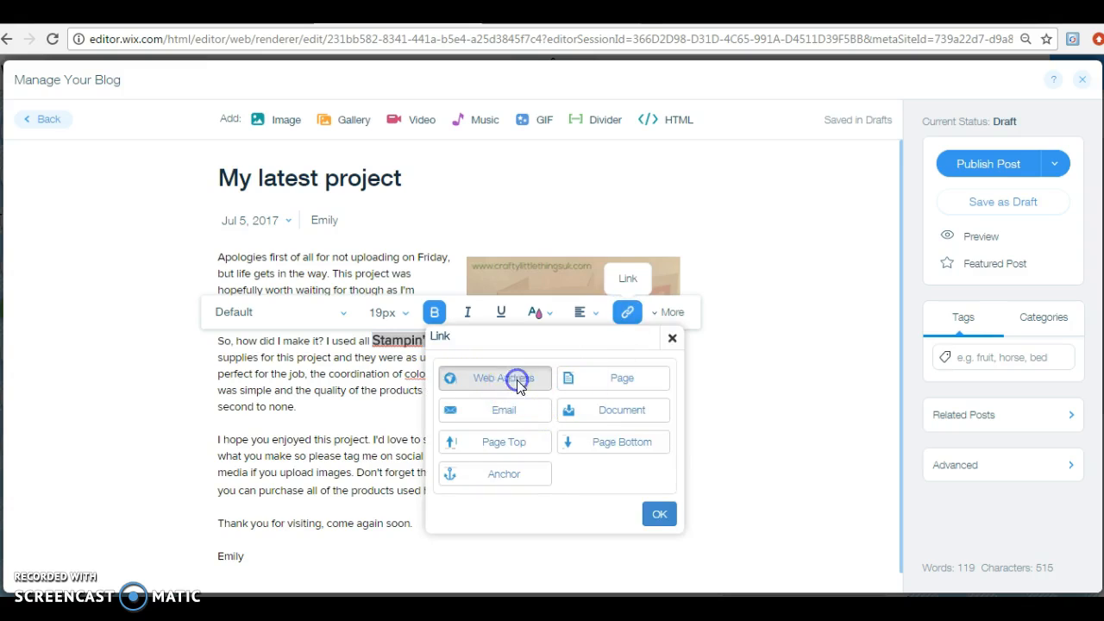
click(494, 377)
text(www.stampinup.com)
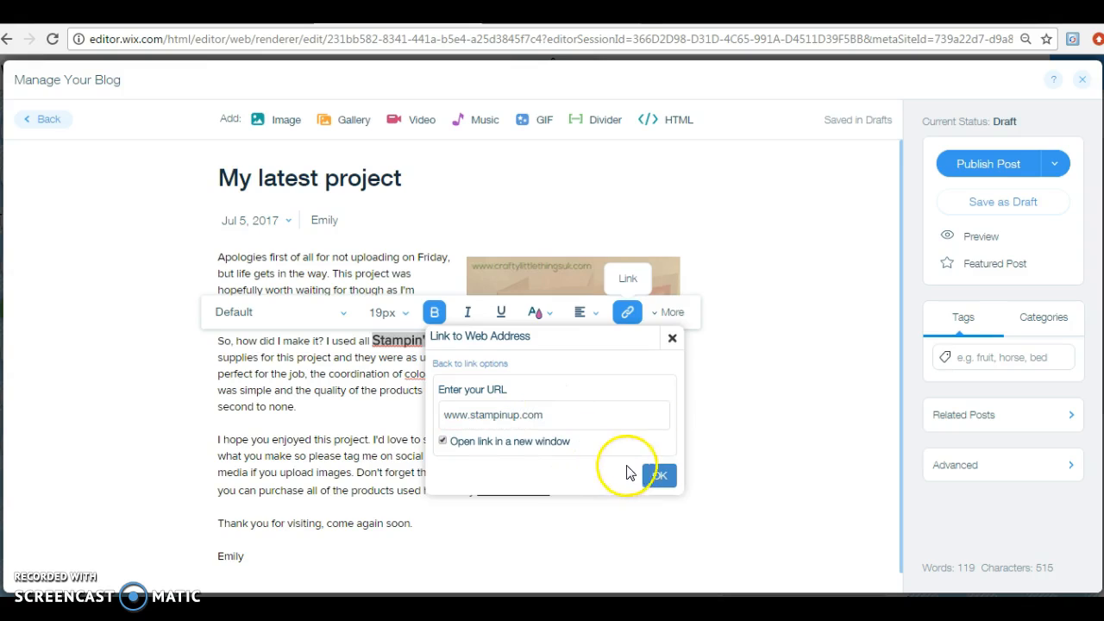
click(659, 476)
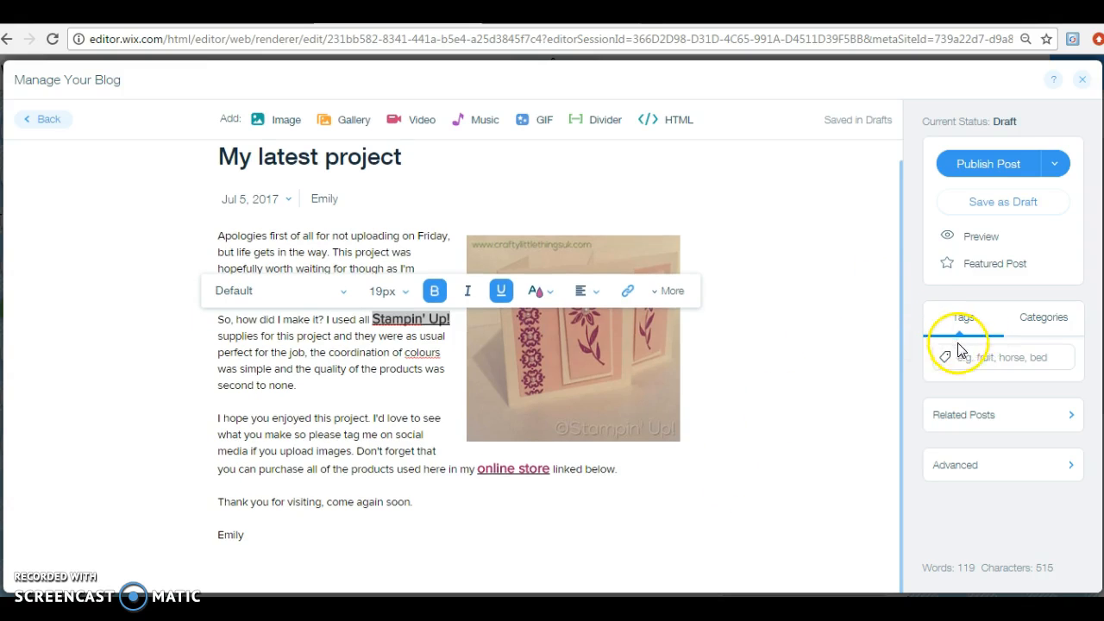
Add the categories 'paper craft' and 'hand made' to the post
click(1000, 356)
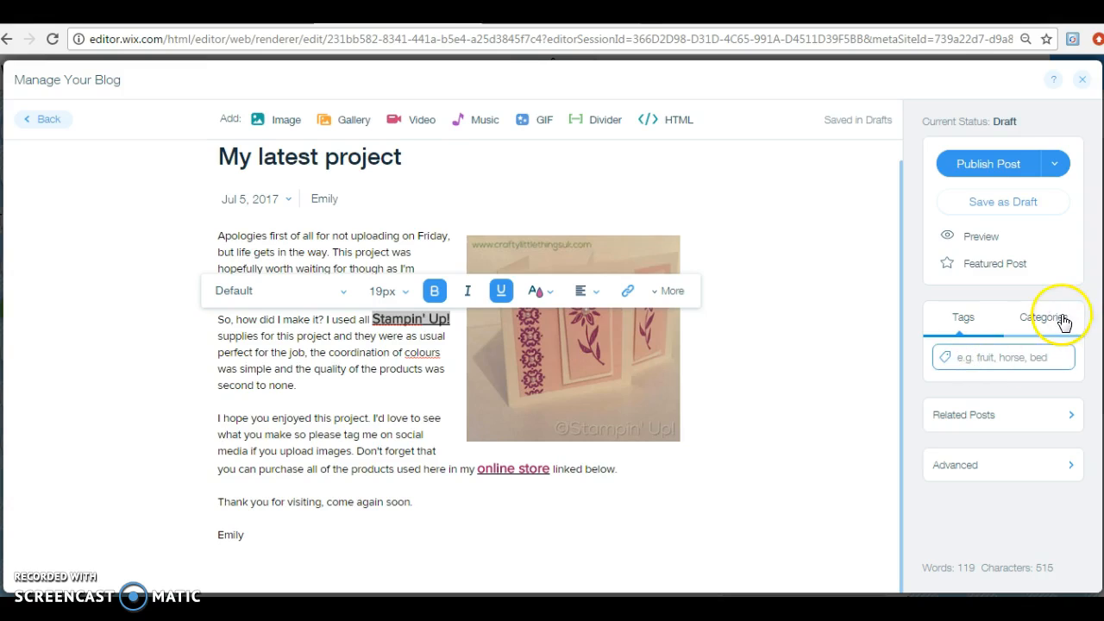
click(1042, 317)
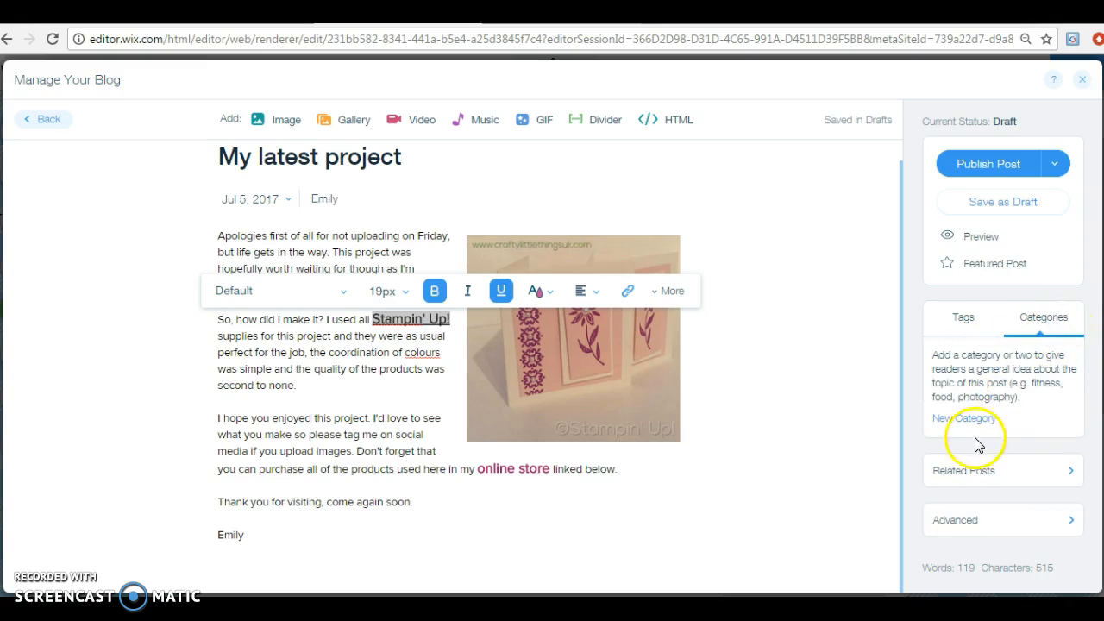
click(966, 419)
text(papercra)
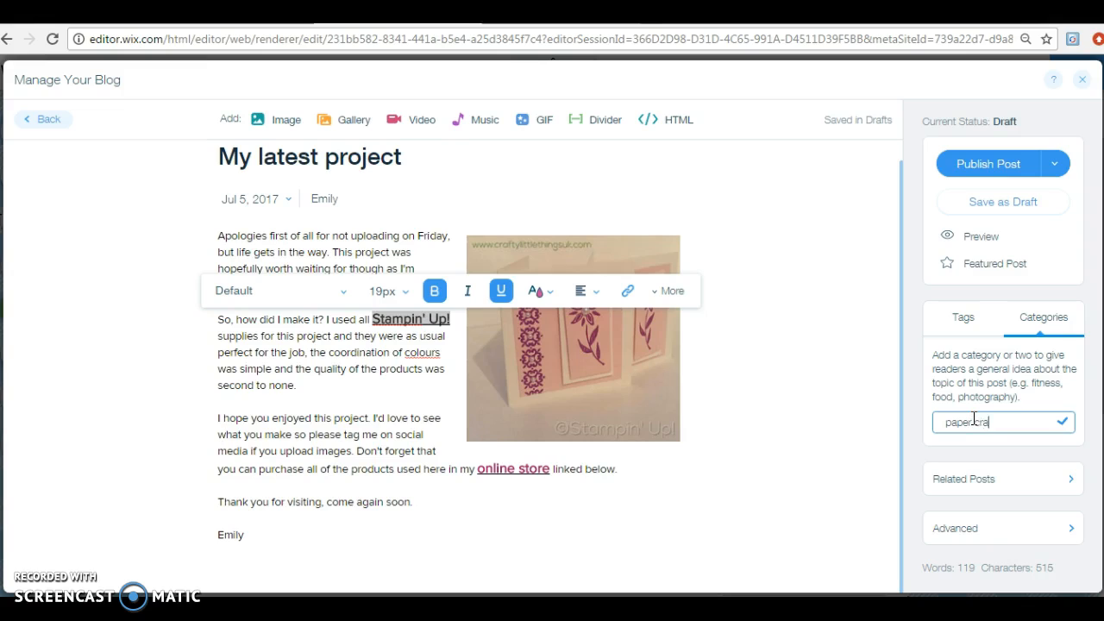
click(1062, 421)
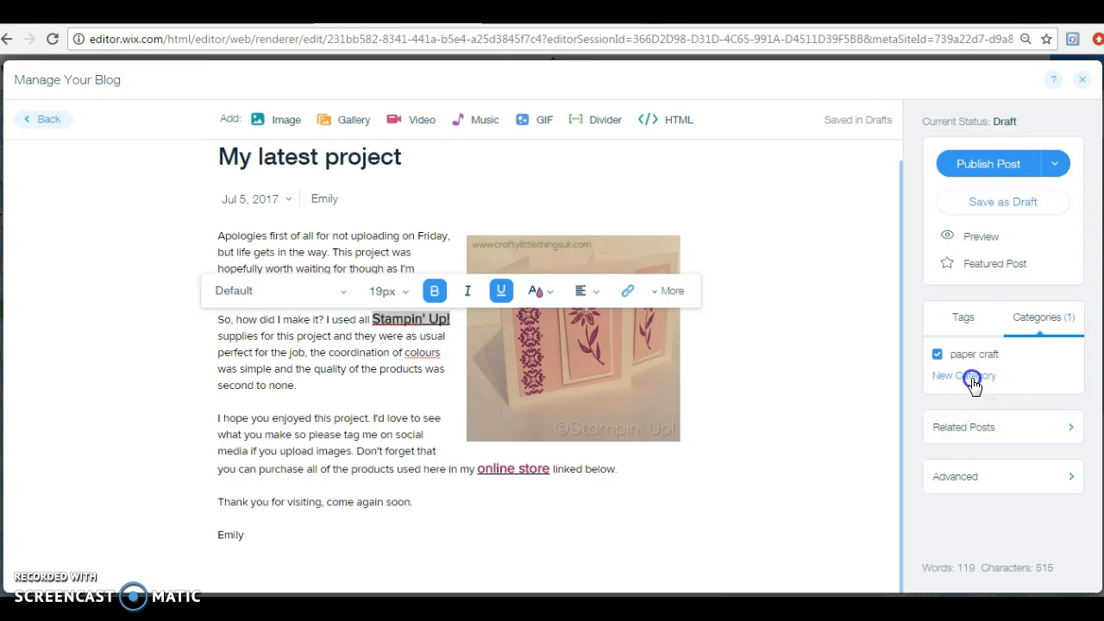
text(hand made)
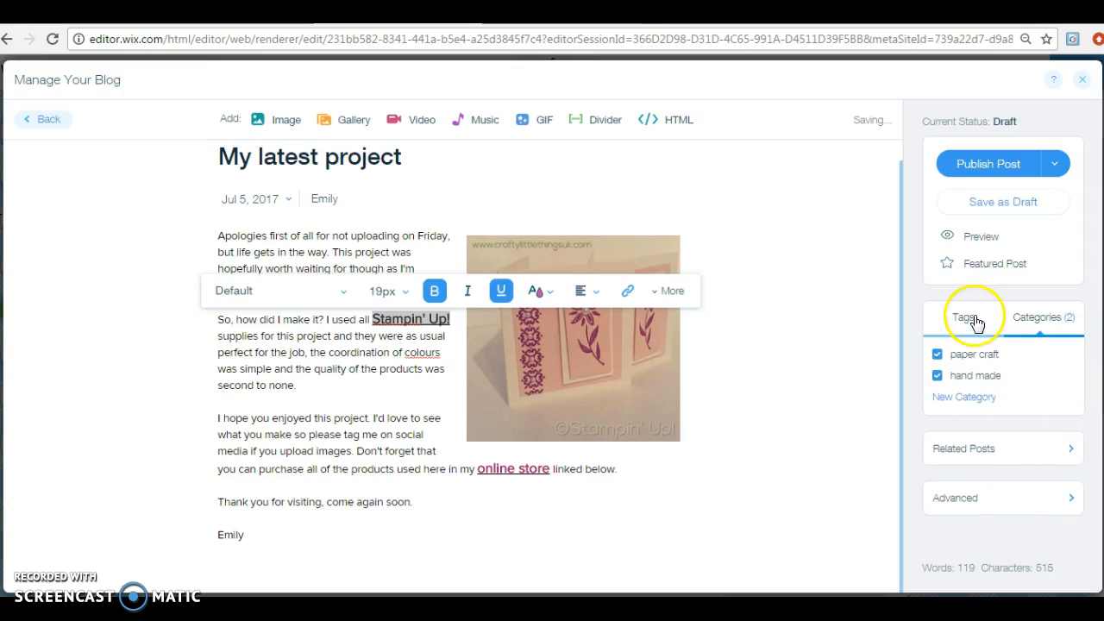
Tag the post with stampin up, hand made and notelets
click(962, 317)
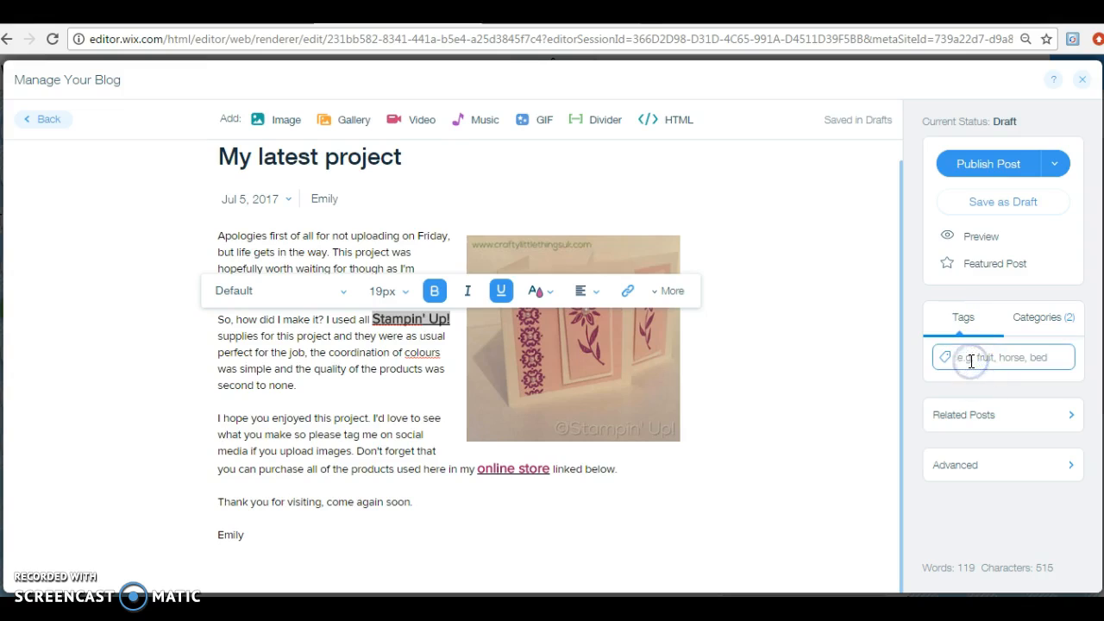
text(stampin up)
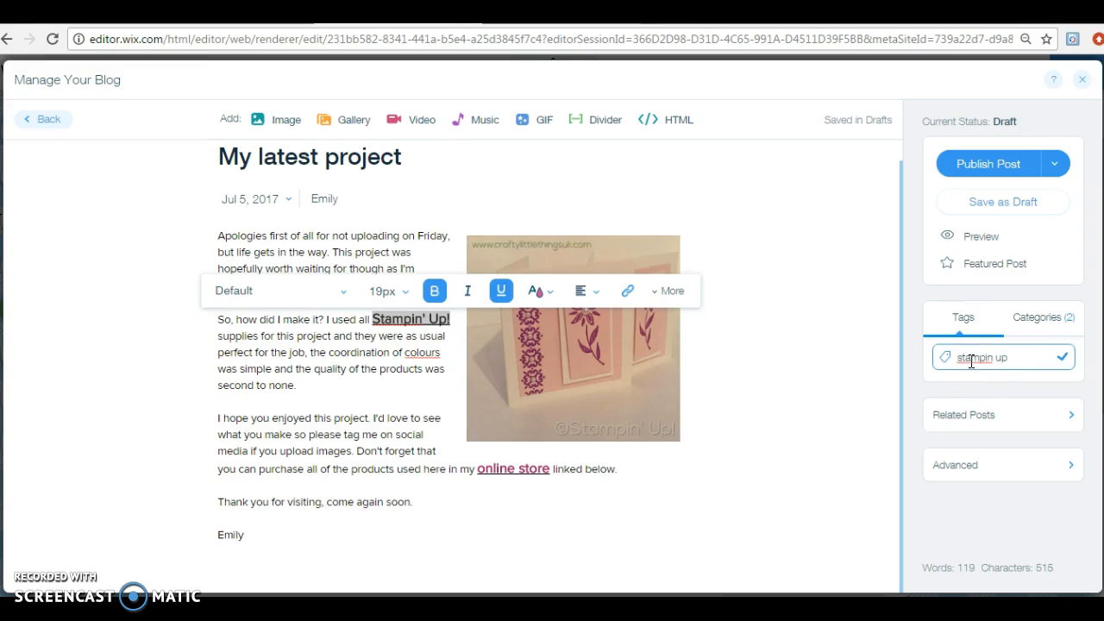
text(haf)
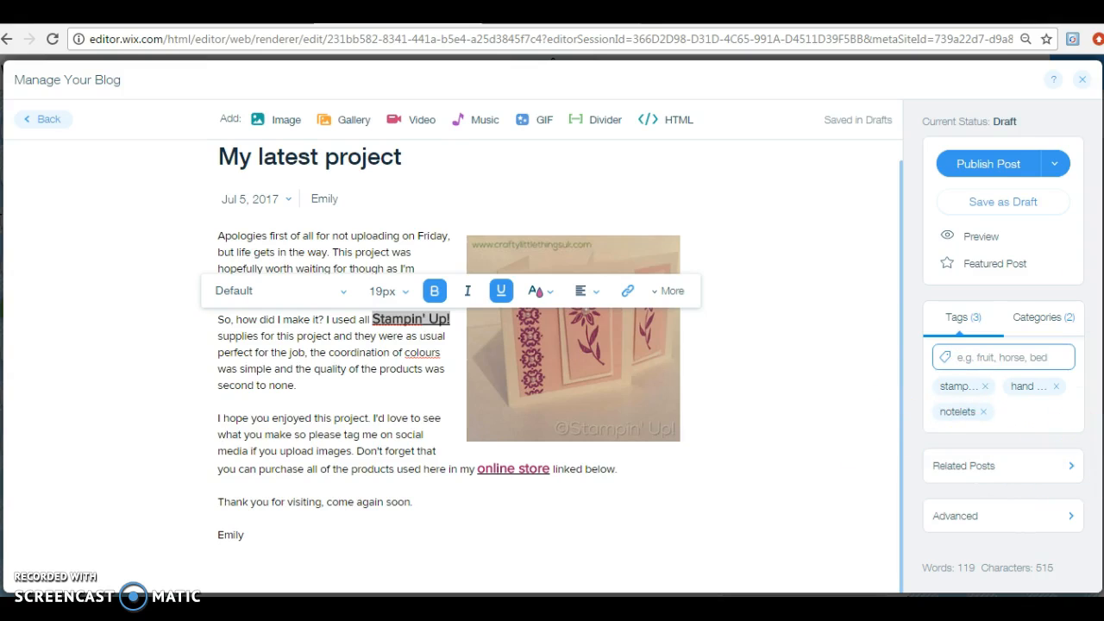
click(1001, 357)
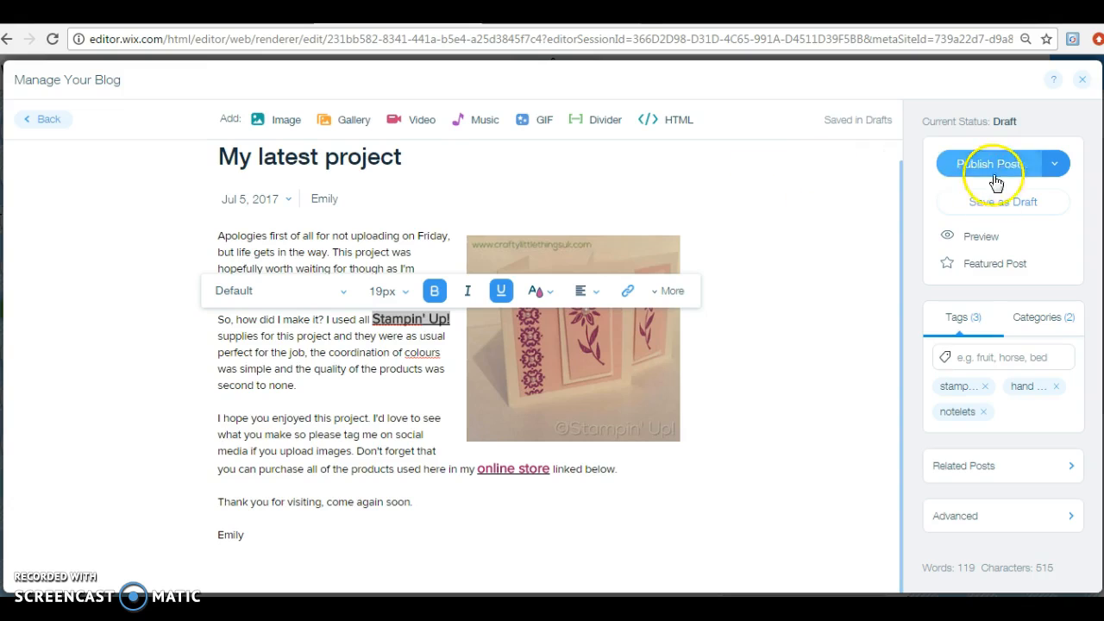
Save 'My latest project' to Drafts, then reopen it for editing from All Posts
click(1002, 202)
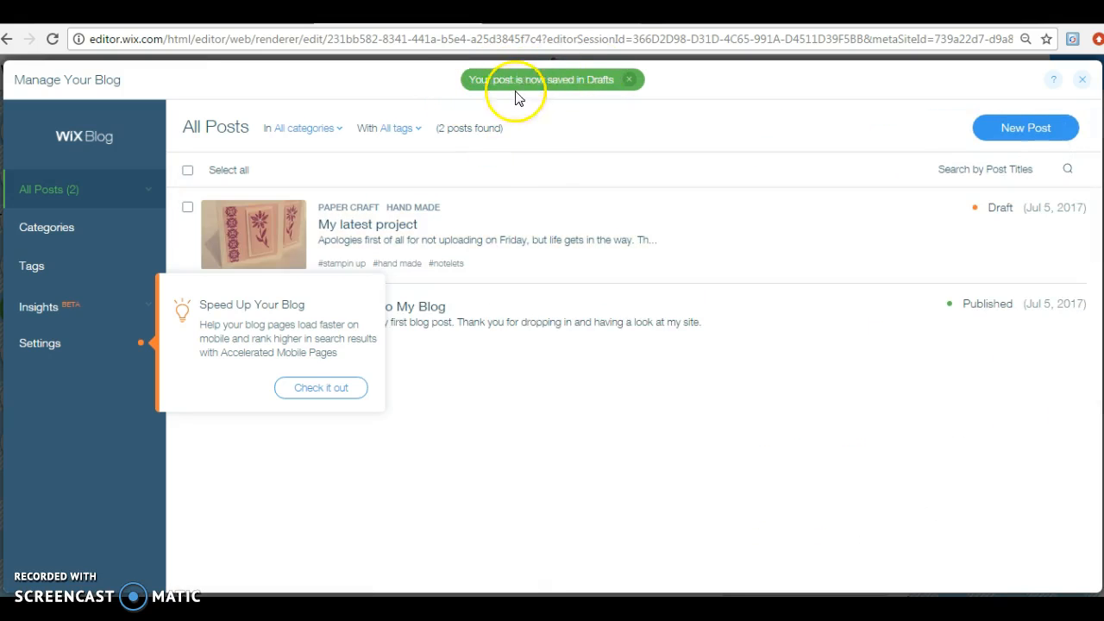
mouse_move(363, 466)
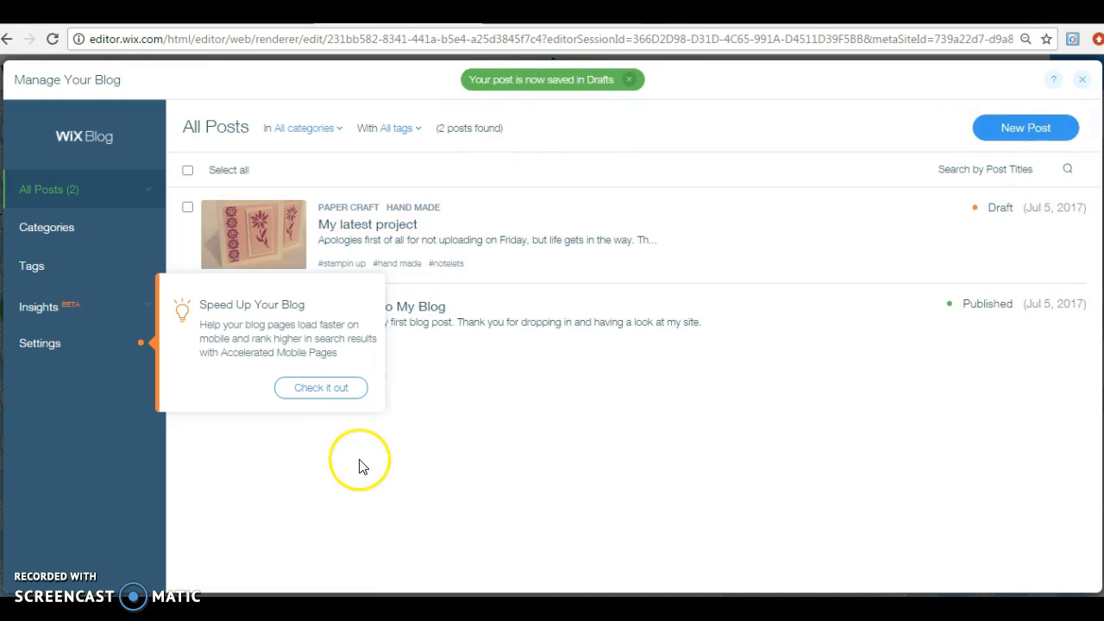
mouse_move(365, 414)
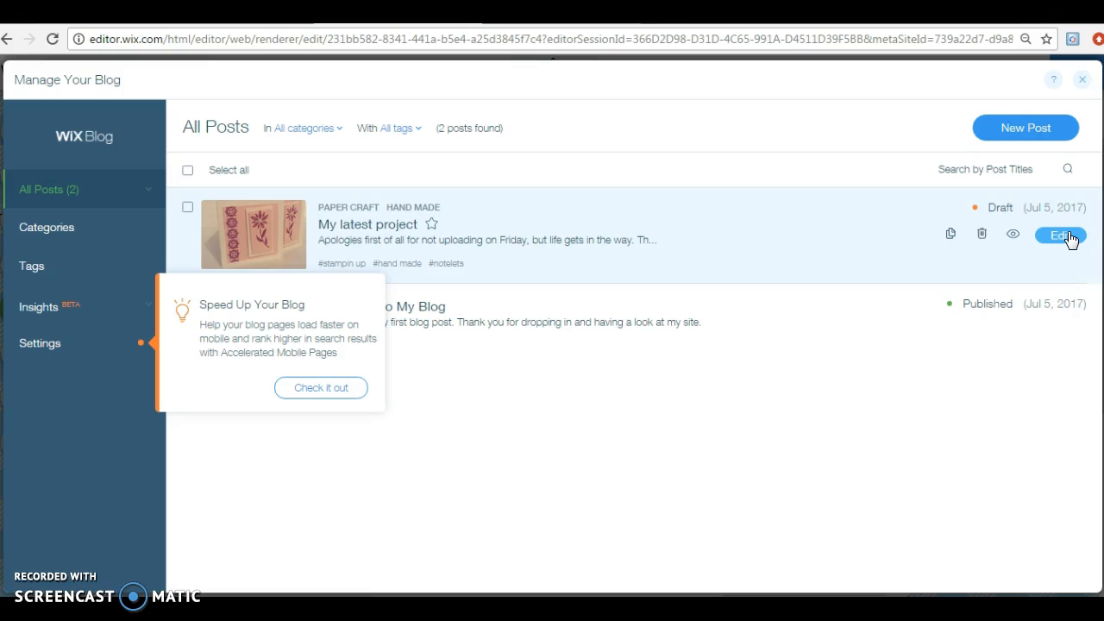
click(1059, 234)
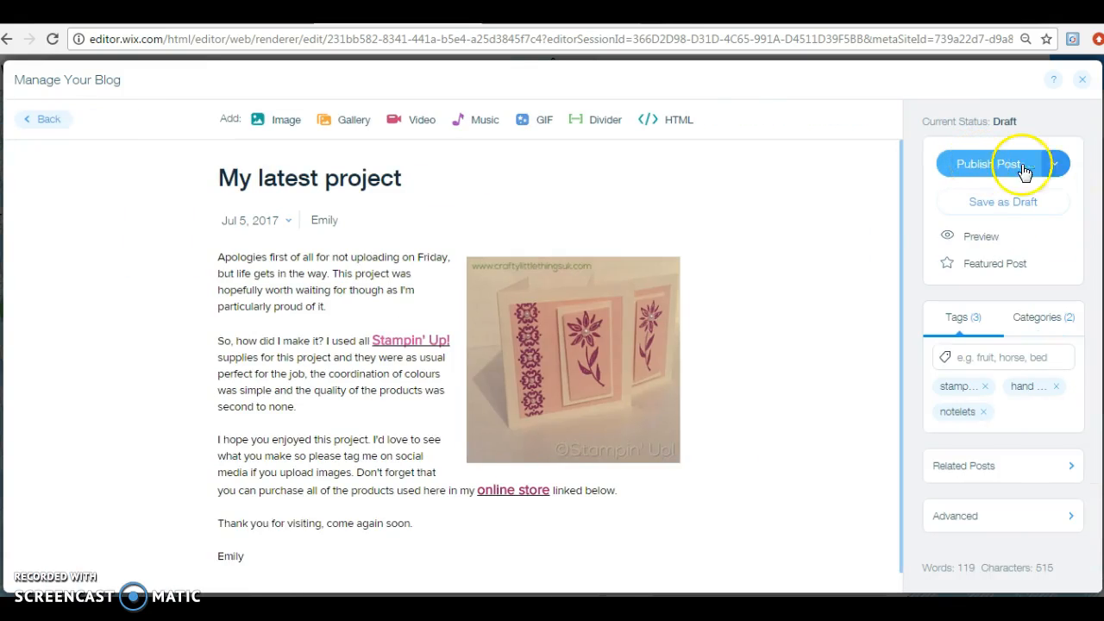
Switch the publishing option to Schedule Post, reviewing and closing the post date calendar
click(1052, 162)
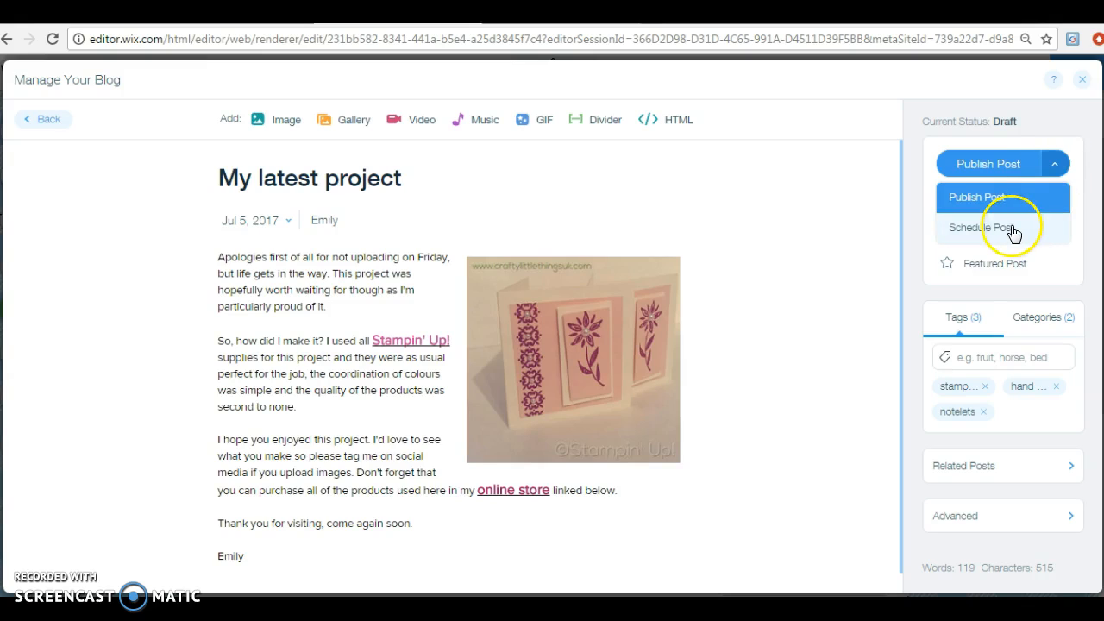
click(987, 228)
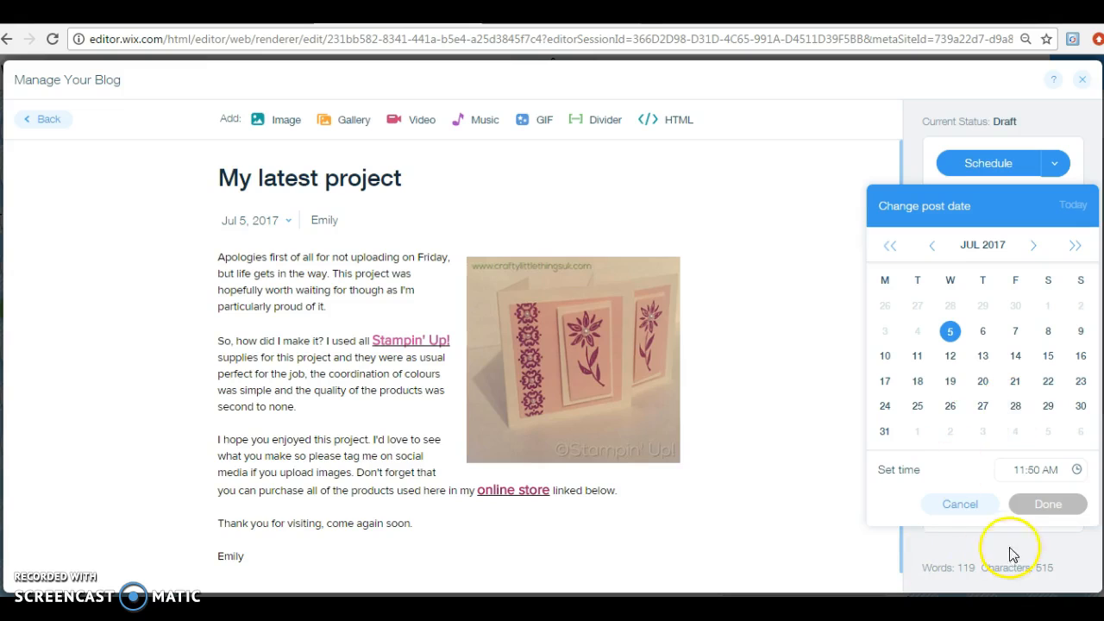
mouse_move(1066, 210)
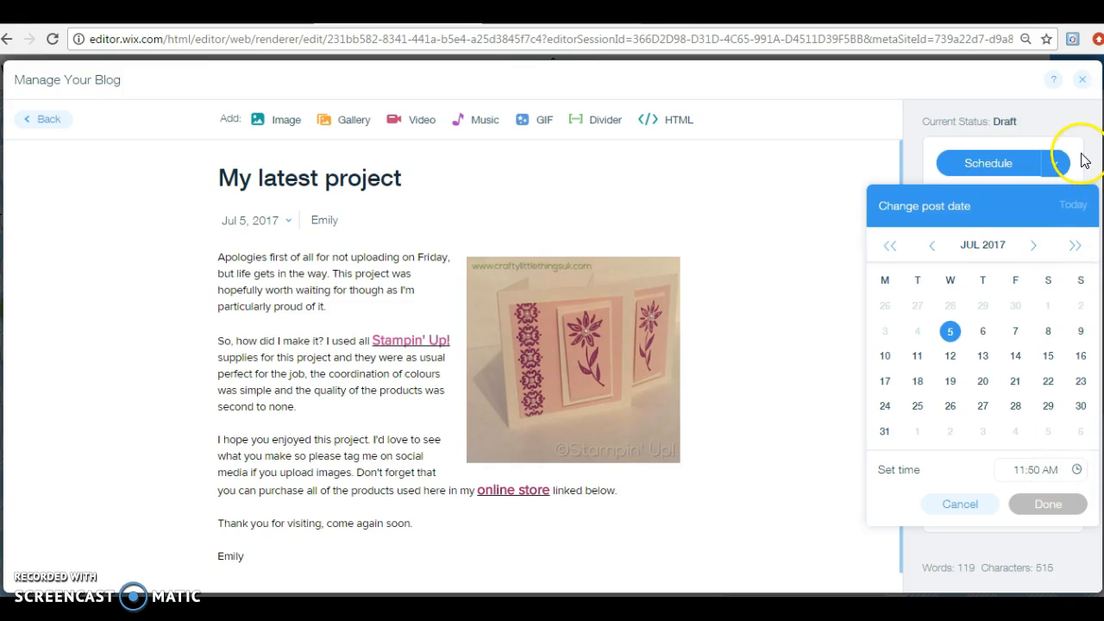
click(1059, 162)
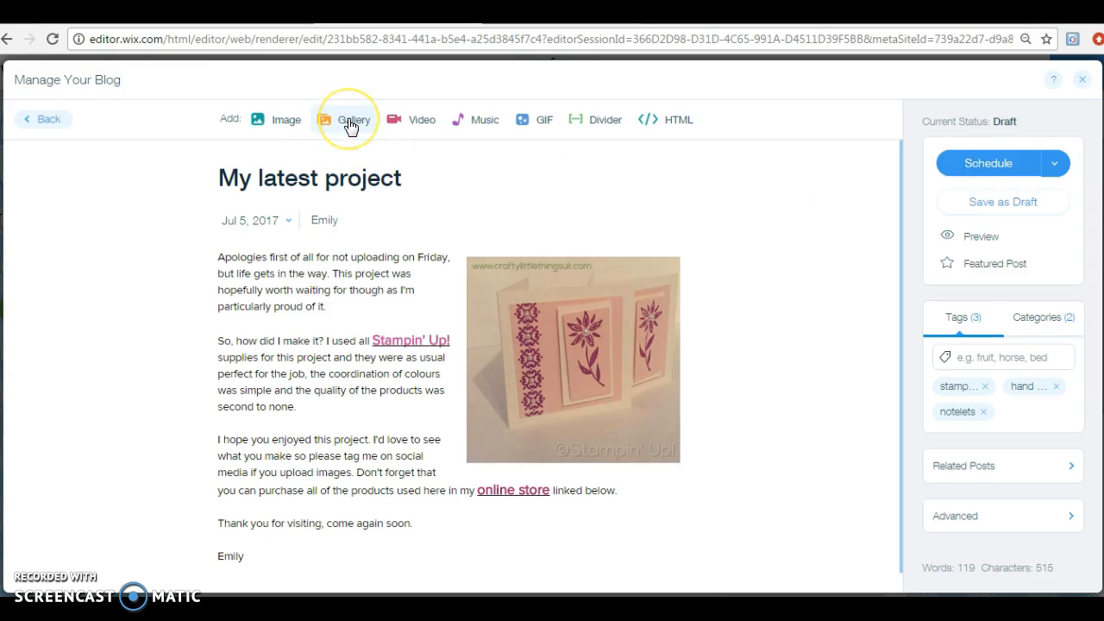
mouse_move(417, 128)
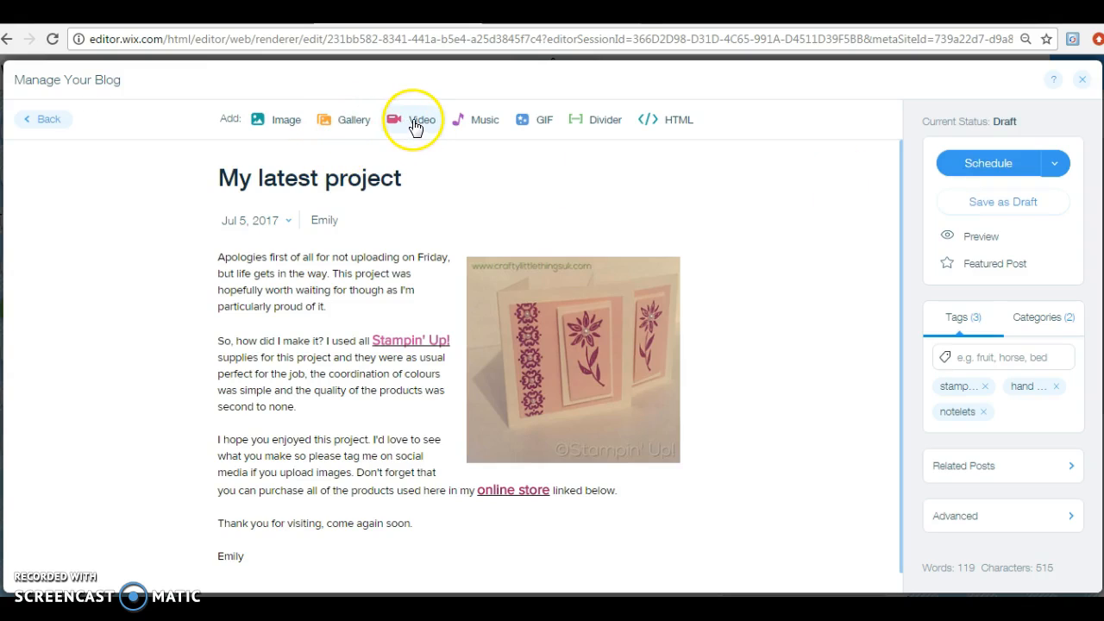
mouse_move(611, 153)
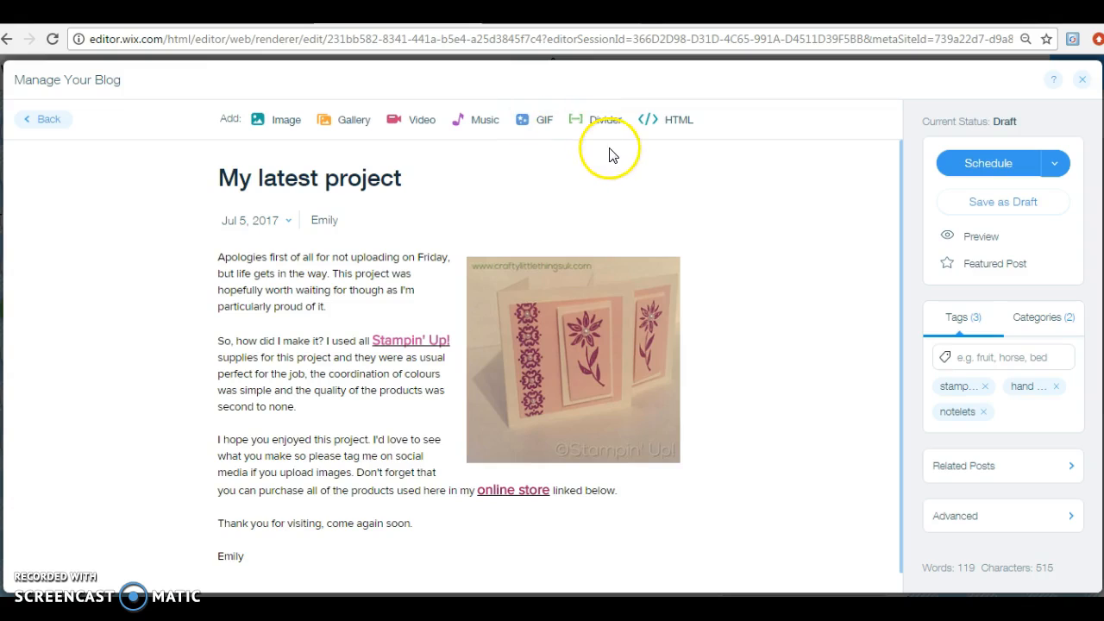